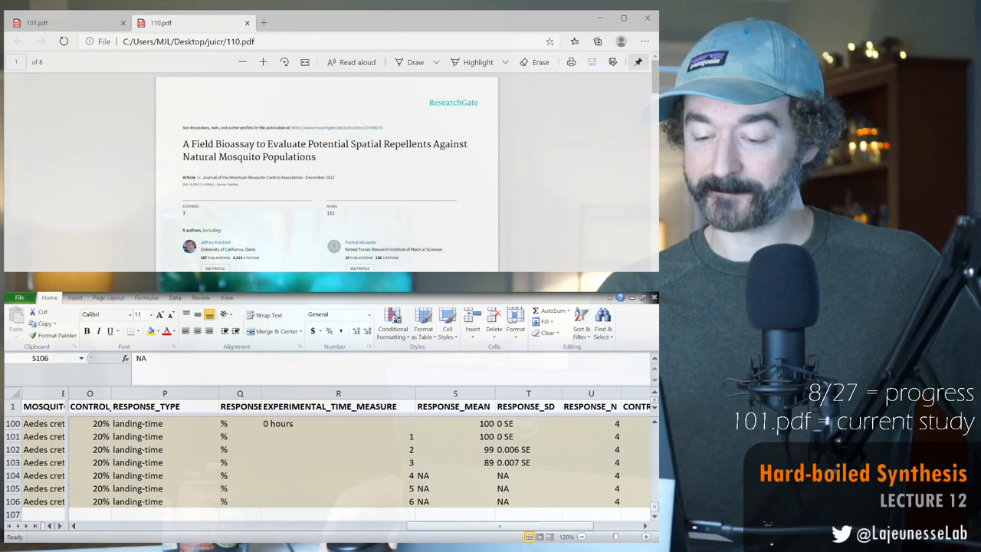
# Switch to the 101.pdf paper in Edge and zoom in for reading.
pyautogui.click(454, 501)
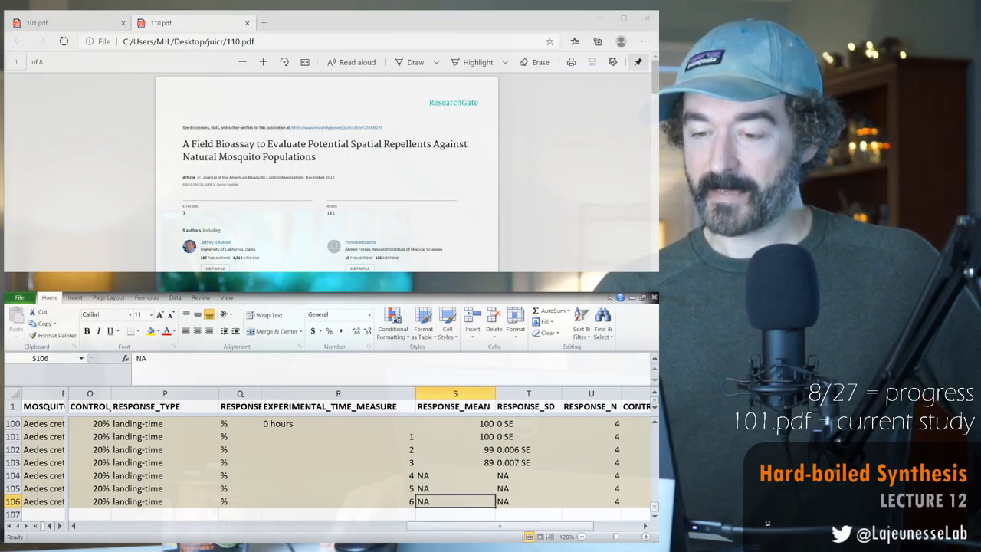
pyautogui.click(68, 22)
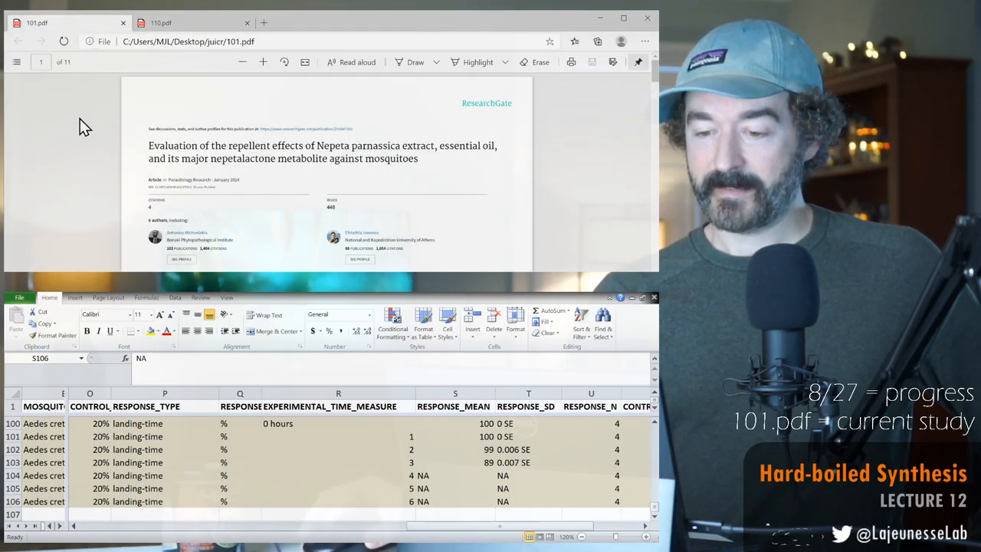
pyautogui.click(262, 62)
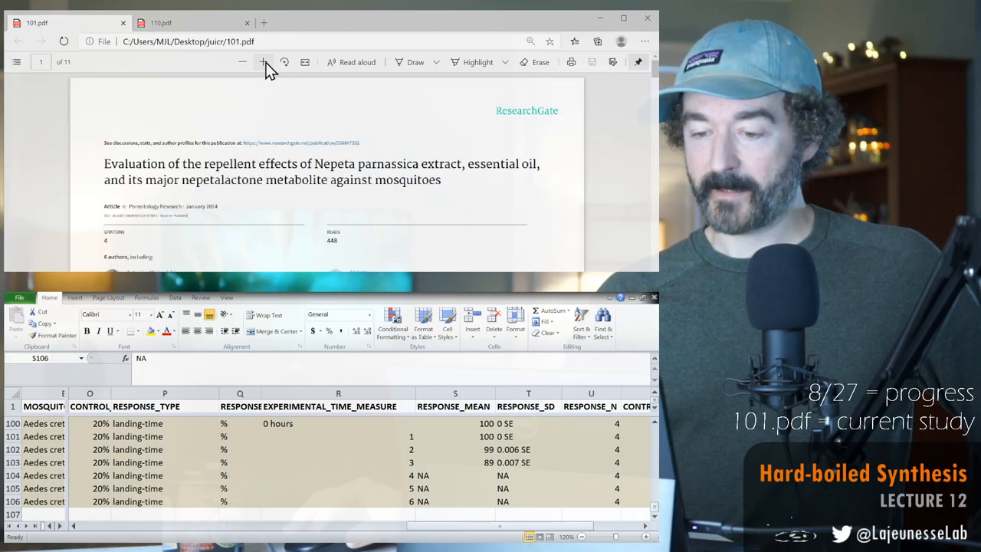
pyautogui.click(263, 61)
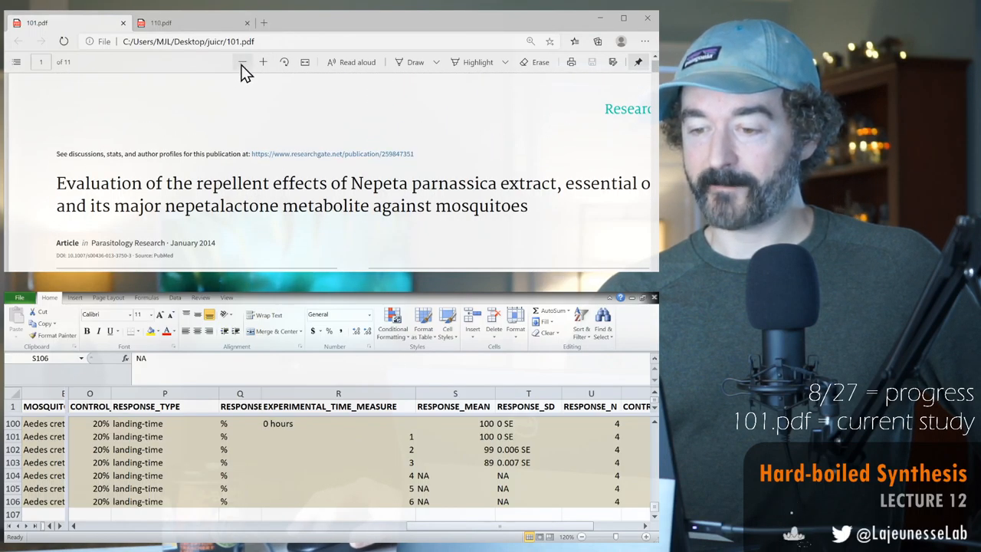
# Scroll through 101.pdf to the Aedes cretinus repellency table on page 8.
pyautogui.scroll(-3)
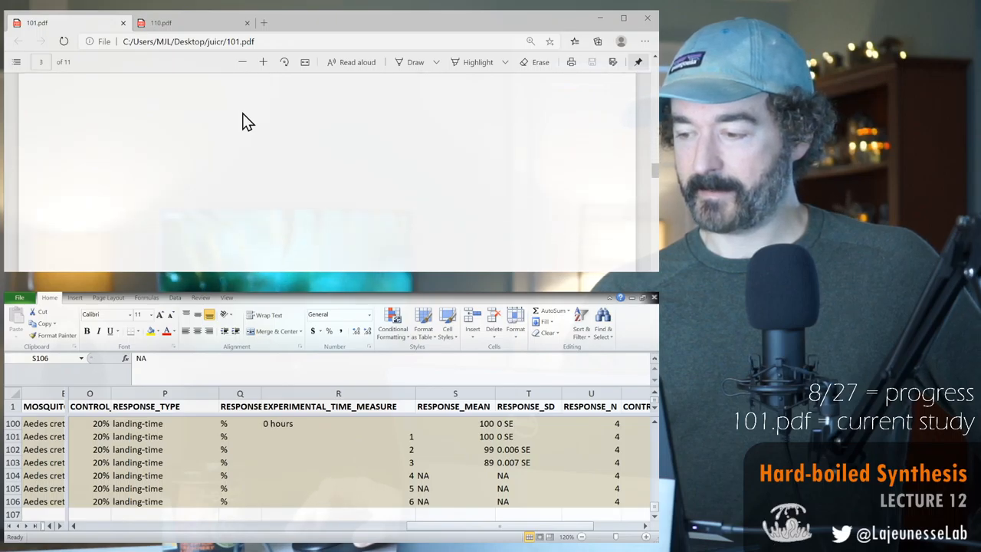
pyautogui.scroll(-3)
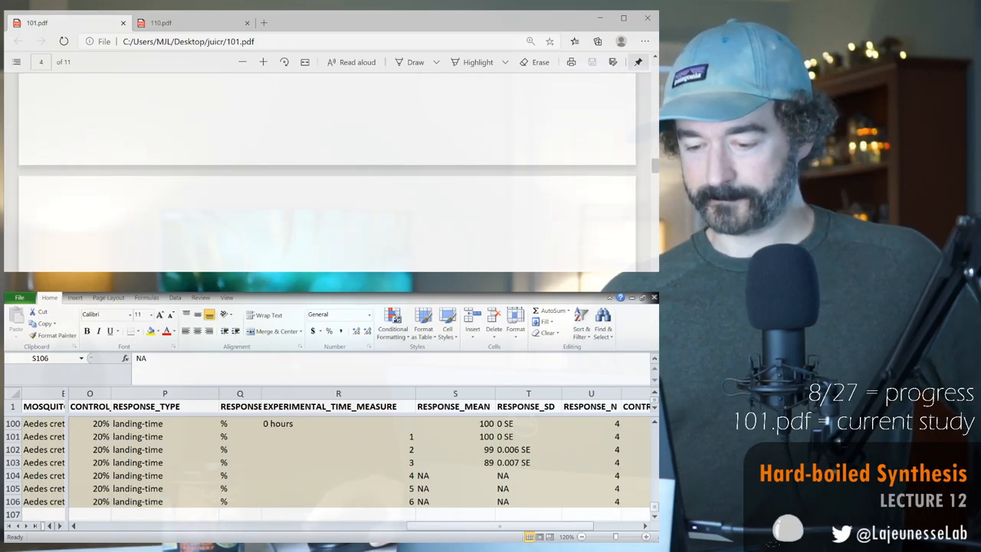
pyautogui.scroll(3)
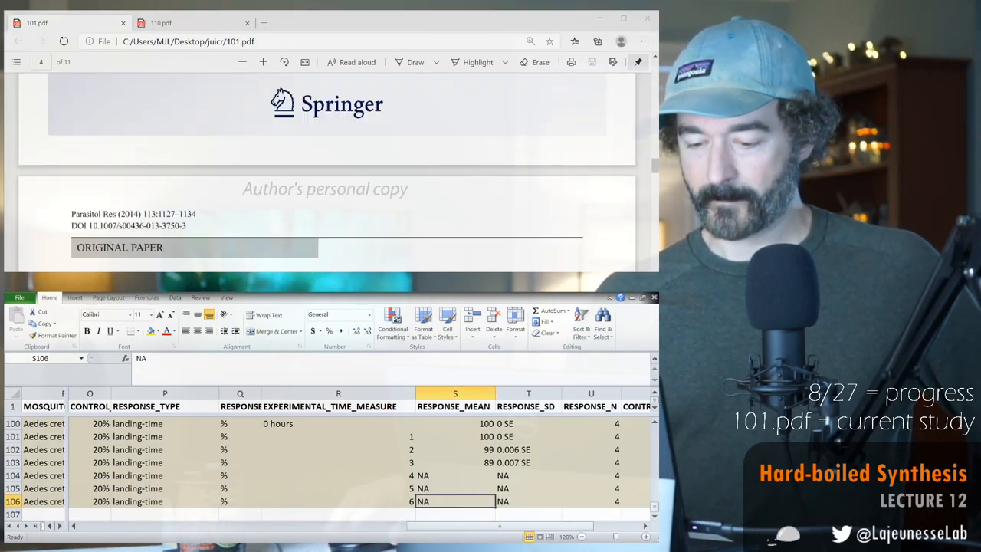
pyautogui.scroll(-3)
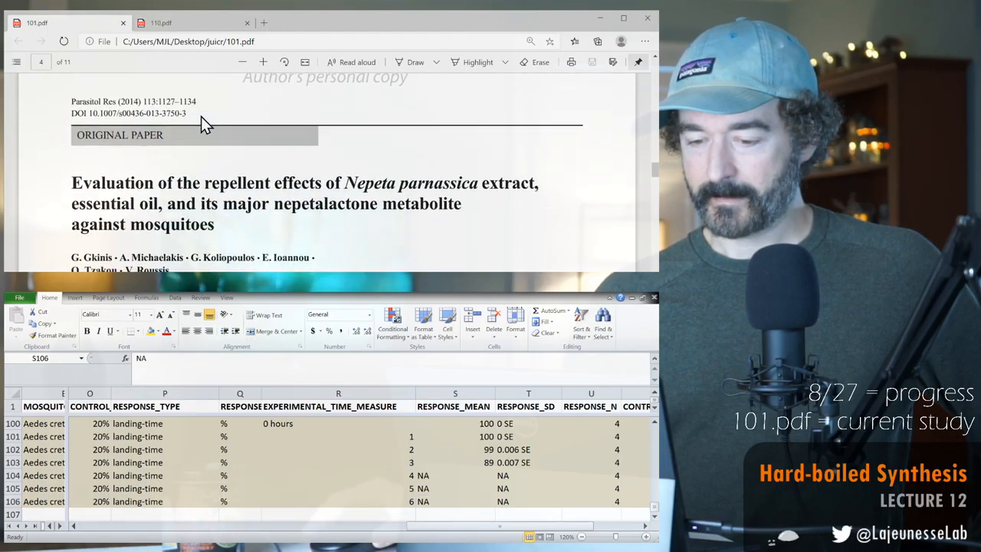
pyautogui.scroll(-3)
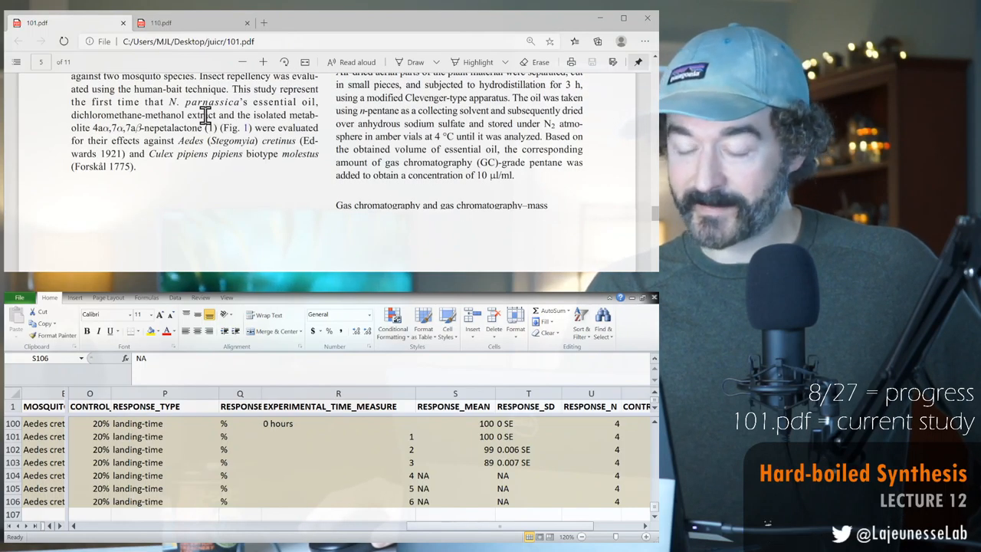
pyautogui.scroll(-3)
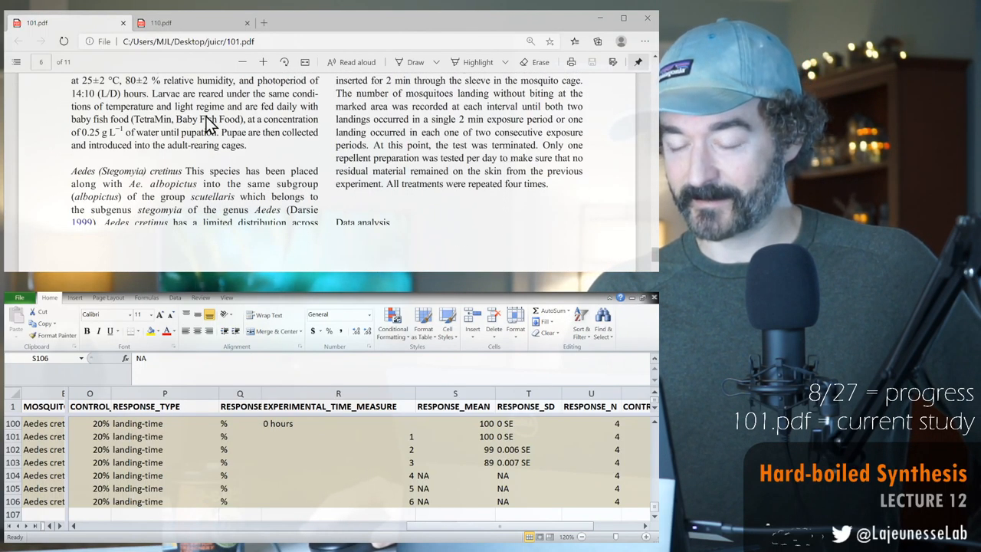
pyautogui.scroll(-3)
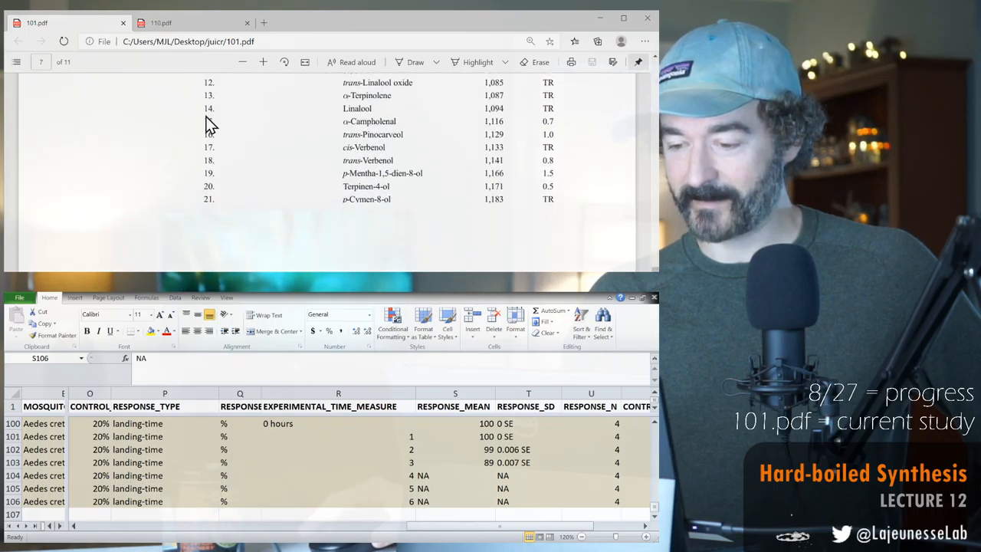
pyautogui.scroll(-3)
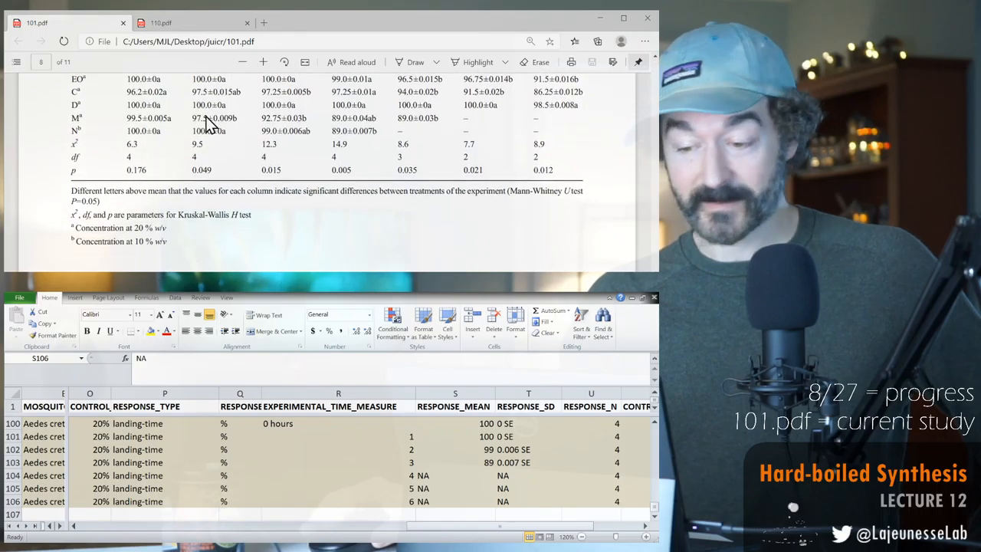
pyautogui.scroll(3)
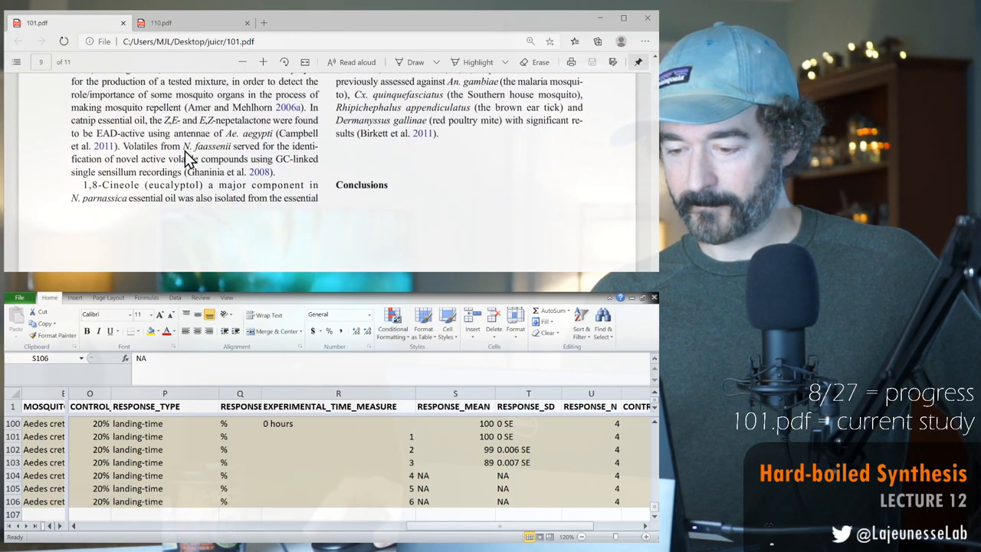
# Scroll 101.pdf pages 8–9 to Table 3 of Culex pipiens repellency results.
pyautogui.scroll(-3)
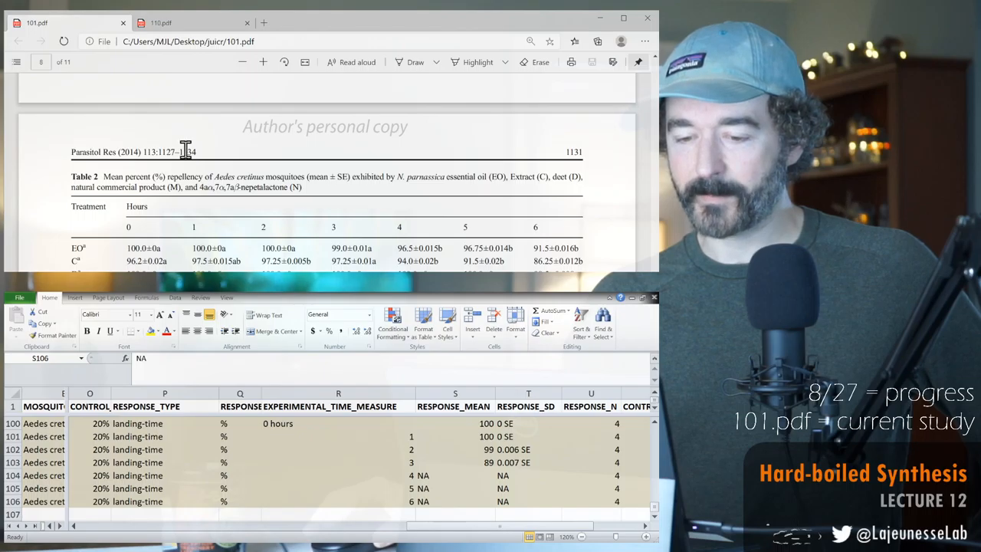
pyautogui.scroll(-3)
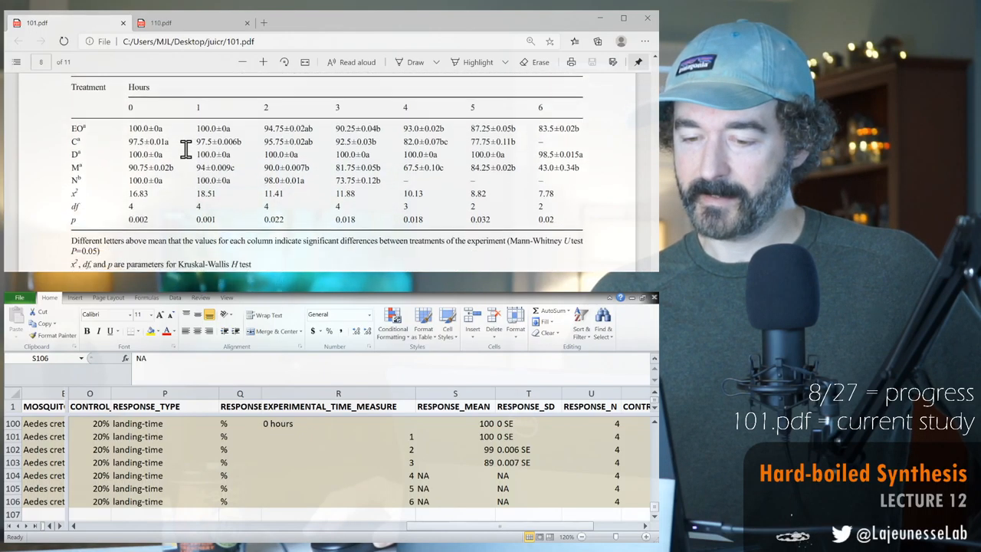
pyautogui.scroll(3)
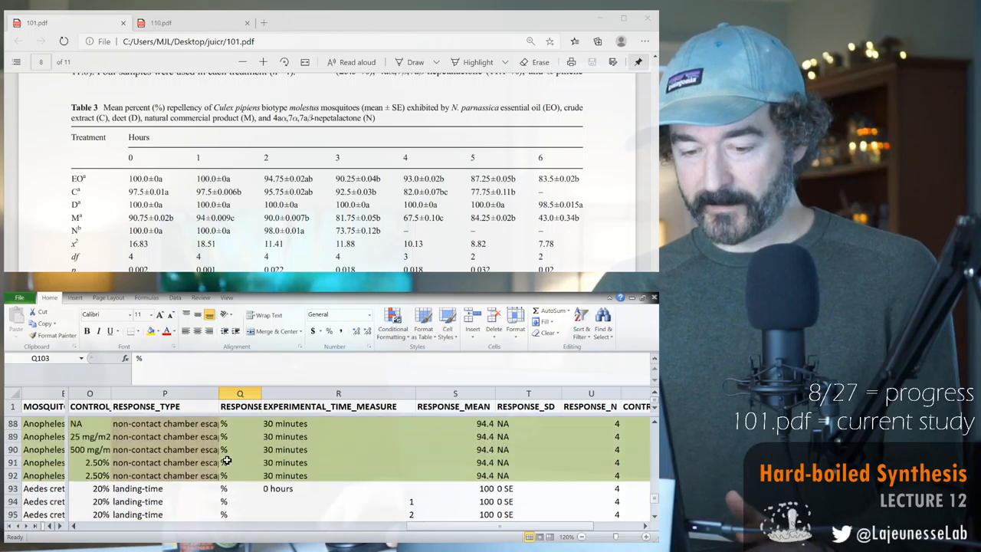
pyautogui.scroll(-3)
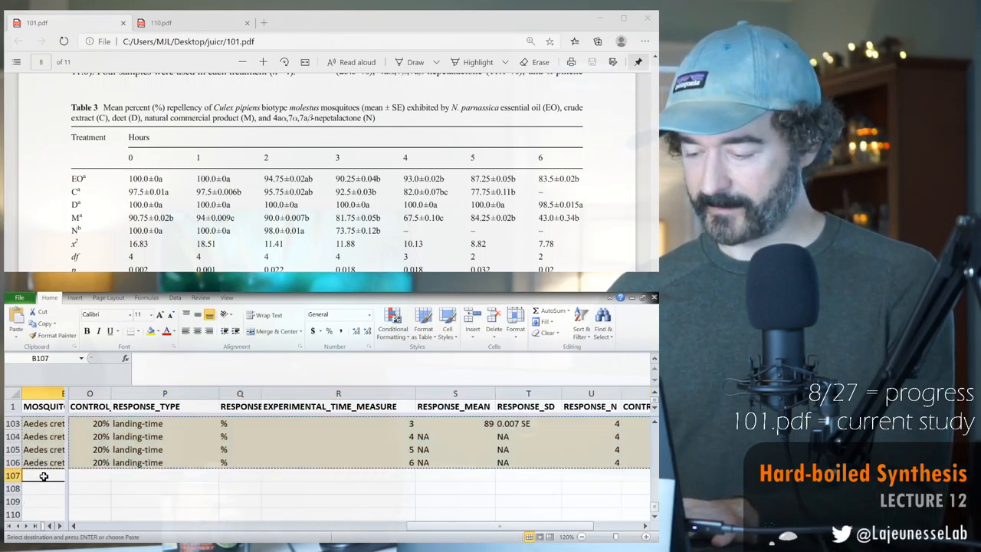
# Paste the copied landing-time rows at row 107 and change their species to Culex pipiens.
pyautogui.press('ctrl+v')
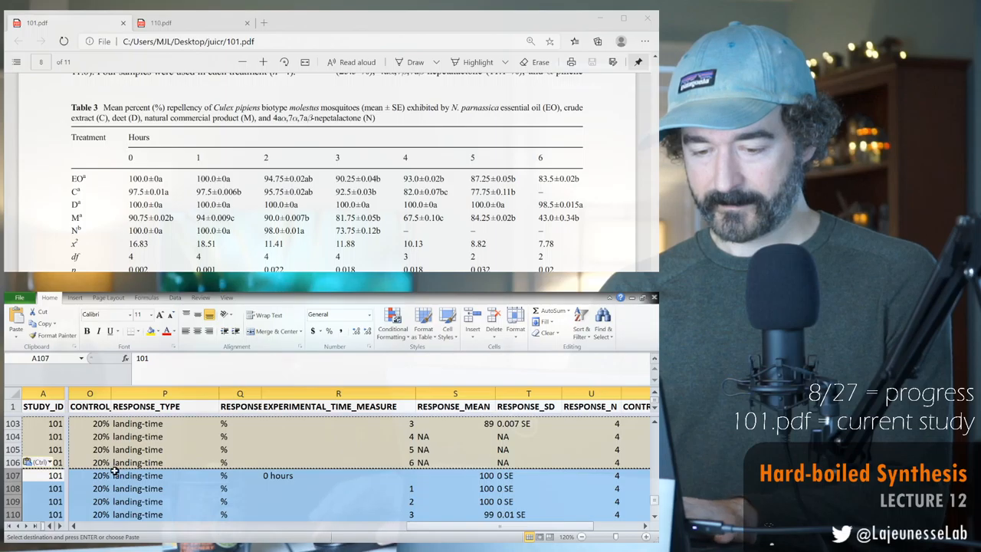
pyautogui.click(164, 475)
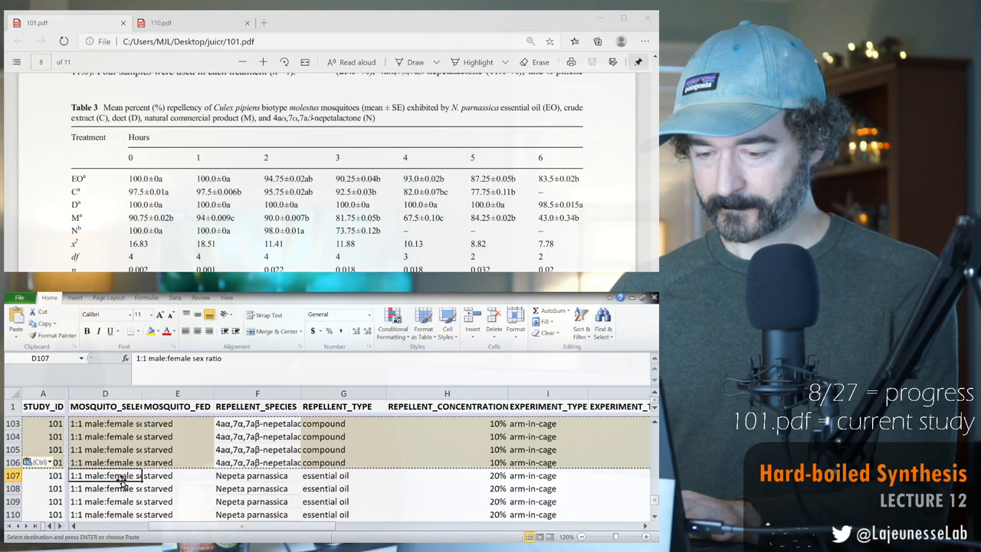
pyautogui.click(153, 475)
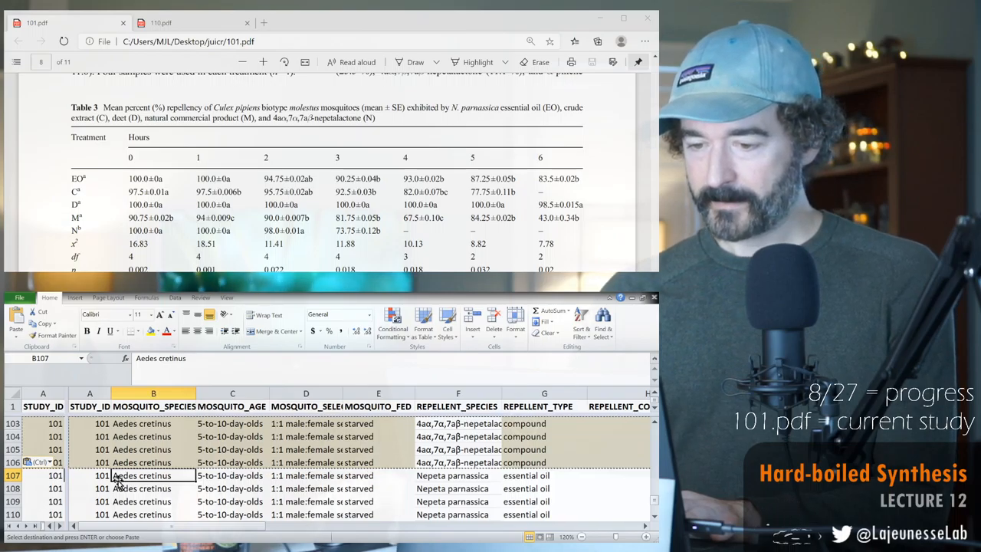
pyautogui.write('Culex quinquefasciatus')
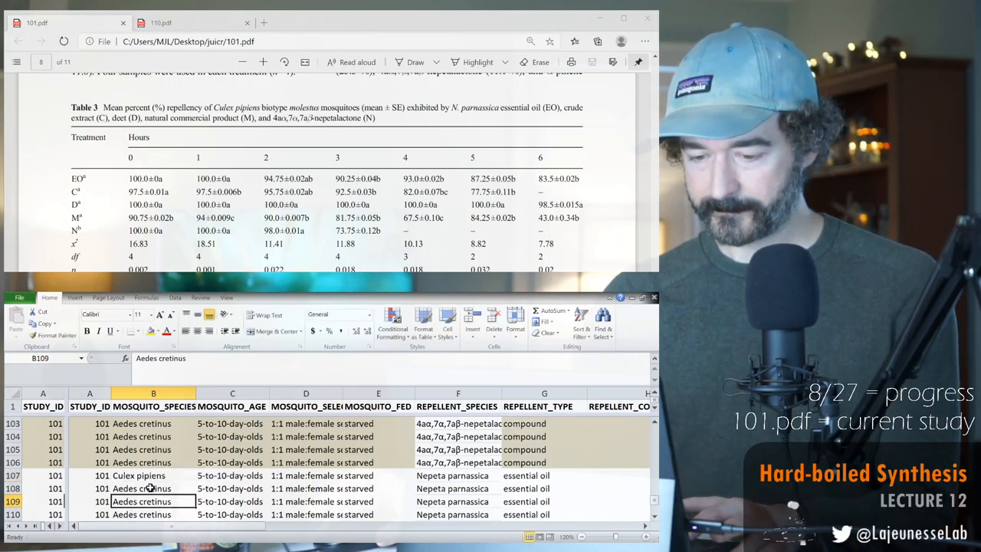
pyautogui.click(153, 475)
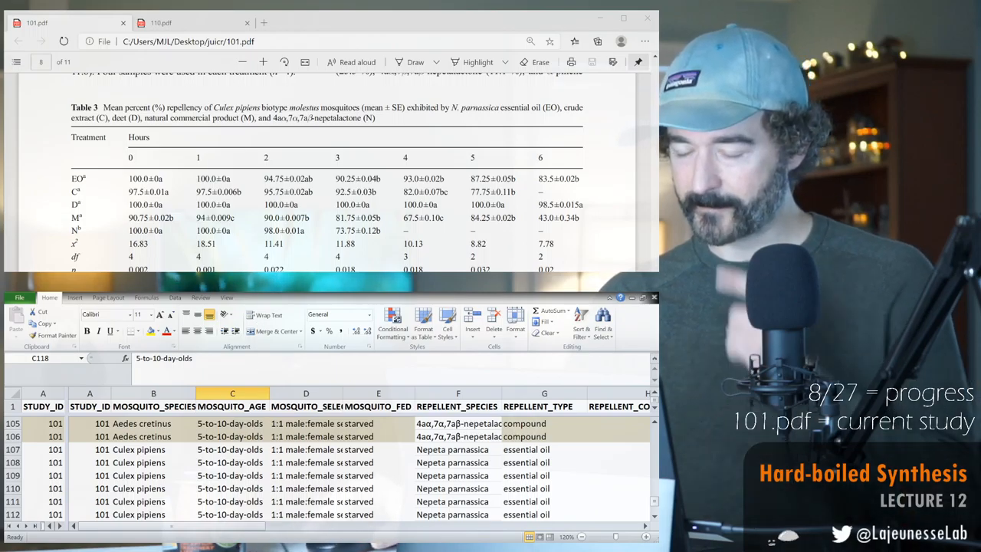
# Show the response and control columns and select the new rows' response mean cells.
pyautogui.click(232, 475)
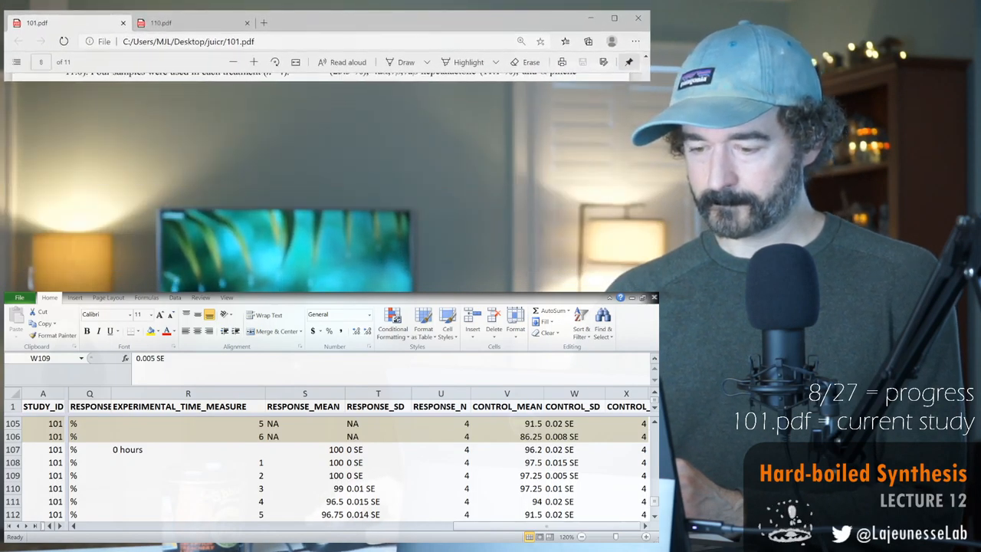
pyautogui.click(305, 462)
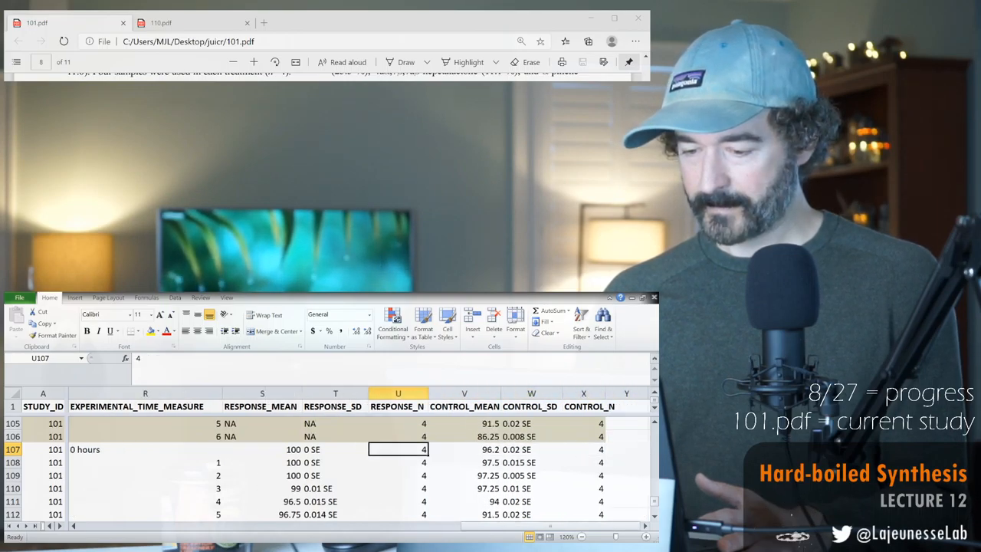
pyautogui.click(262, 449)
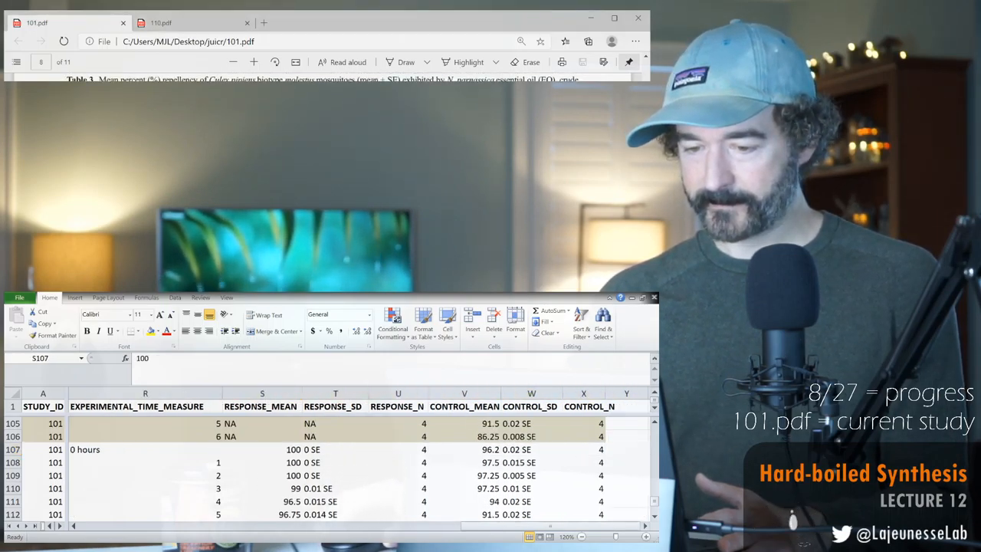
pyautogui.click(262, 449)
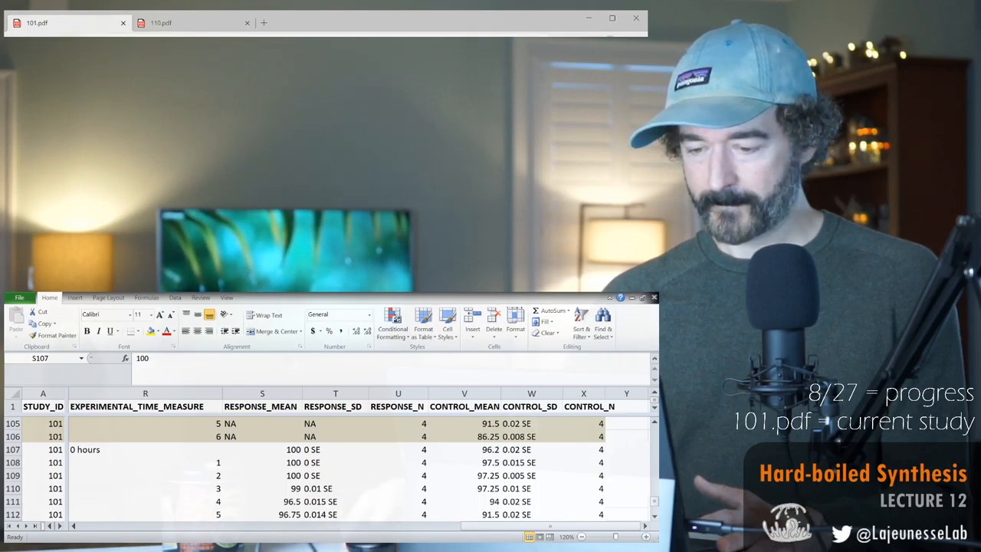
pyautogui.click(262, 449)
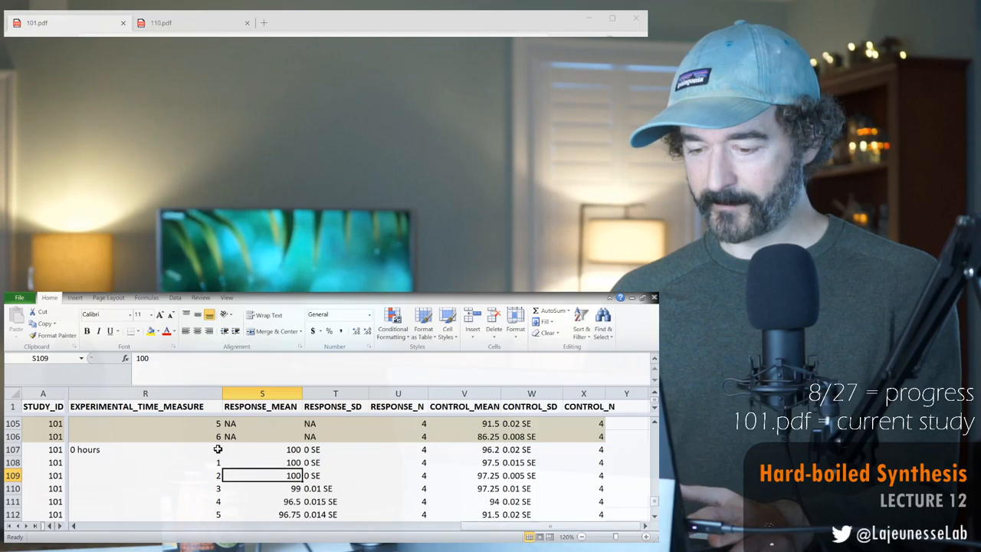
# Enter response means 94 and 90 with 0.04 SE for the earlier Culex hours.
pyautogui.write('94.75')
pyautogui.click(262, 488)
pyautogui.write('0')
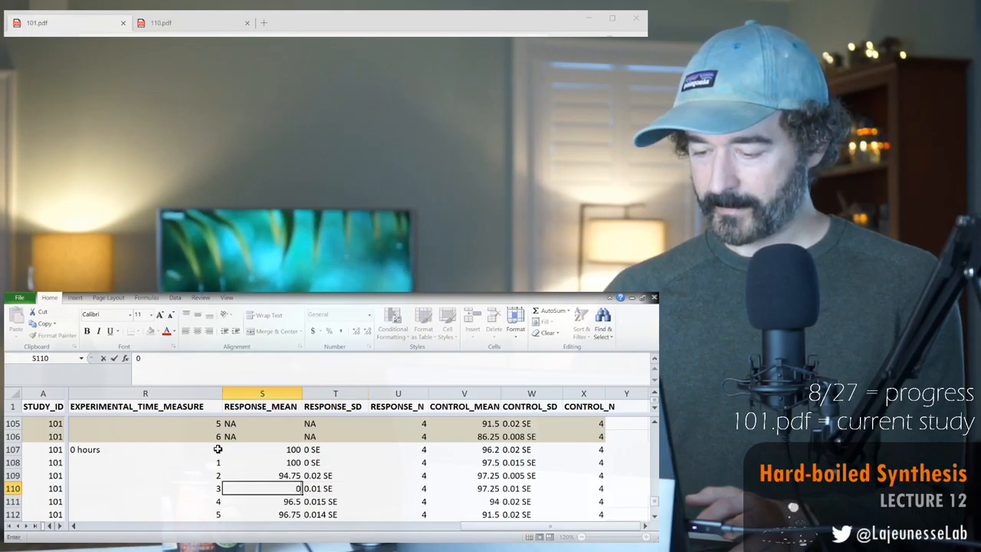
pyautogui.write('90.25')
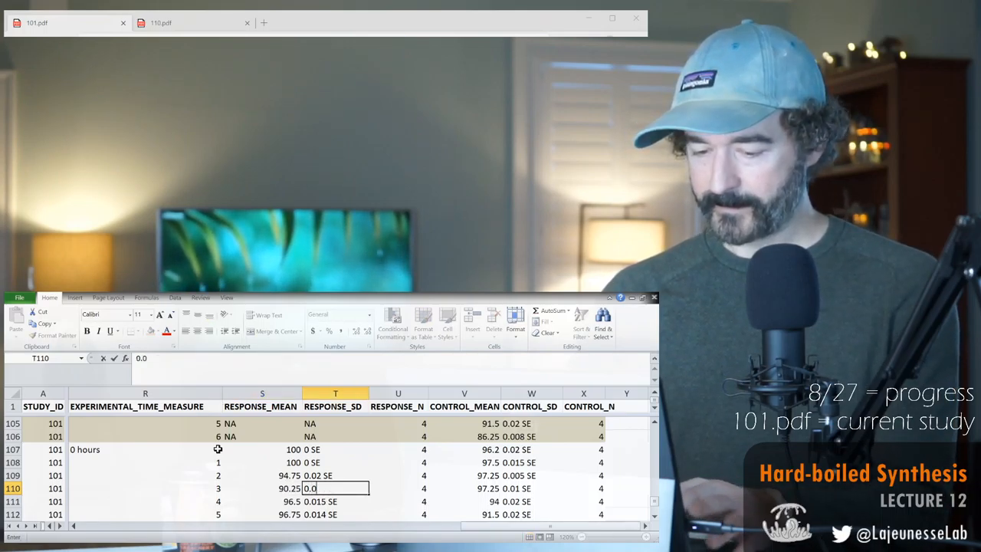
pyautogui.write('0.04 SE')
pyautogui.click(336, 502)
pyautogui.write('0.02')
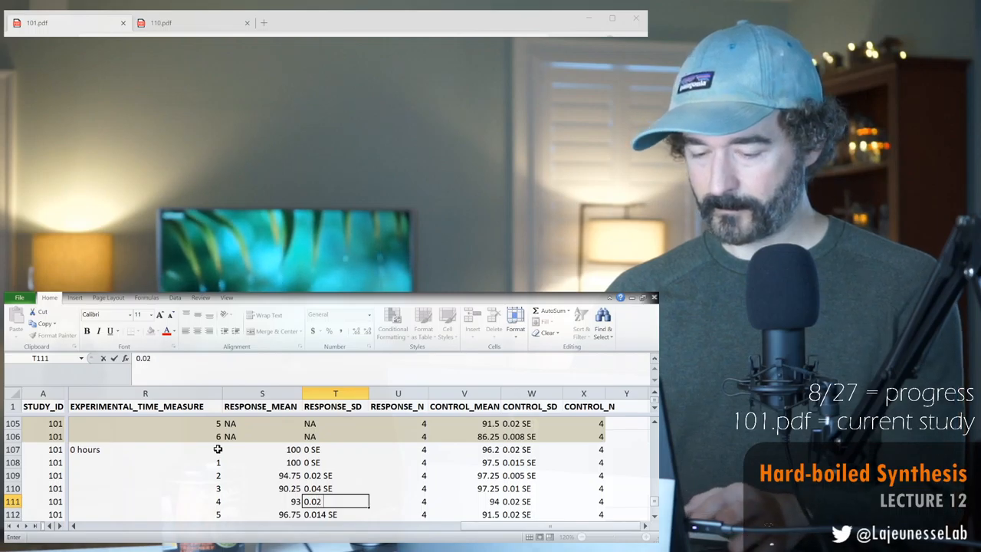
pyautogui.write('SE')
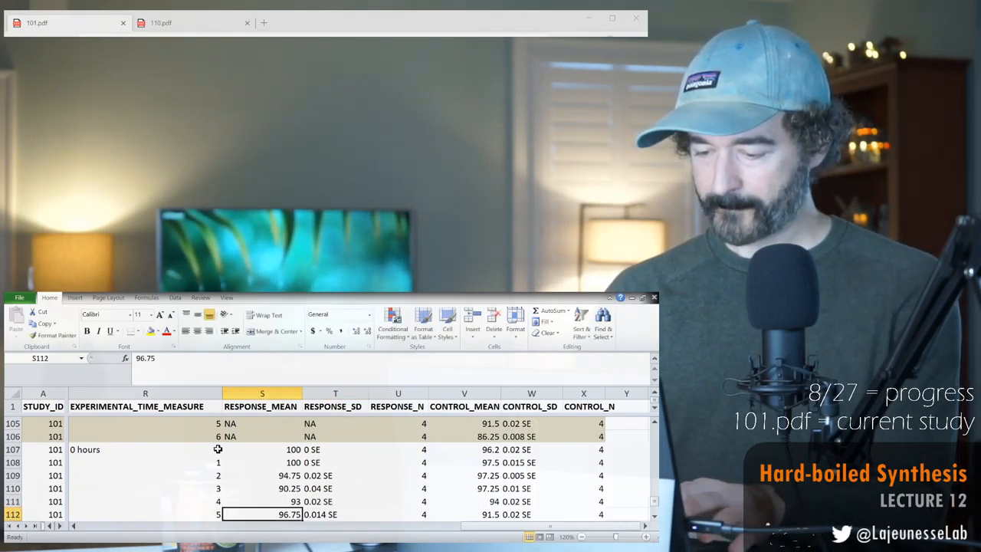
# Enter response mean 87.25 with 0.05 SE at hour 5 and 83.5 with 0.02 SE at hour 6.
pyautogui.write('87.25')
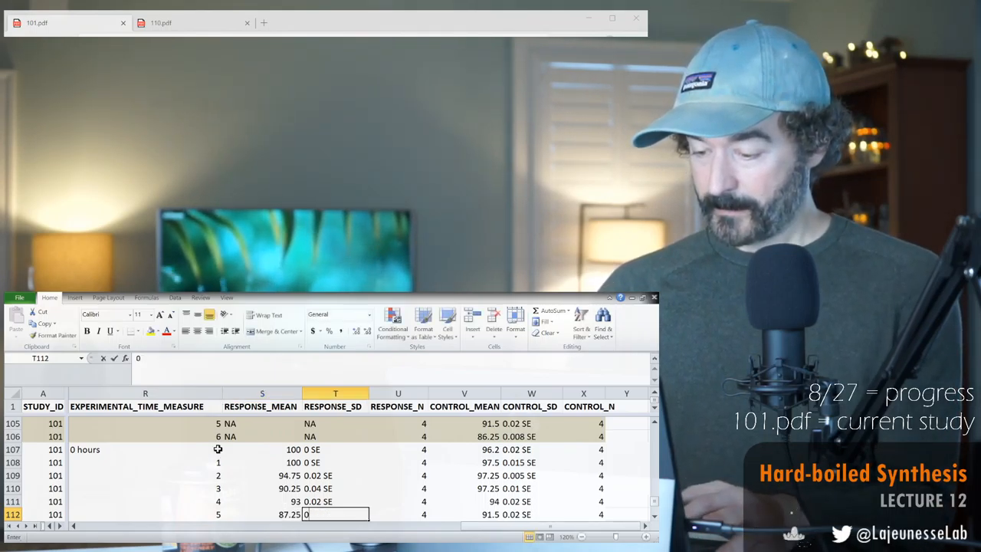
pyautogui.write('0.05')
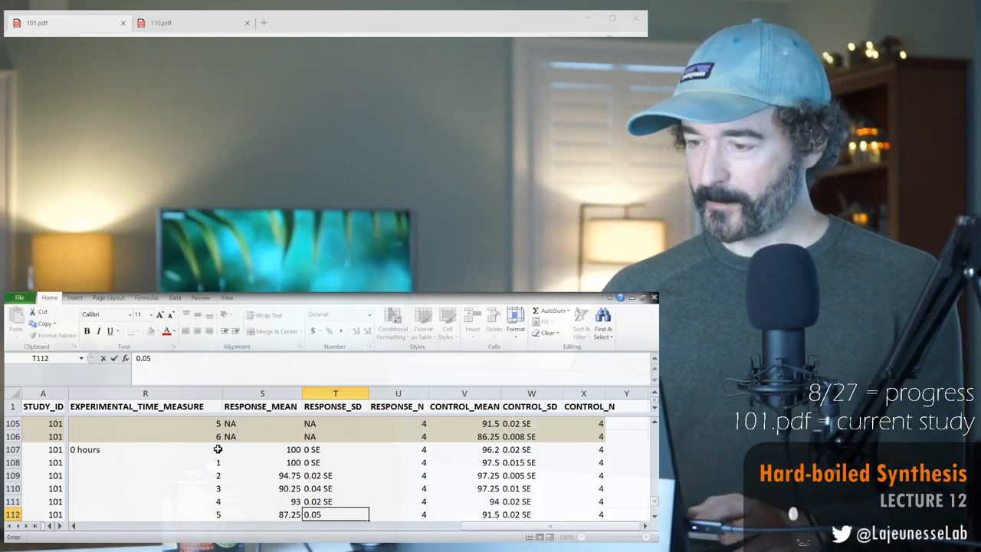
pyautogui.write('SE')
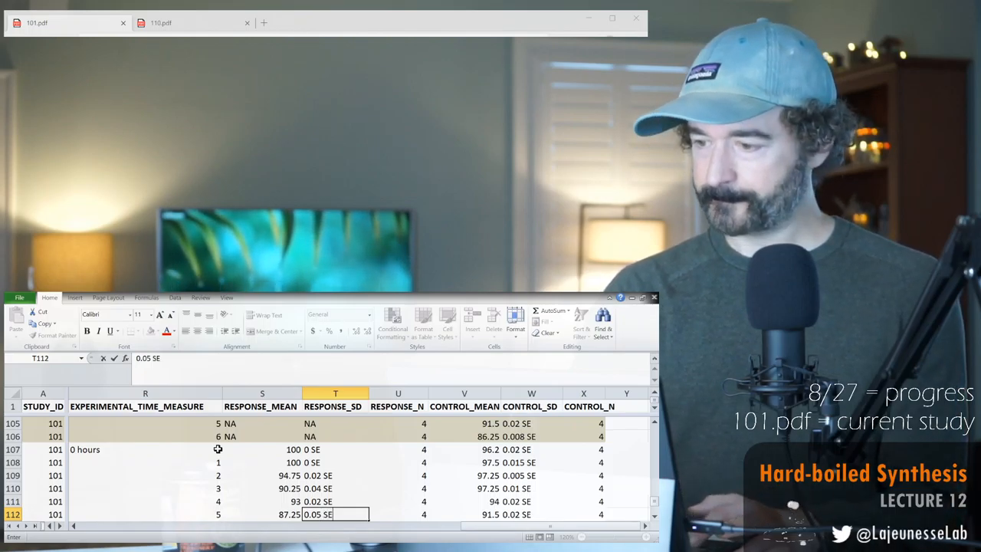
pyautogui.press('Return')
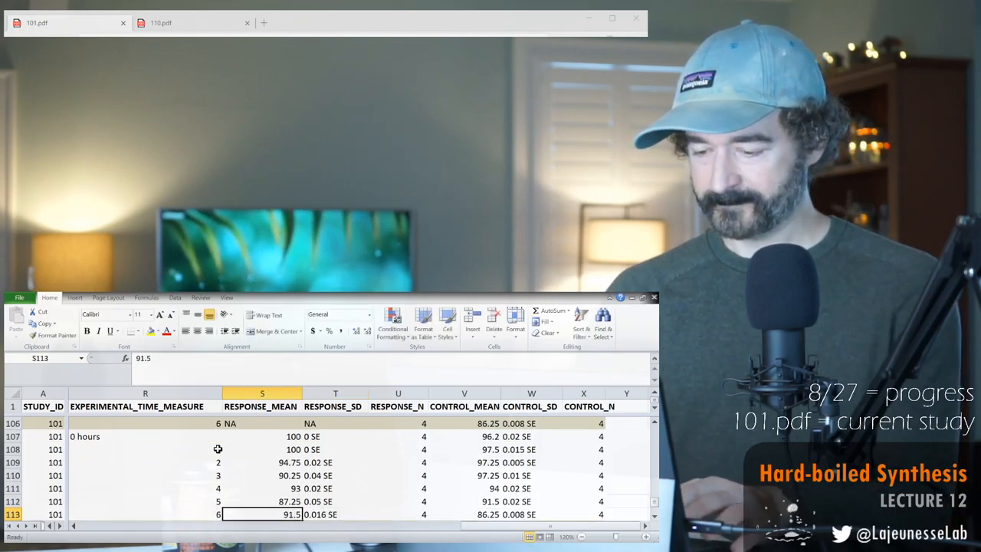
pyautogui.write('83')
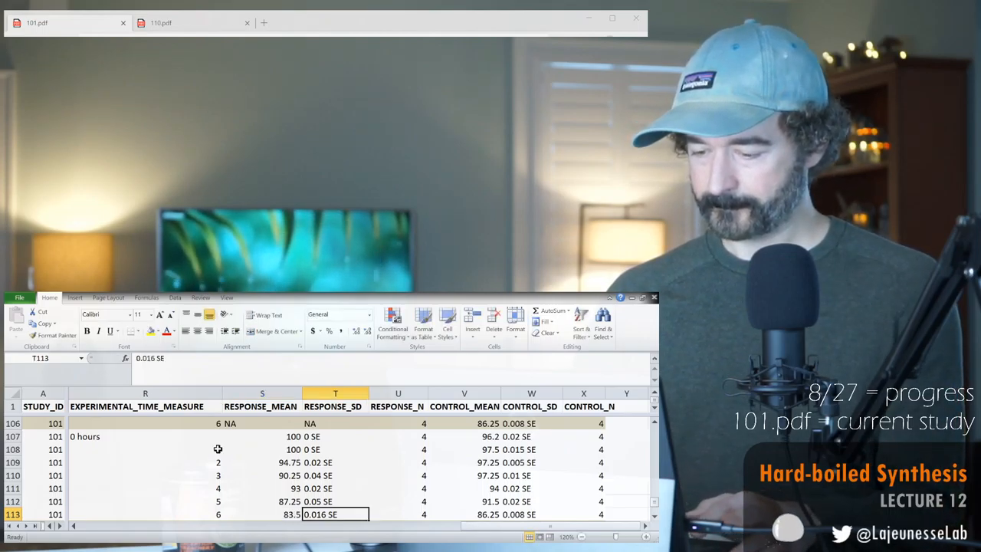
pyautogui.write('0.02')
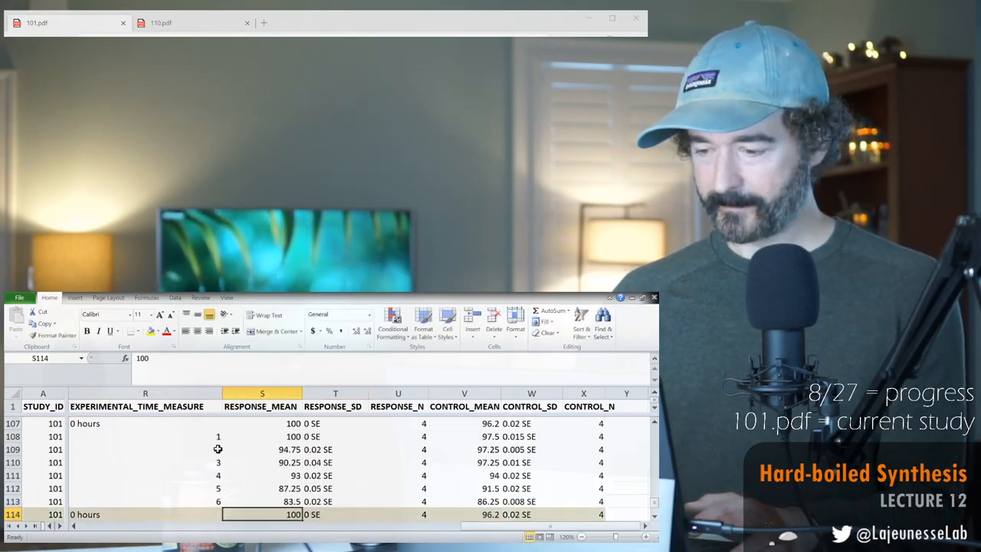
# Fill control mean 100 and SE 0.0 down rows 107–113.
pyautogui.click(334, 436)
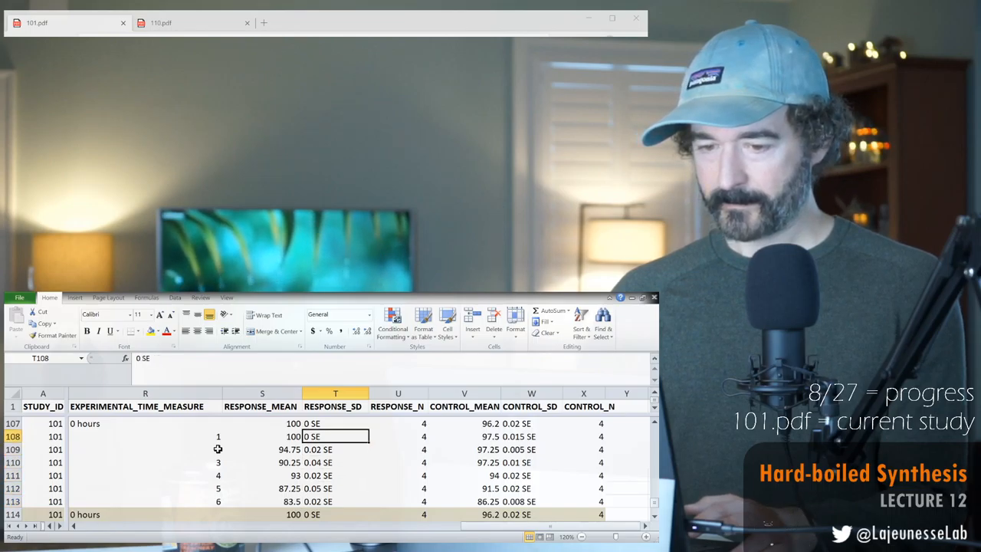
pyautogui.click(464, 423)
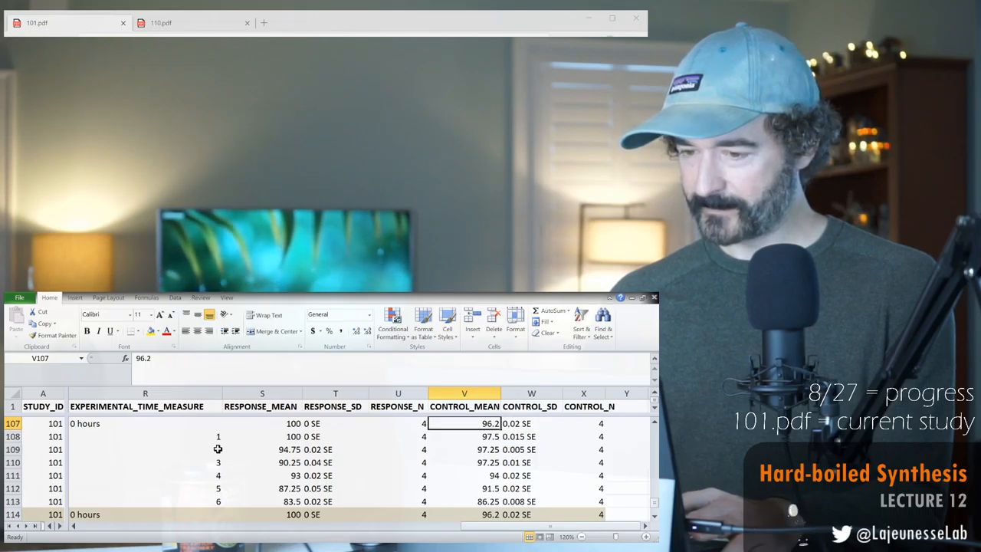
pyautogui.write('100')
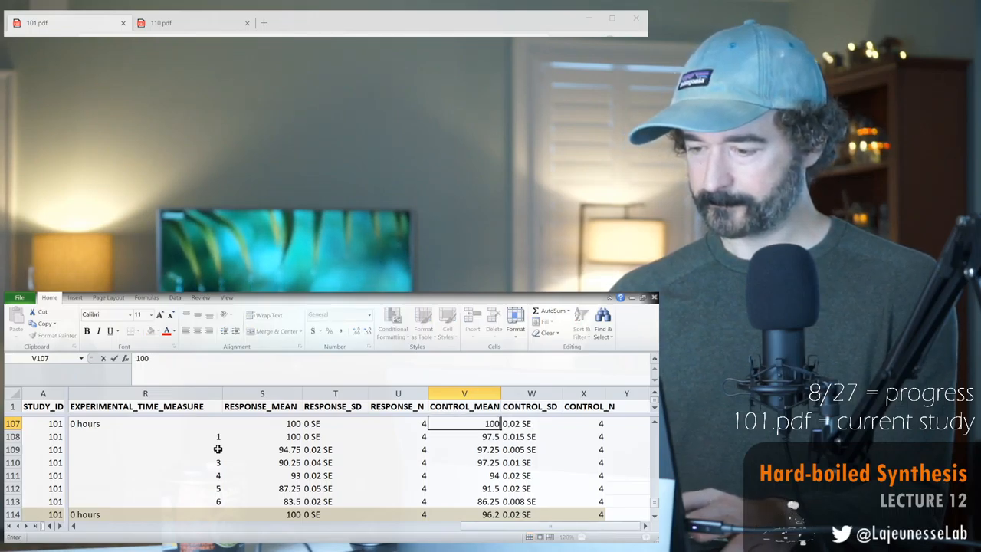
pyautogui.click(464, 436)
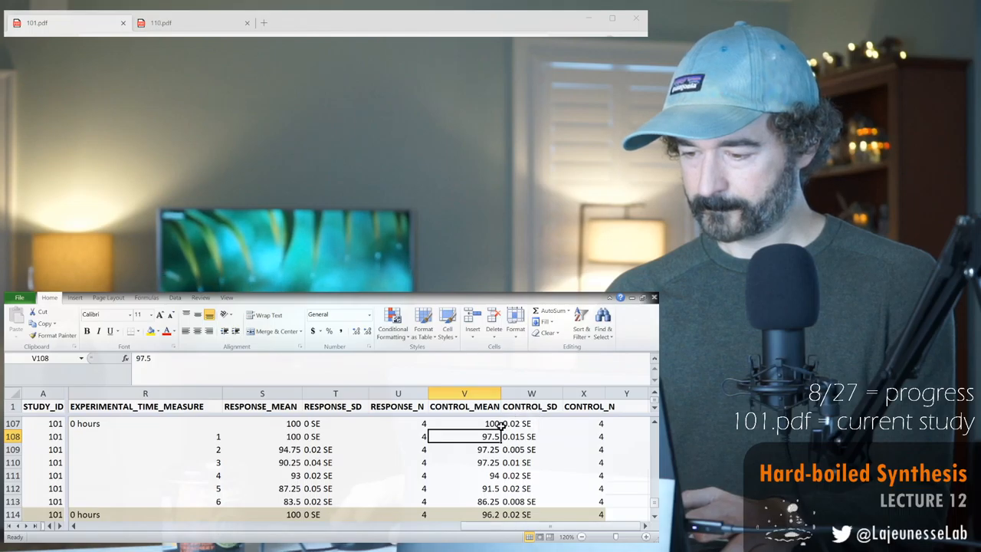
pyautogui.click(464, 422)
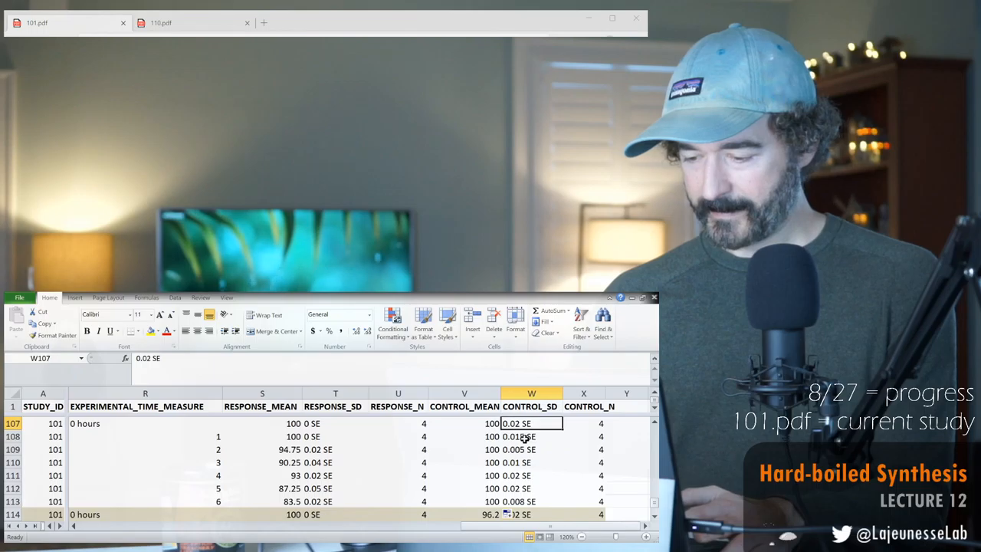
pyautogui.write('0.0')
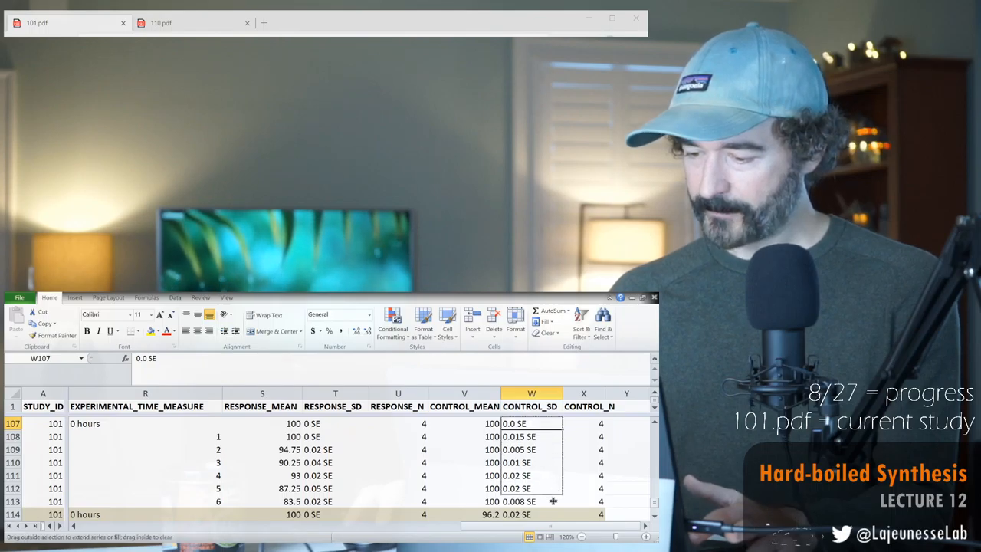
pyautogui.moveTo(552, 426); pyautogui.dragTo(534, 475)
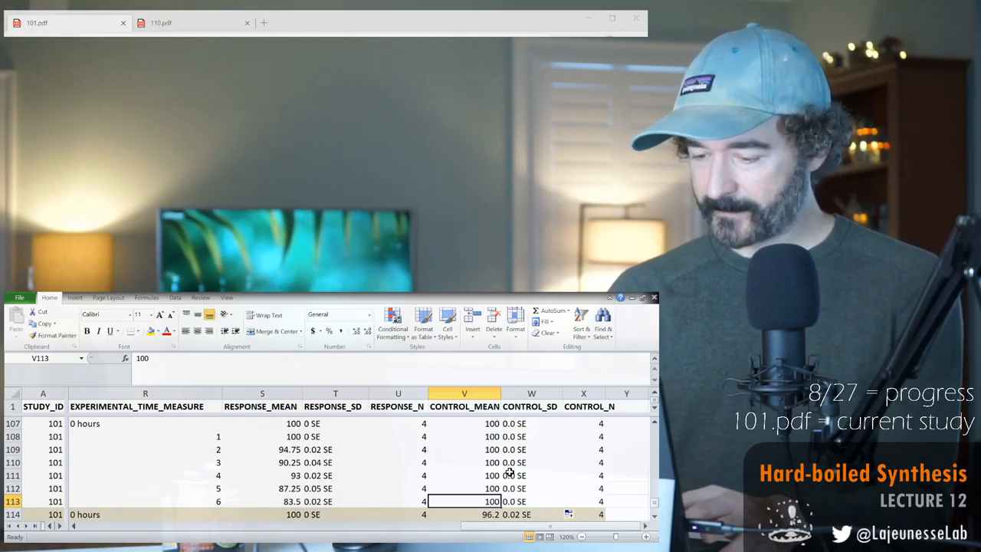
# Change the hour-6 control to 98.5 and select control means and SEs V107:W113.
pyautogui.write('98.5')
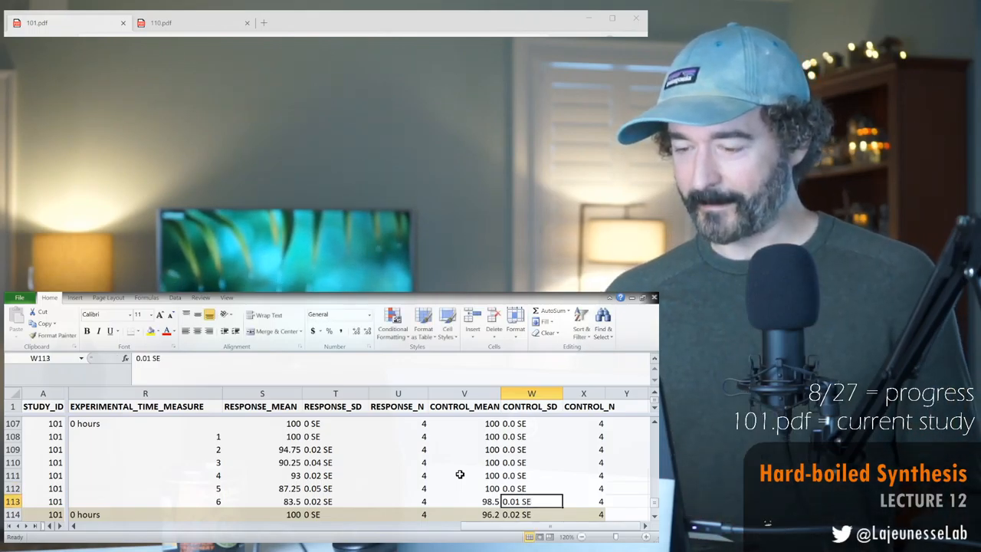
pyautogui.click(144, 501)
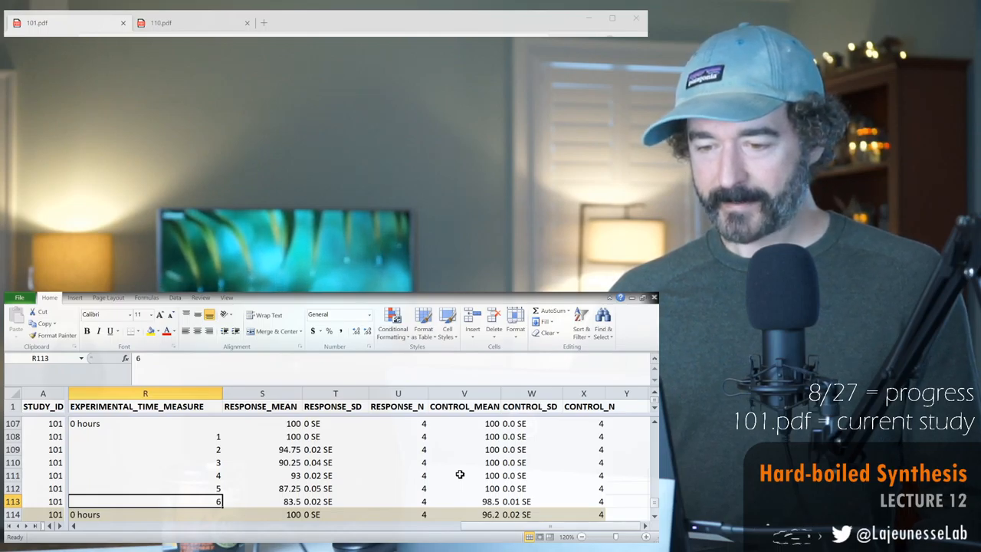
pyautogui.scroll(-3)
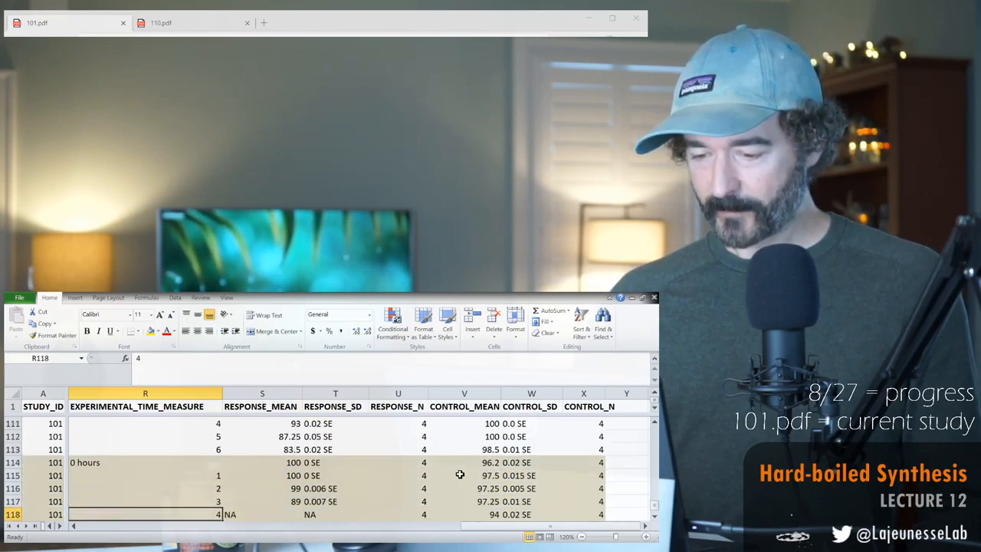
pyautogui.click(262, 462)
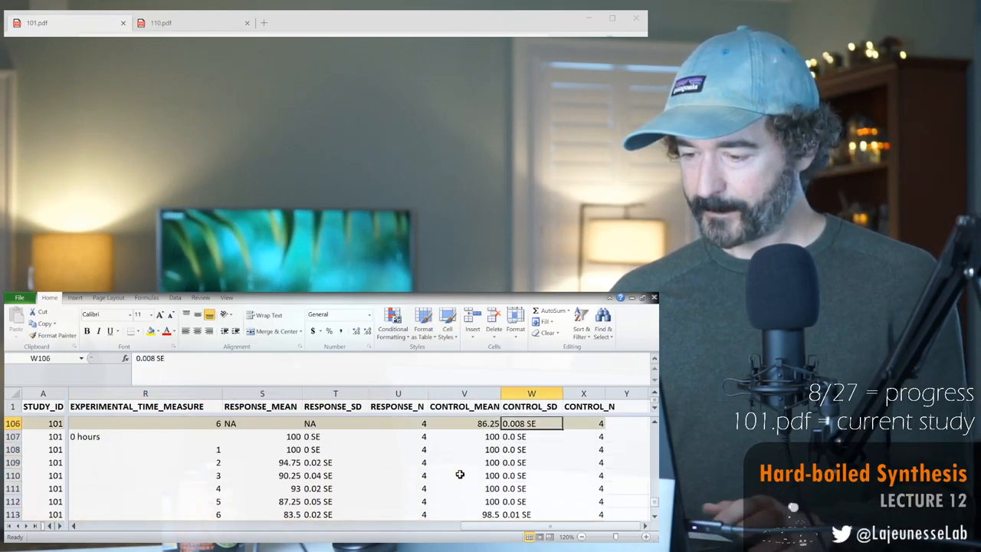
pyautogui.moveTo(464, 436); pyautogui.dragTo(531, 488)
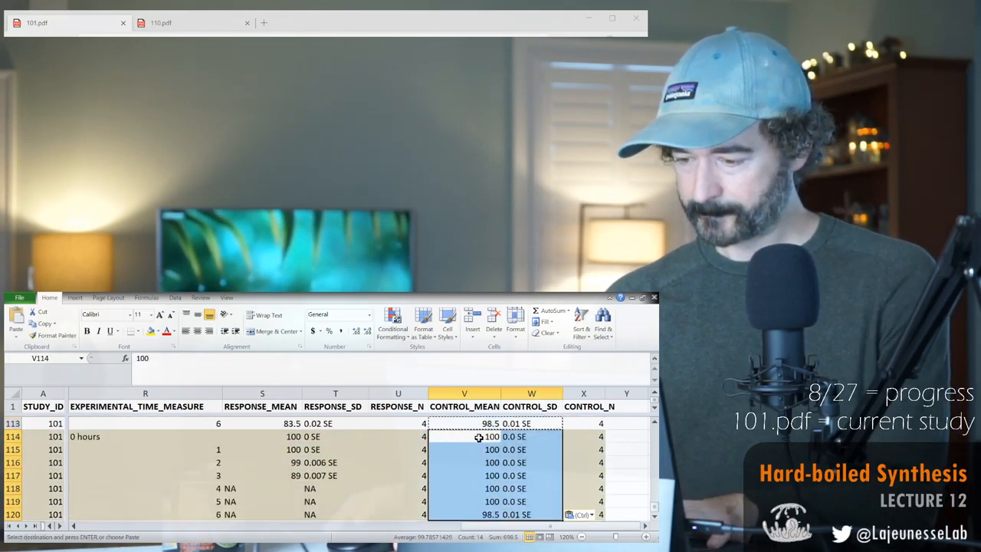
# Enter response means 100, 100, 98 and 73.75 for rows 114–117.
pyautogui.click(334, 436)
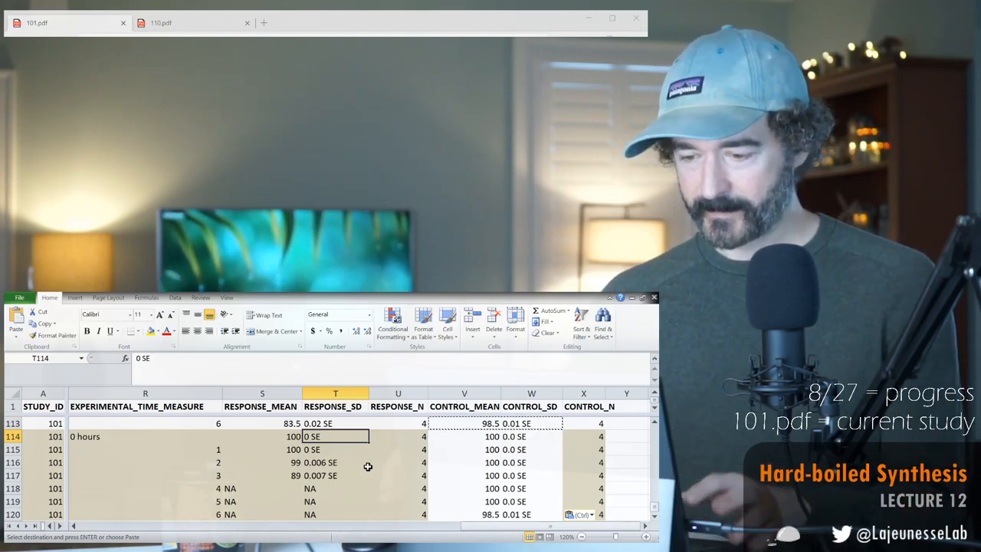
pyautogui.write('100')
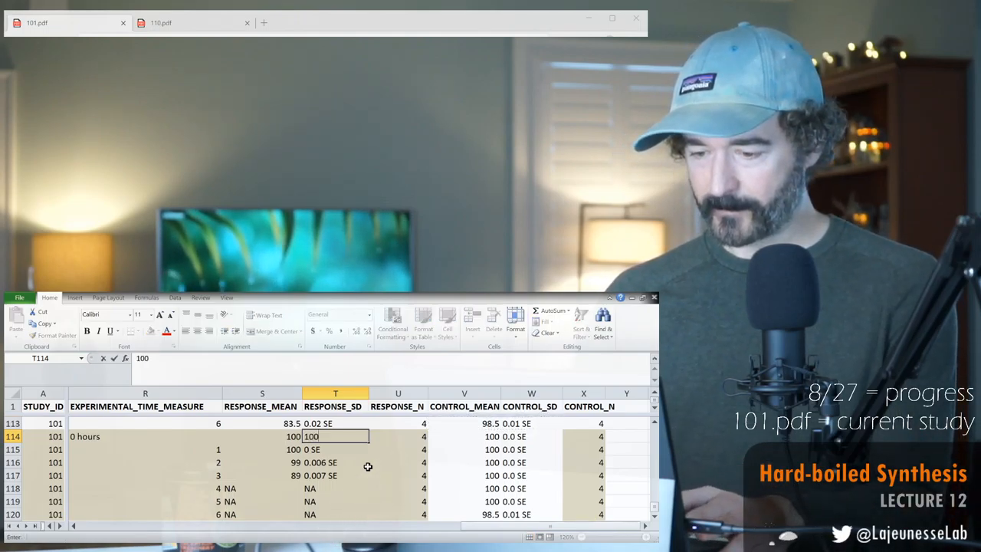
pyautogui.press('Return')
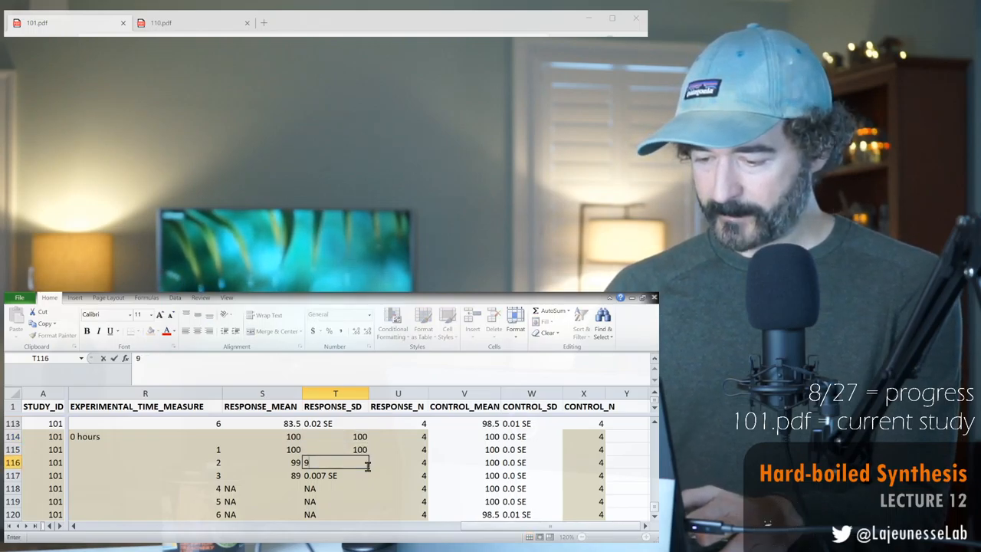
pyautogui.press('Return')
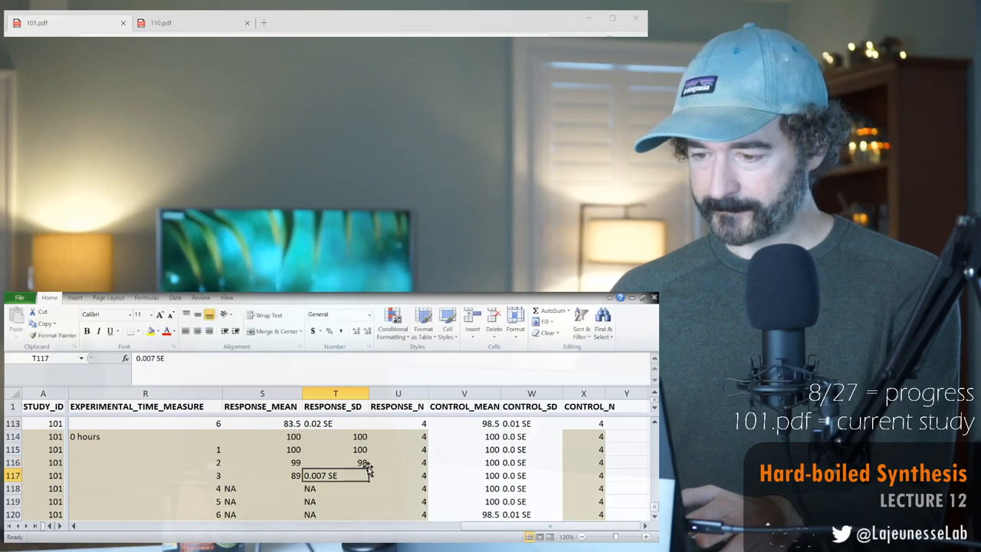
pyautogui.write('73.75')
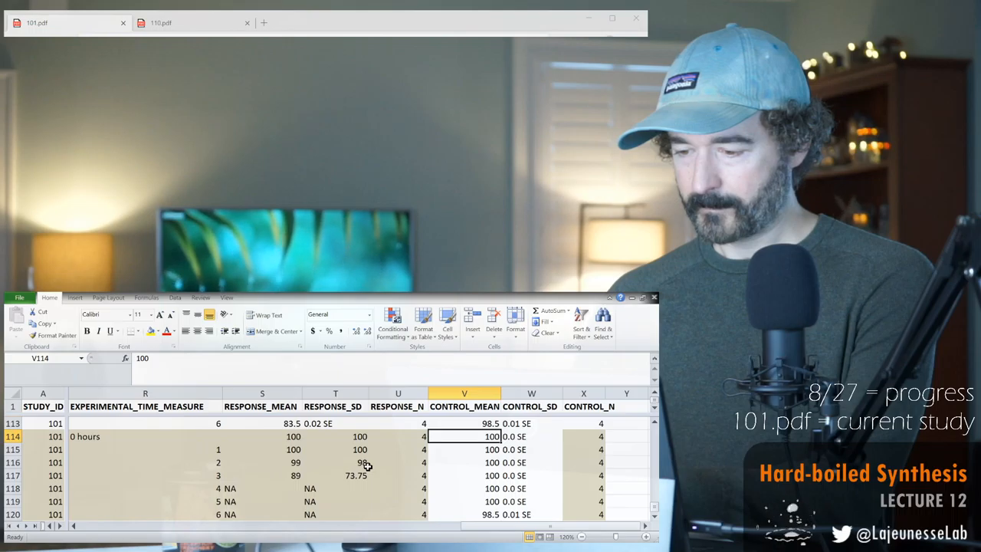
# Move the means into the response mean column and add SEs 0.01 SE and 0.12 SE.
pyautogui.click(334, 436)
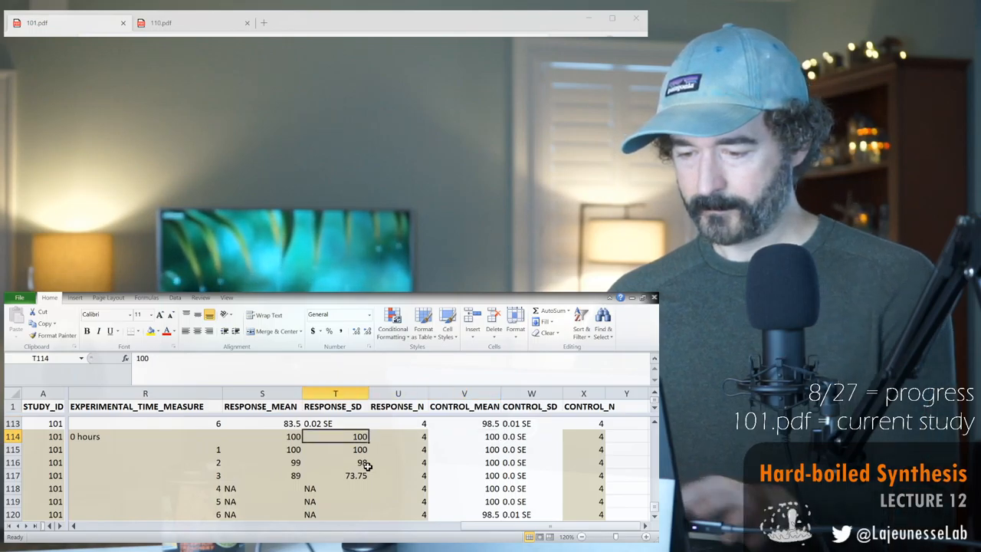
pyautogui.moveTo(360, 449); pyautogui.dragTo(360, 475)
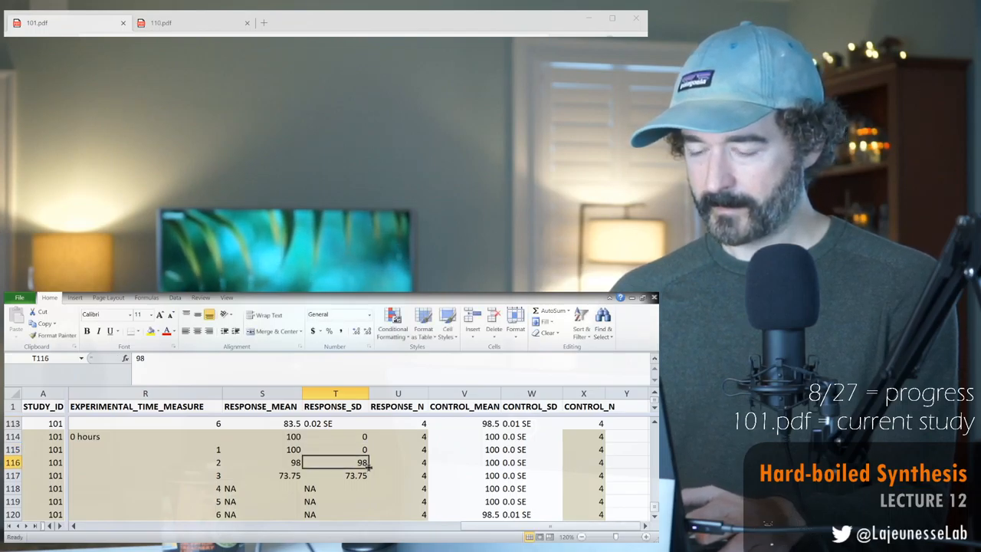
pyautogui.write('0.01 SE')
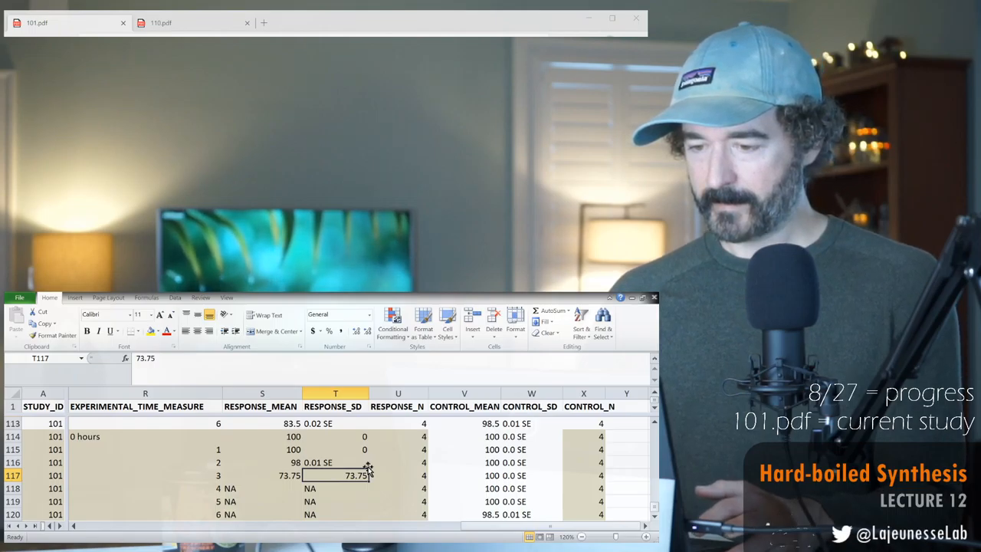
pyautogui.write('0.12 SE')
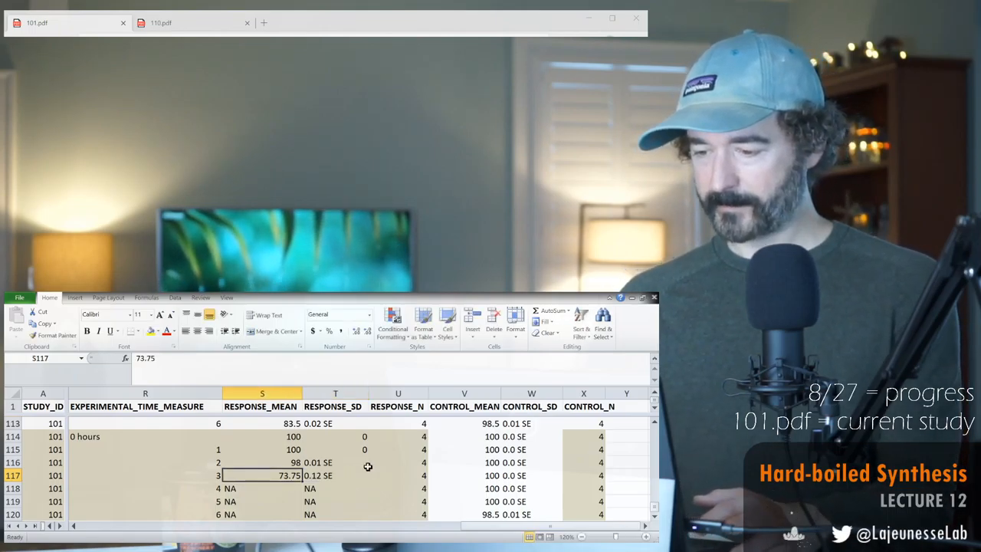
pyautogui.hscroll(-3)
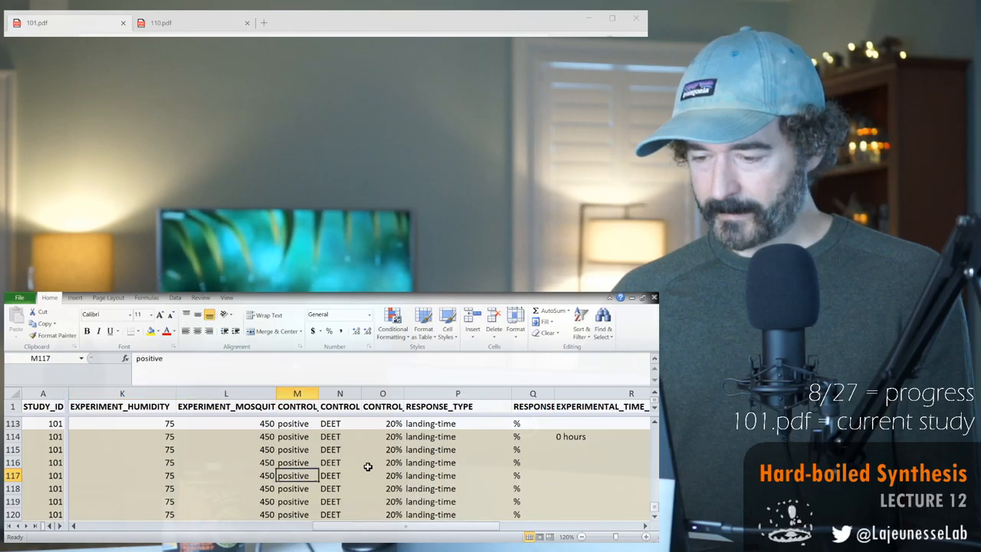
# Fill the 4aα,7α,7aβ-nepetalactone compound at 10% concentration down through row 119.
pyautogui.click(339, 475)
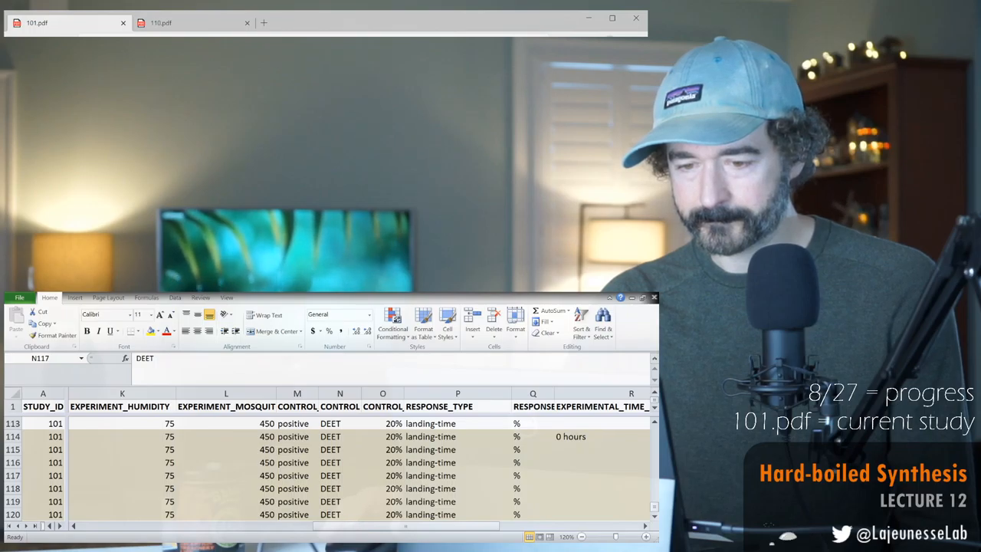
pyautogui.click(382, 436)
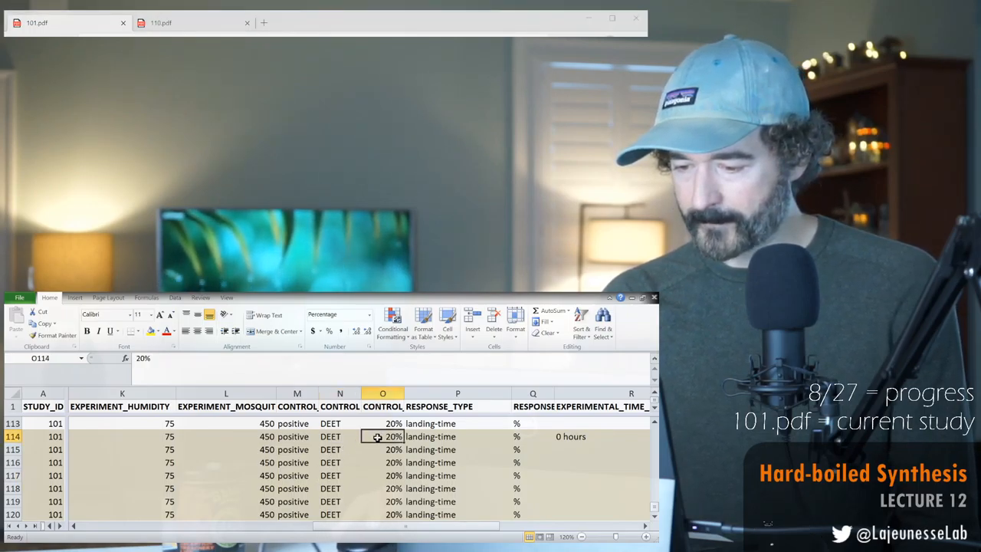
pyautogui.scroll(-3)
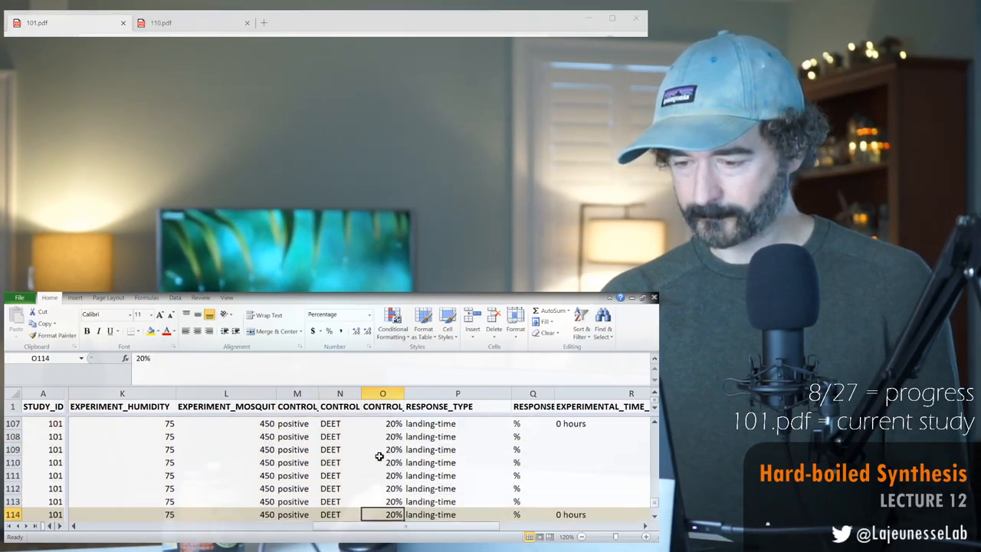
pyautogui.click(382, 462)
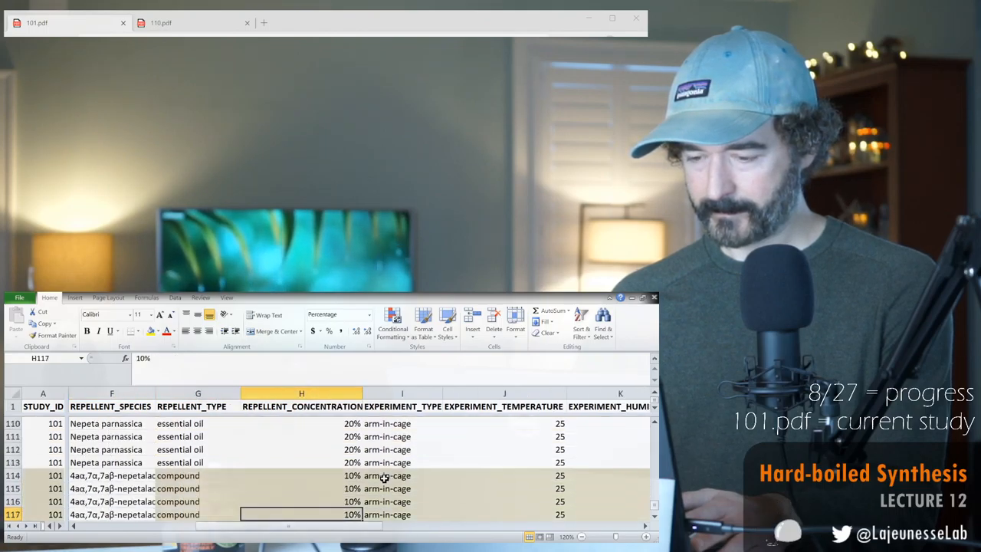
pyautogui.scroll(-3)
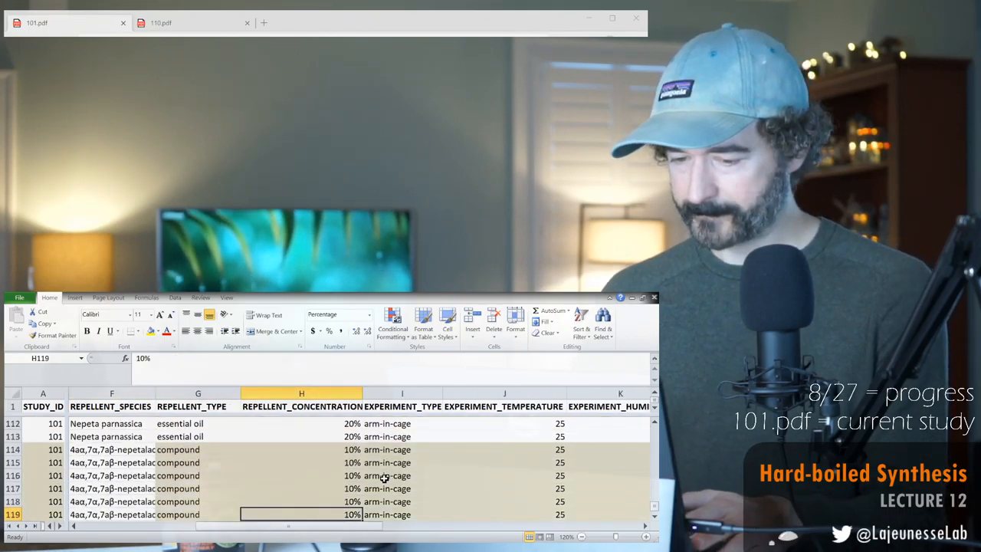
pyautogui.click(197, 514)
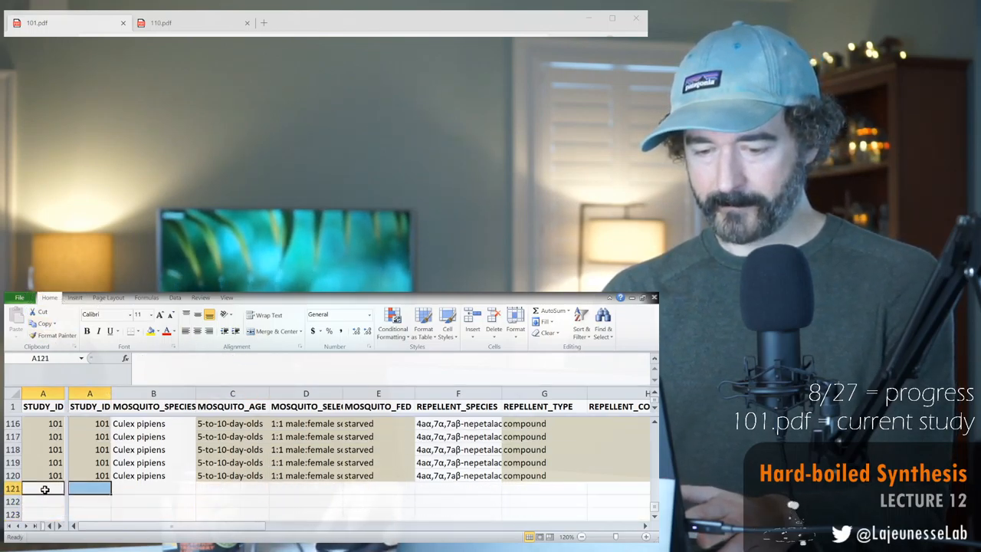
# Enter 110 as the STUDY_ID in cell A121.
pyautogui.write('110')
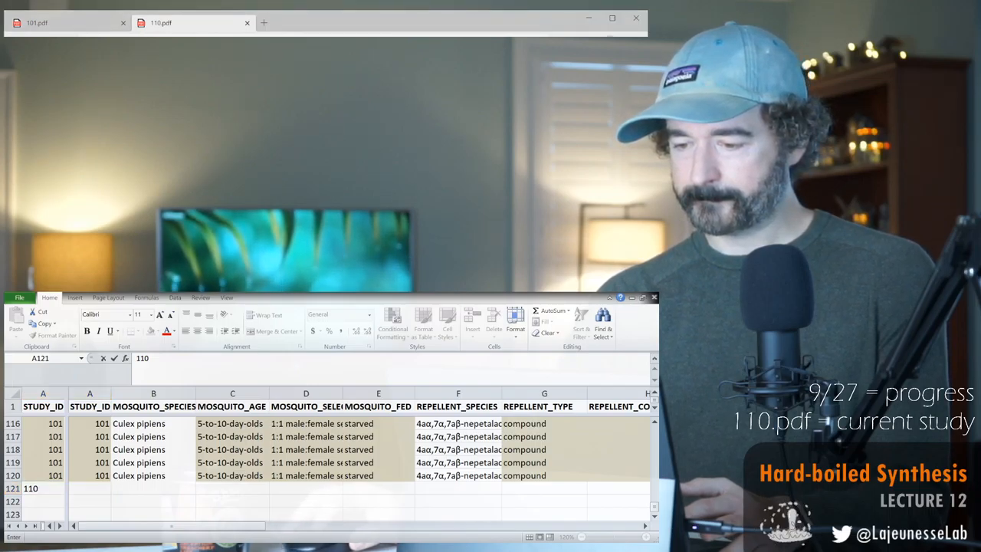
# Scroll 110.pdf to Materials and Methods and enter Aedes aegypti as row 121's species.
pyautogui.click(191, 23)
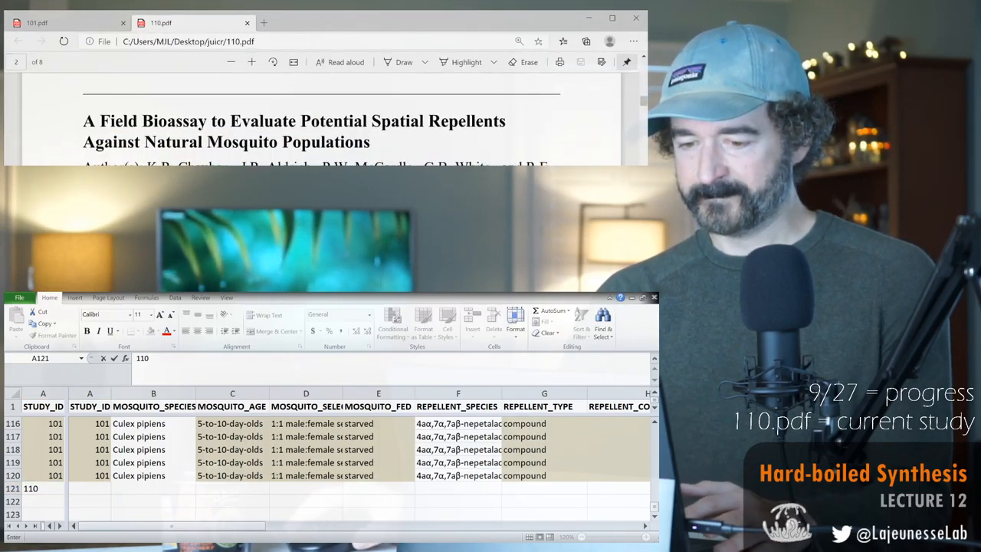
pyautogui.scroll(3)
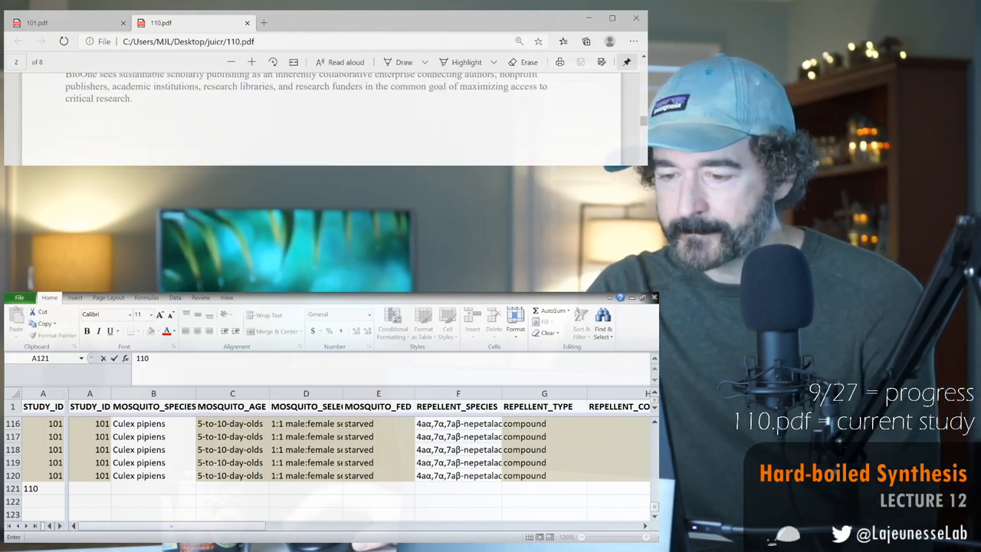
pyautogui.scroll(-3)
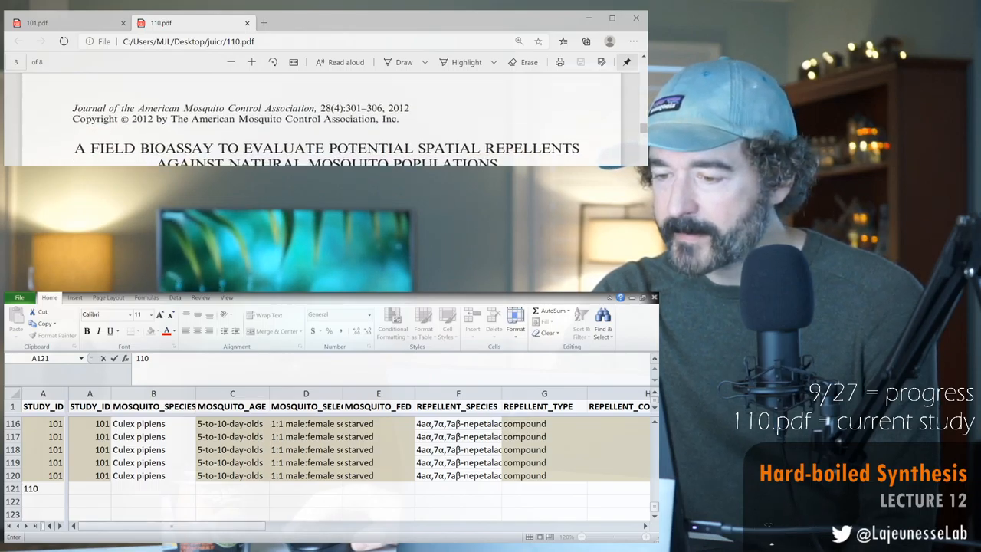
pyautogui.scroll(-3)
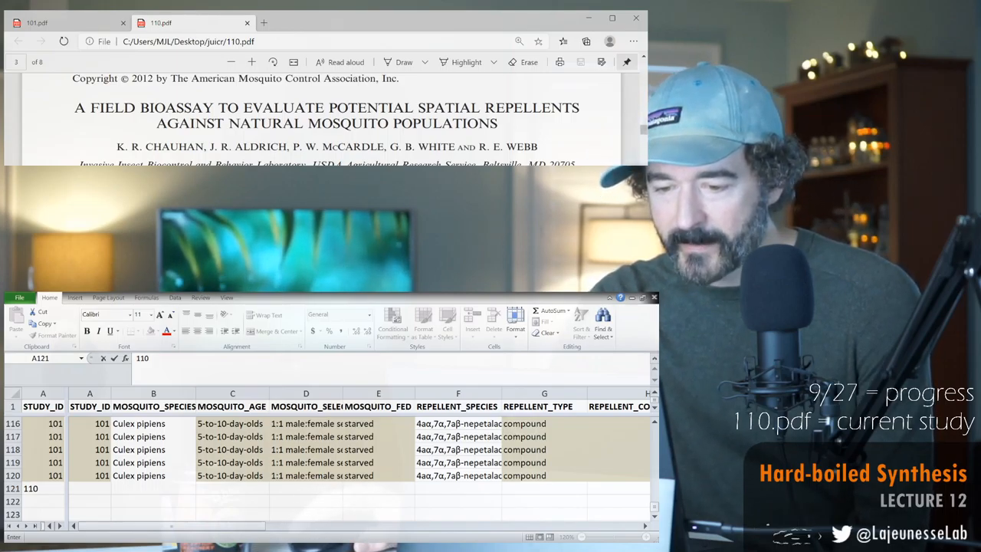
pyautogui.scroll(-3)
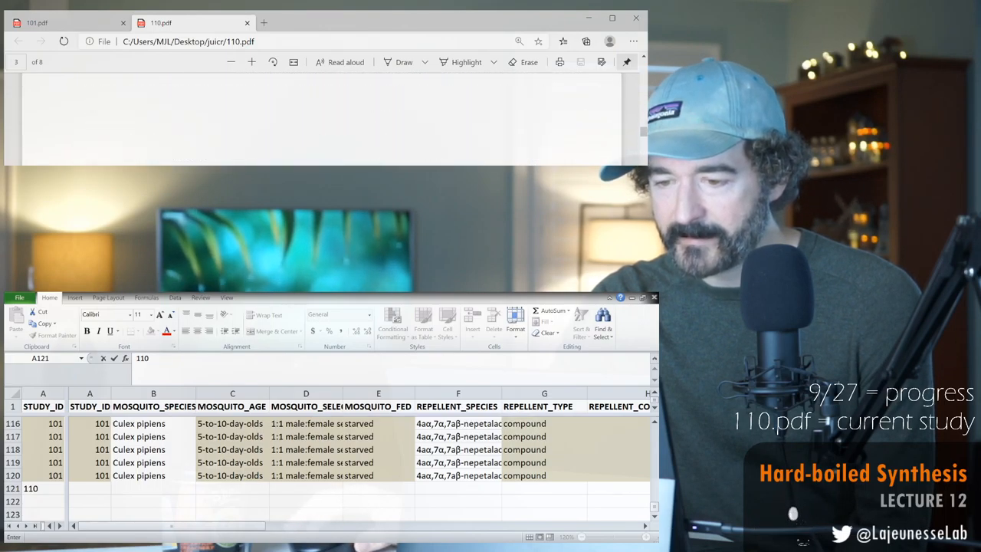
pyautogui.scroll(3)
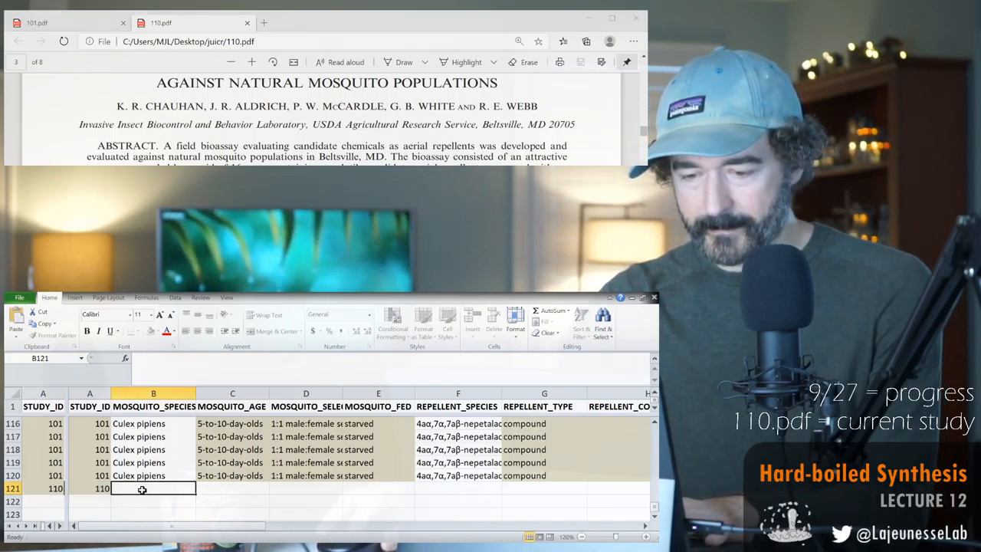
pyautogui.write('Aedes aegypti')
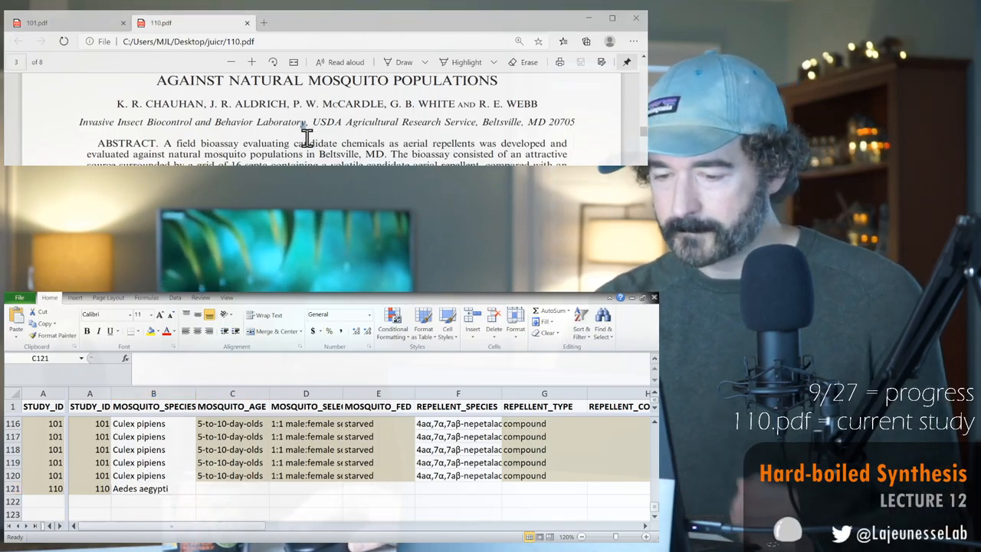
pyautogui.scroll(-3)
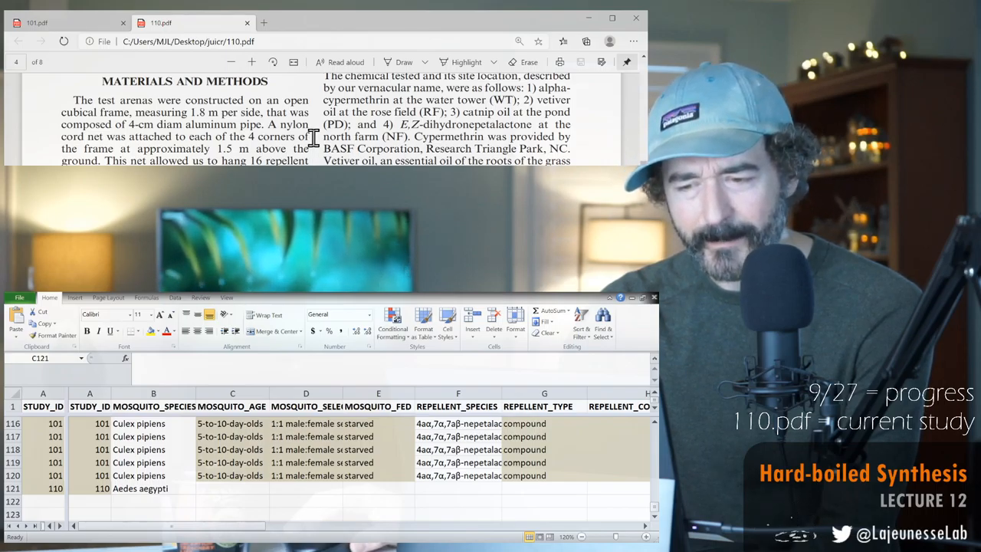
# Scroll 110.pdf through the trapping methods and Series 2 paragraph to page 5's Table 2.
pyautogui.scroll(-3)
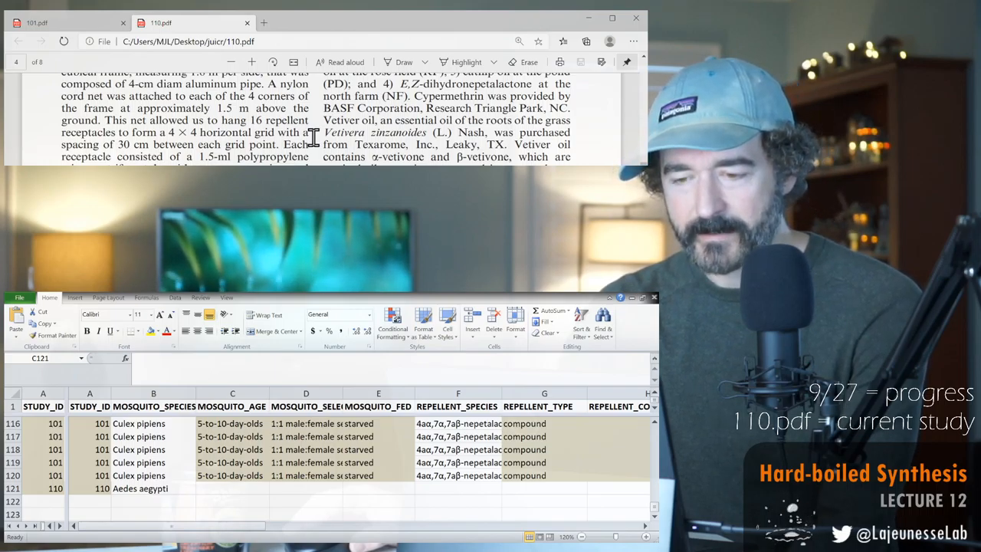
pyautogui.scroll(-3)
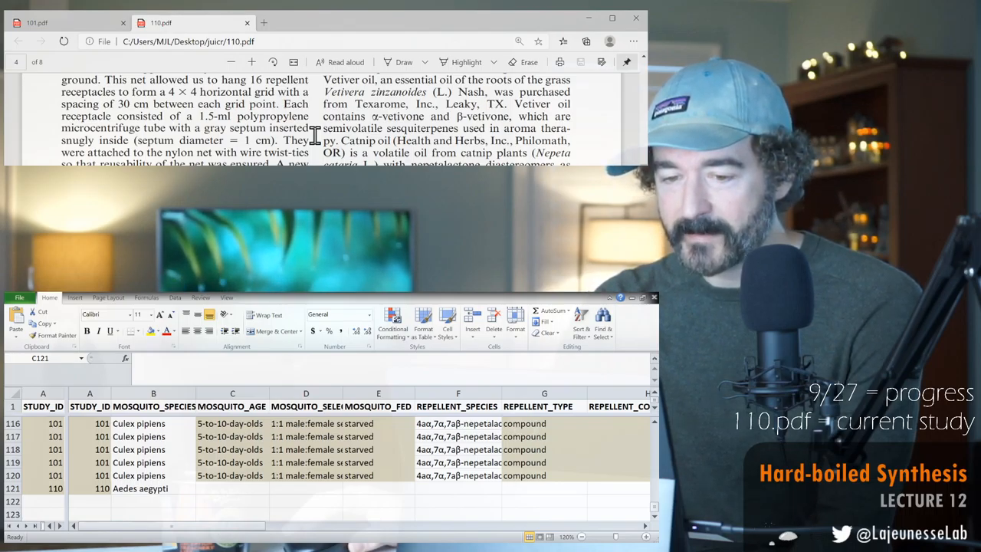
pyautogui.scroll(-3)
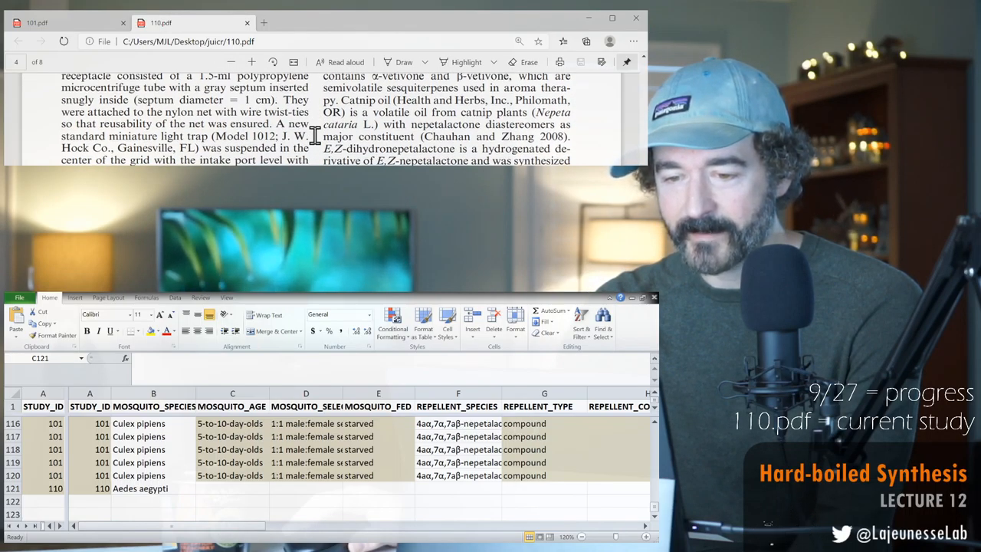
pyautogui.scroll(-3)
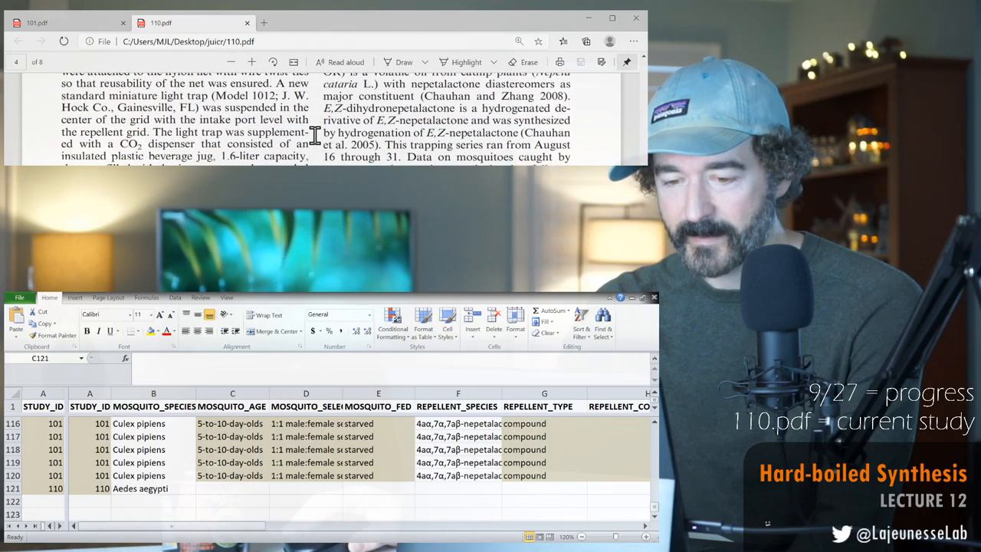
pyautogui.scroll(-3)
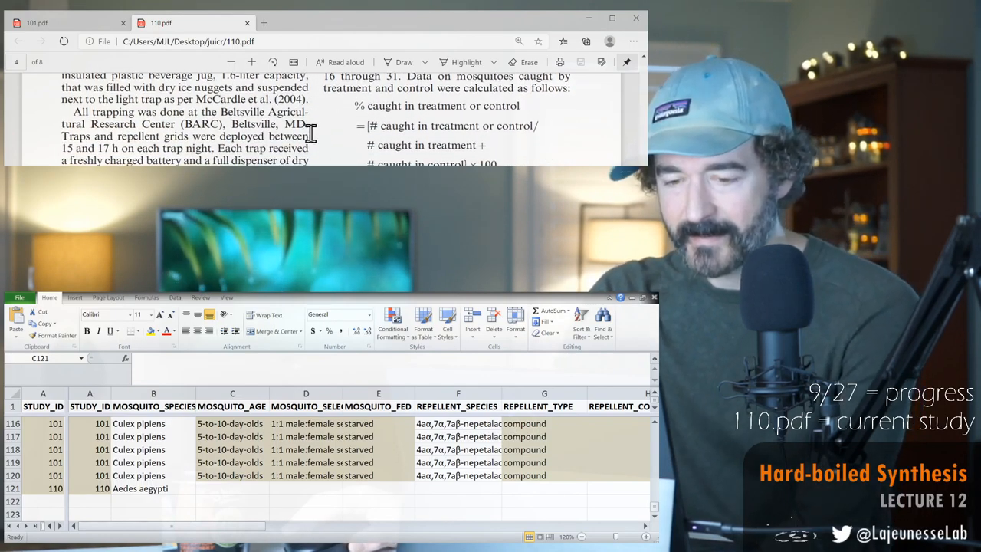
pyautogui.scroll(-3)
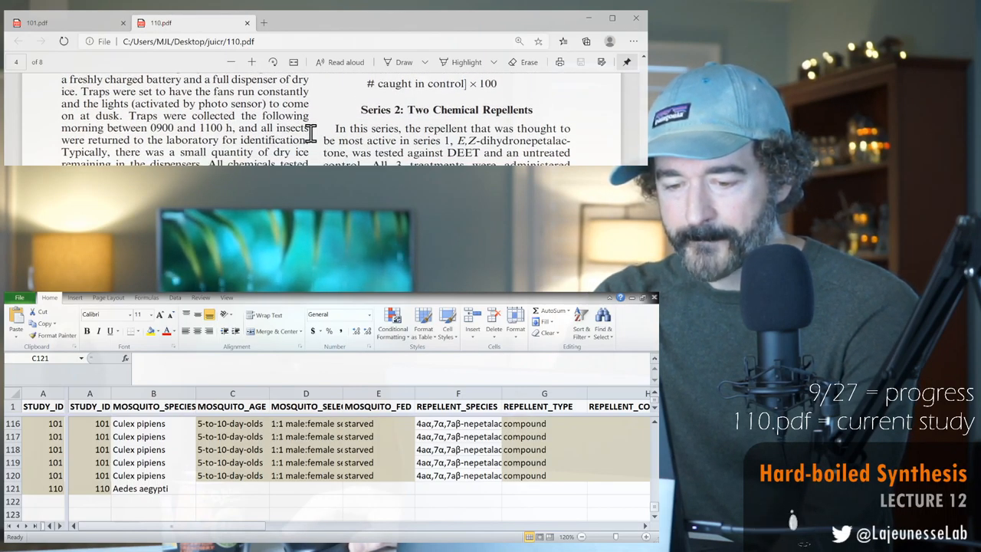
pyautogui.scroll(-3)
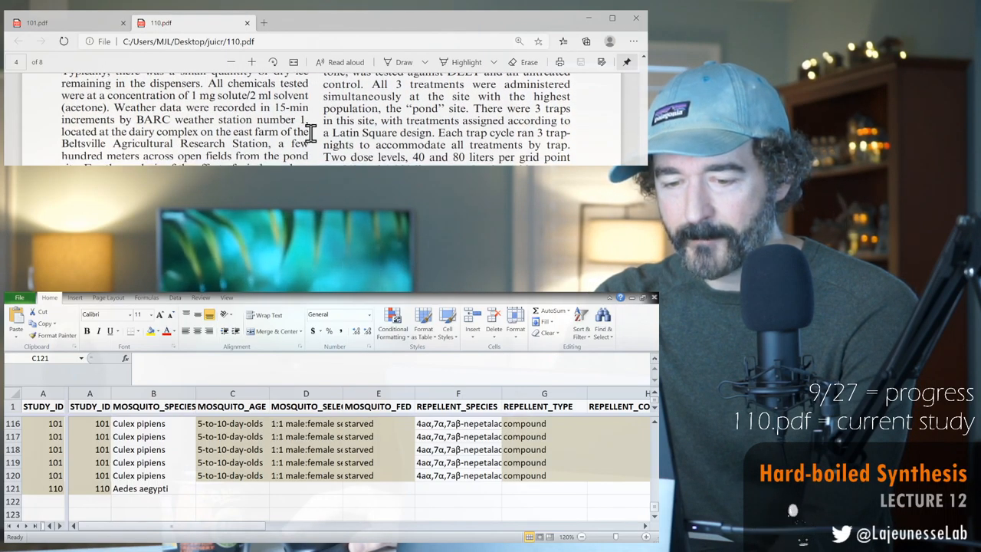
pyautogui.scroll(-3)
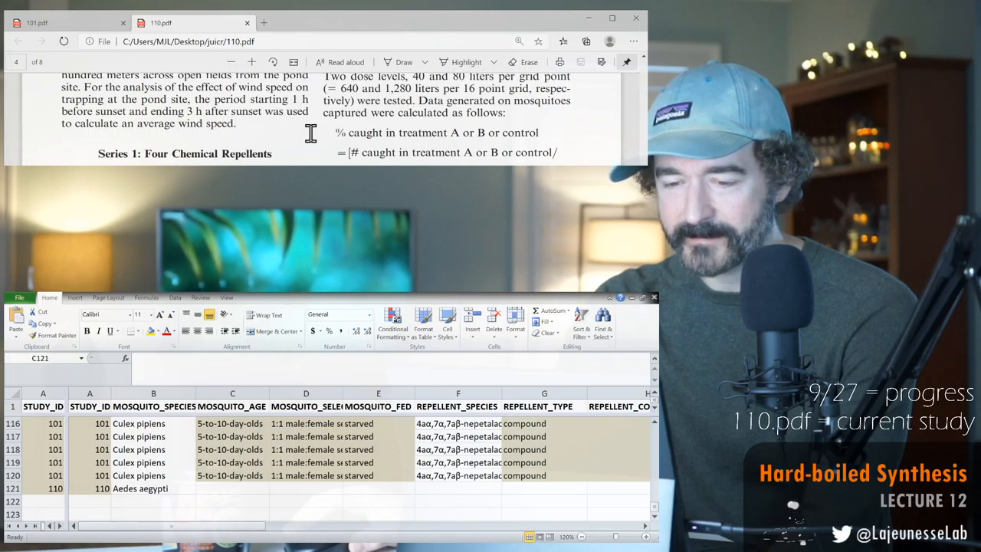
pyautogui.scroll(3)
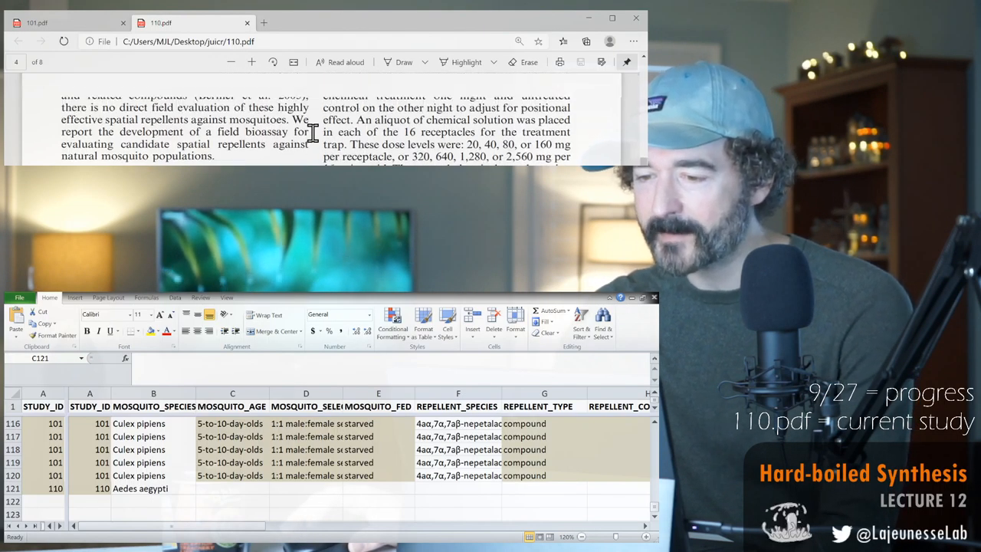
pyautogui.scroll(3)
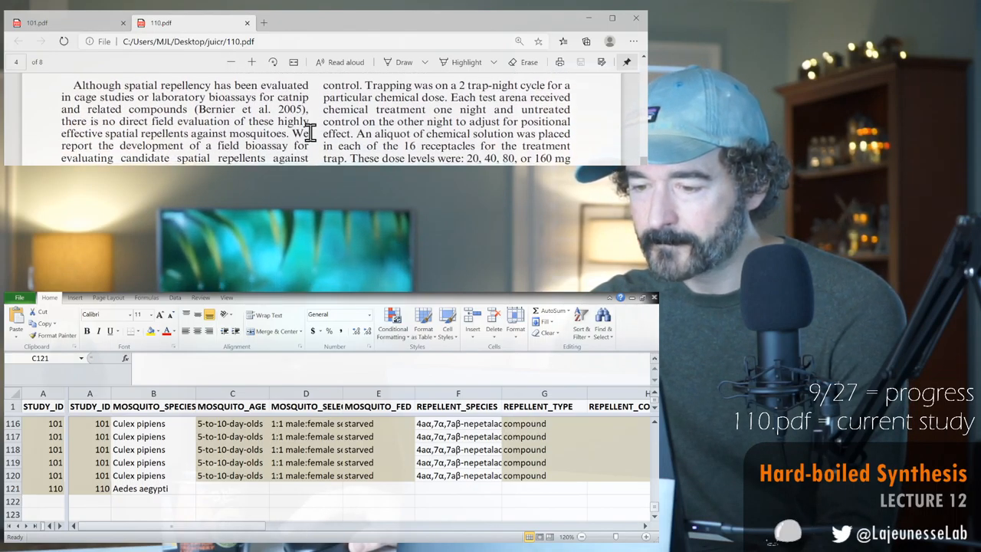
pyautogui.scroll(-3)
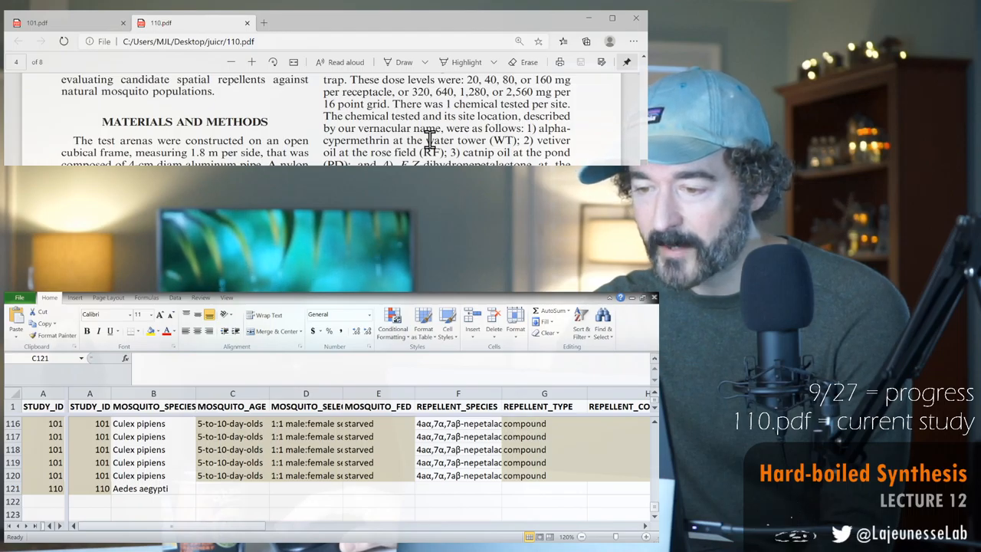
pyautogui.scroll(-3)
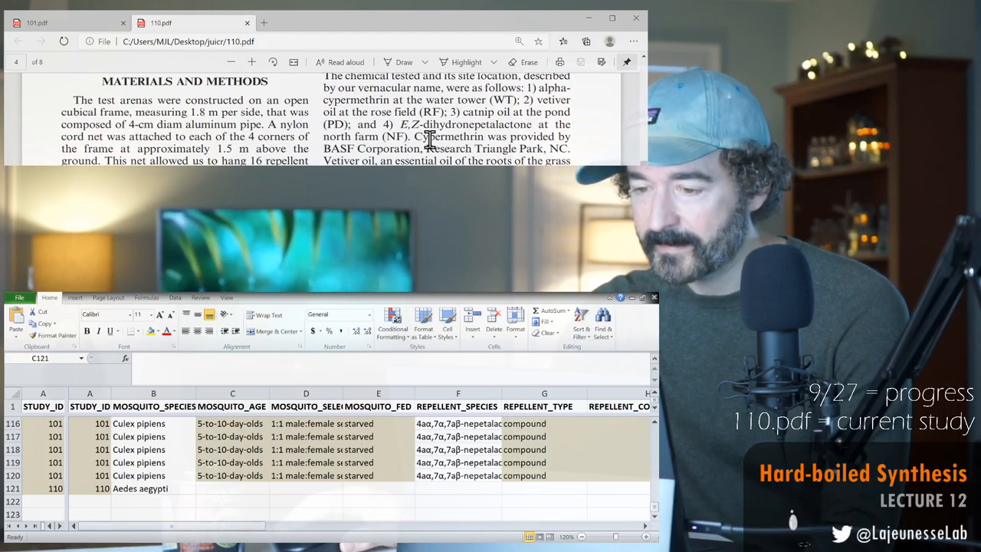
pyautogui.scroll(-3)
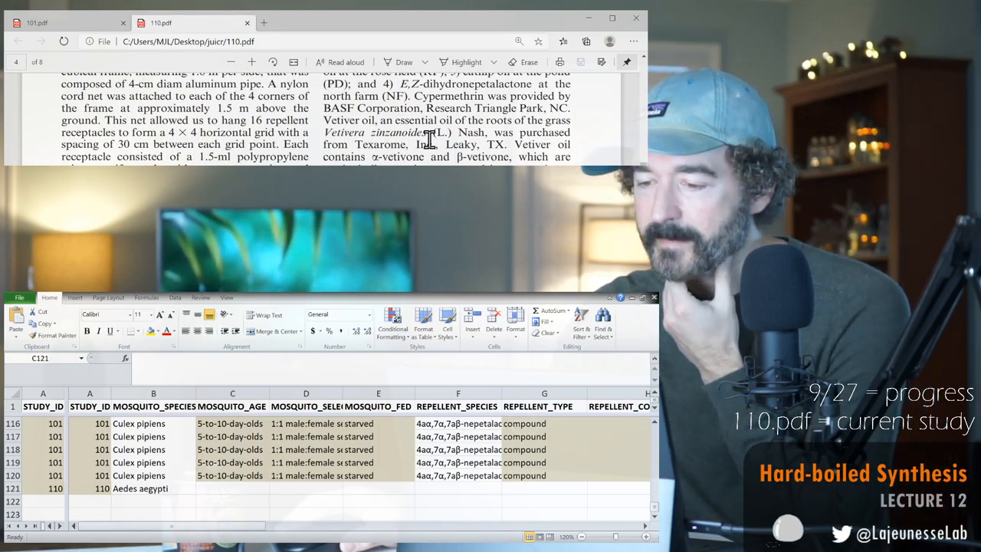
pyautogui.scroll(-3)
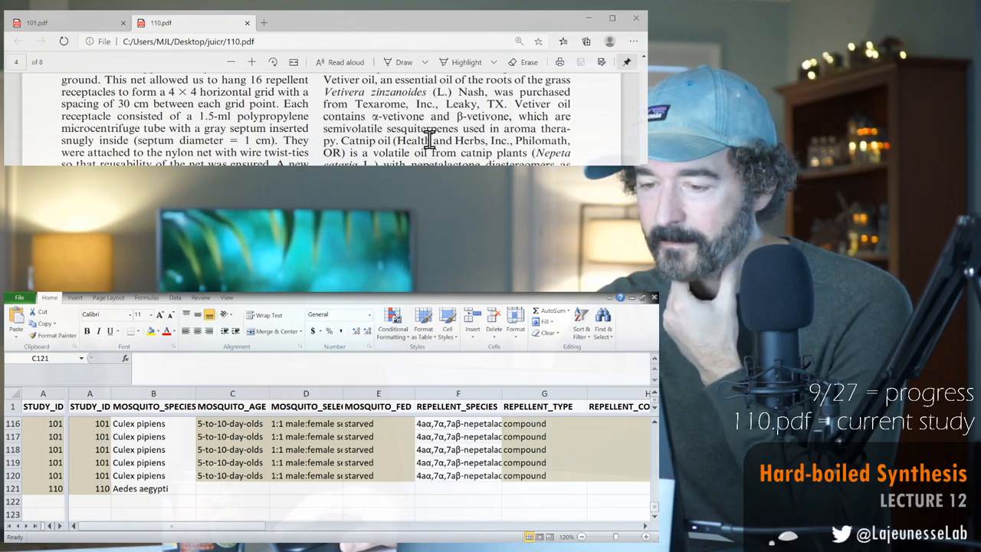
pyautogui.scroll(-3)
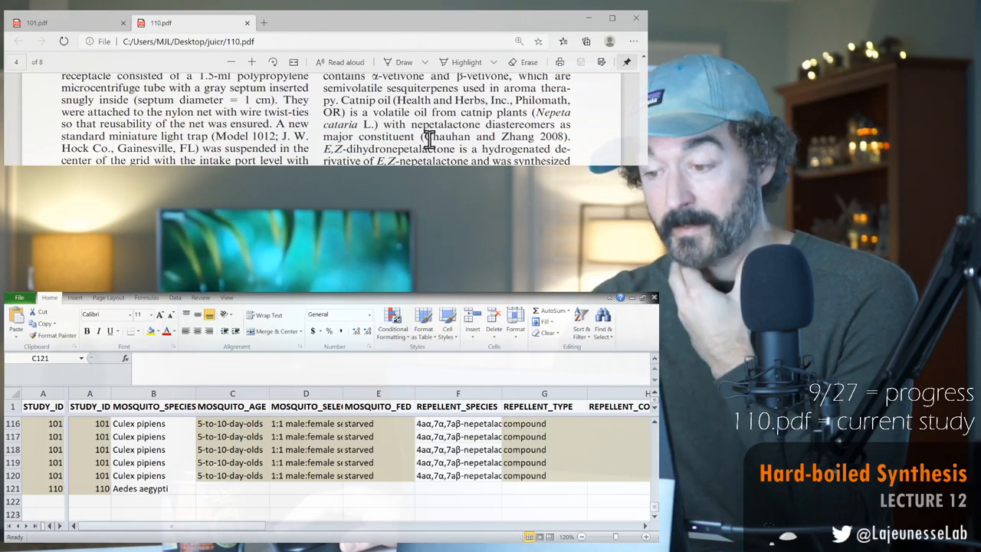
pyautogui.scroll(-3)
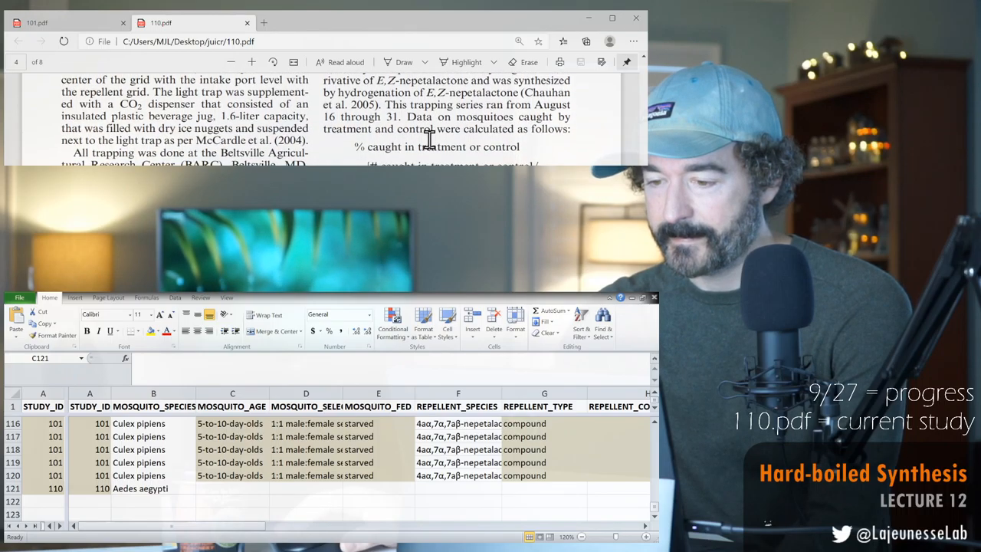
pyautogui.scroll(-3)
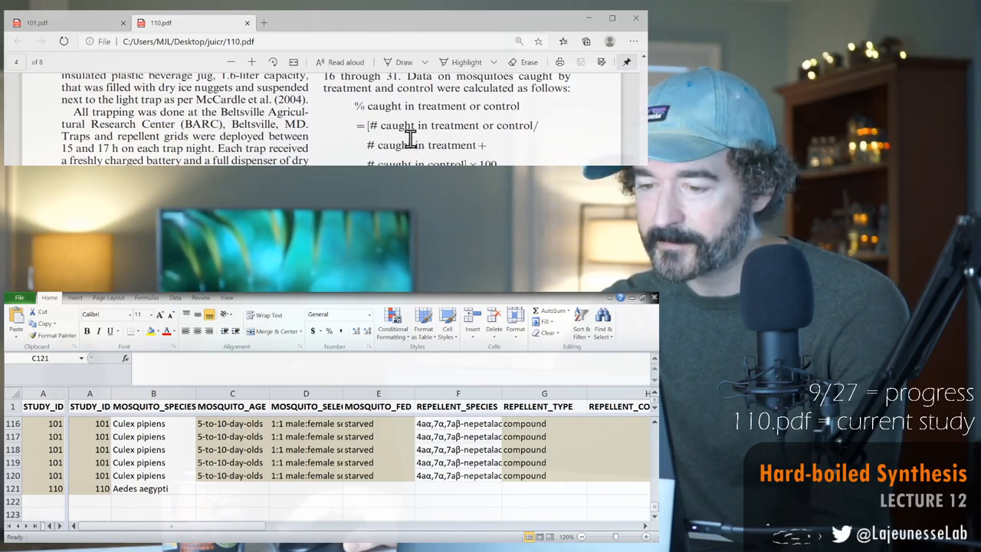
pyautogui.scroll(-3)
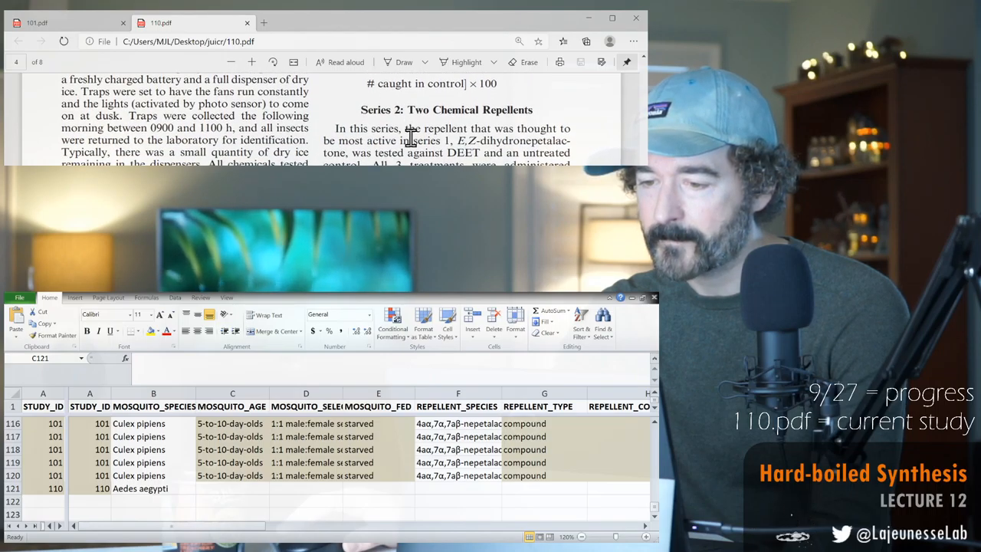
pyautogui.scroll(-3)
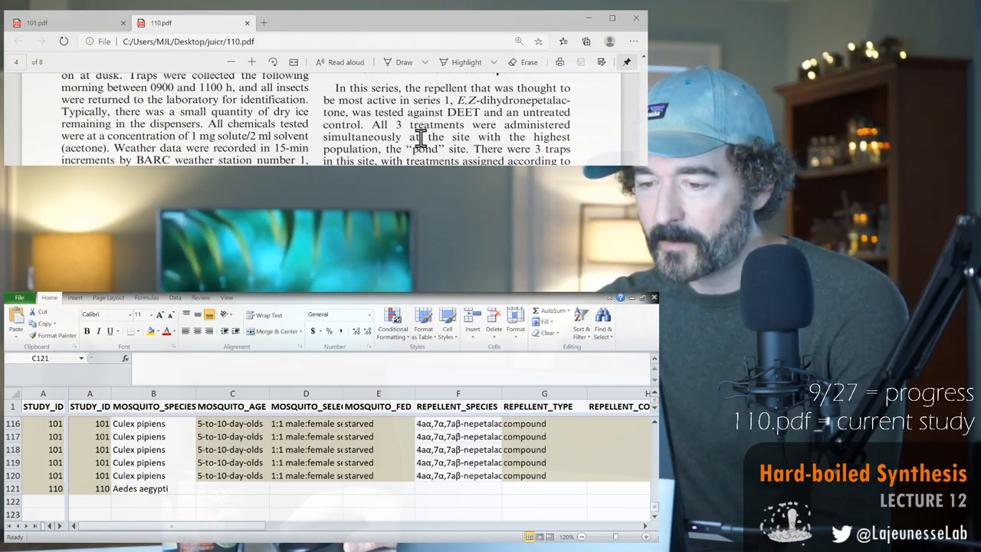
pyautogui.scroll(-3)
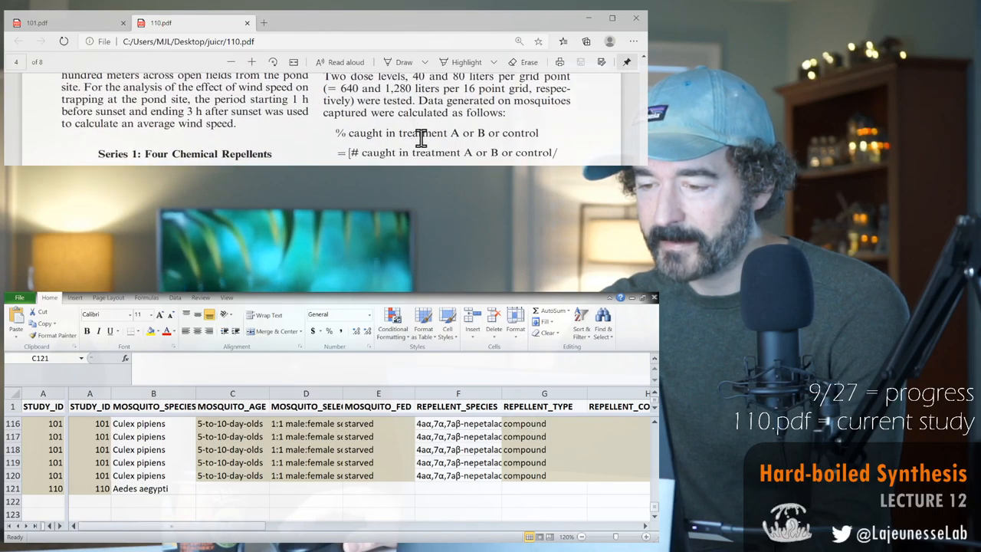
pyautogui.scroll(-3)
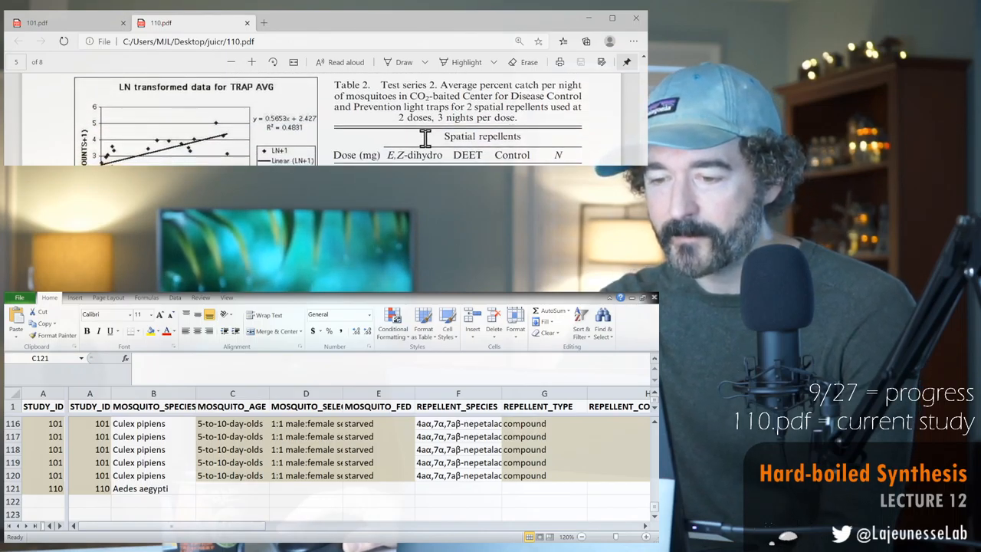
pyautogui.moveTo(428, 146)
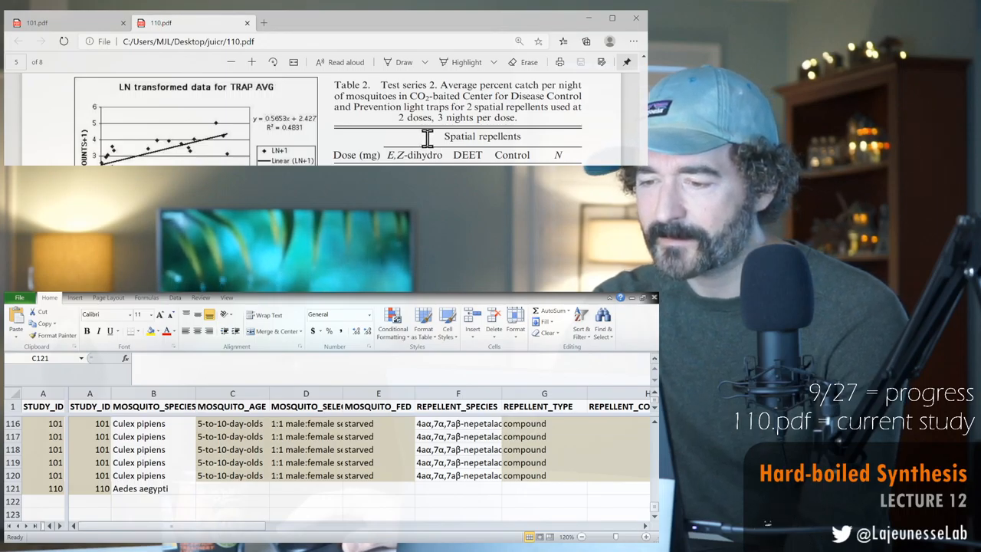
pyautogui.moveTo(431, 147)
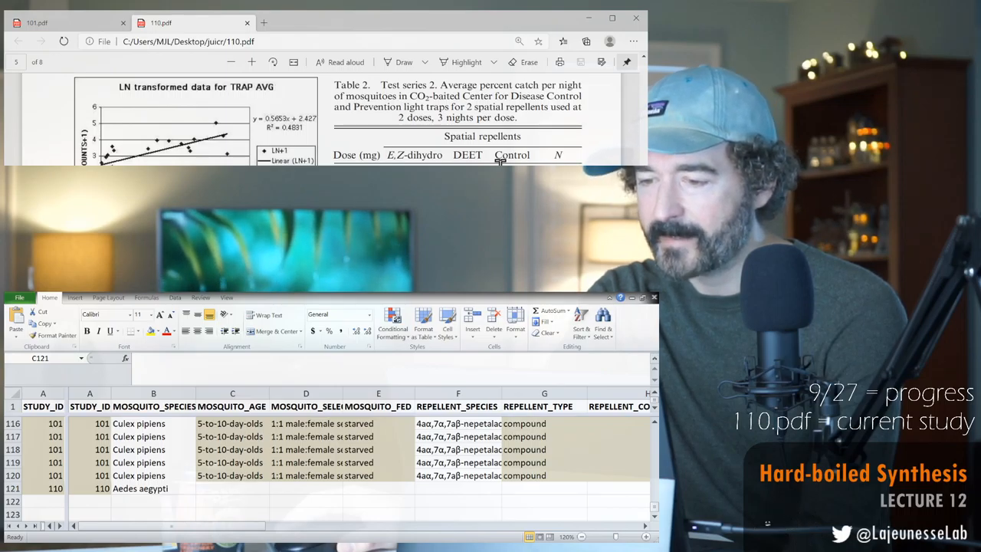
pyautogui.scroll(-3)
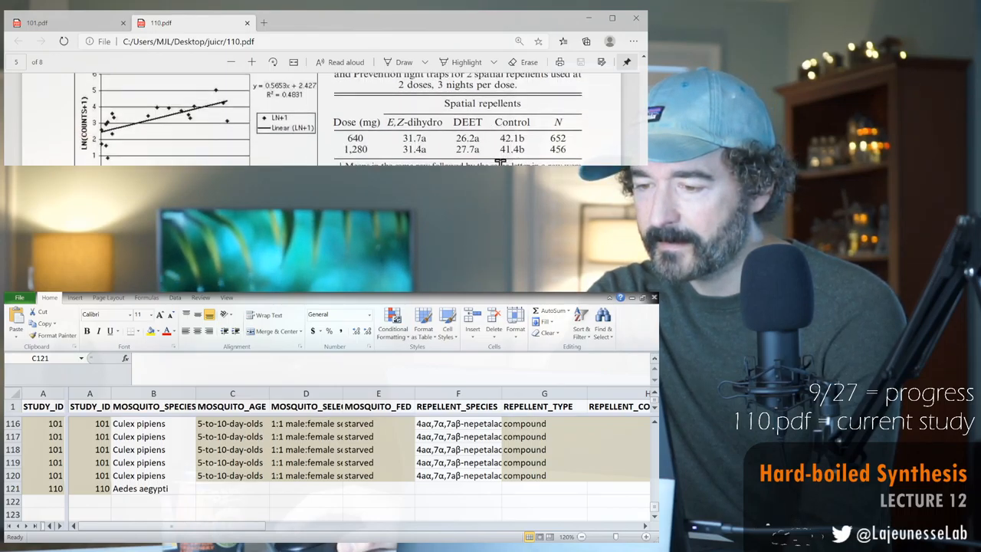
pyautogui.scroll(3)
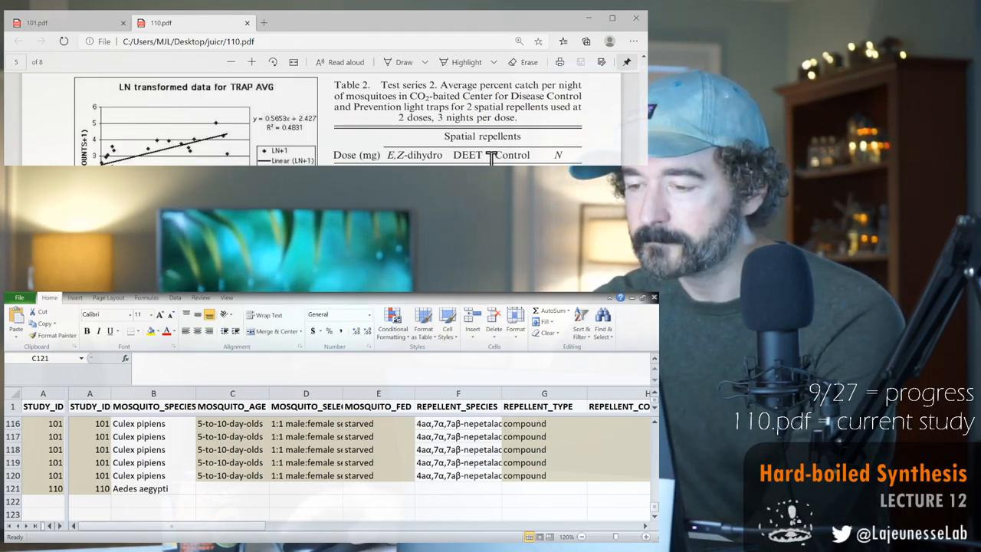
# Reread page 4's Series 2 treatments and untreated control, then return to page 5's Table 2.
pyautogui.scroll(-3)
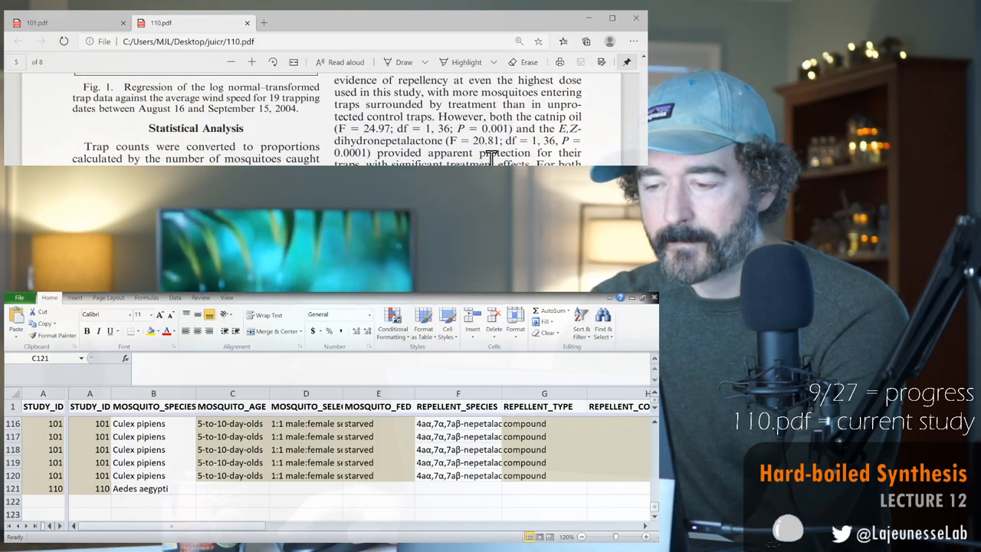
pyautogui.scroll(-3)
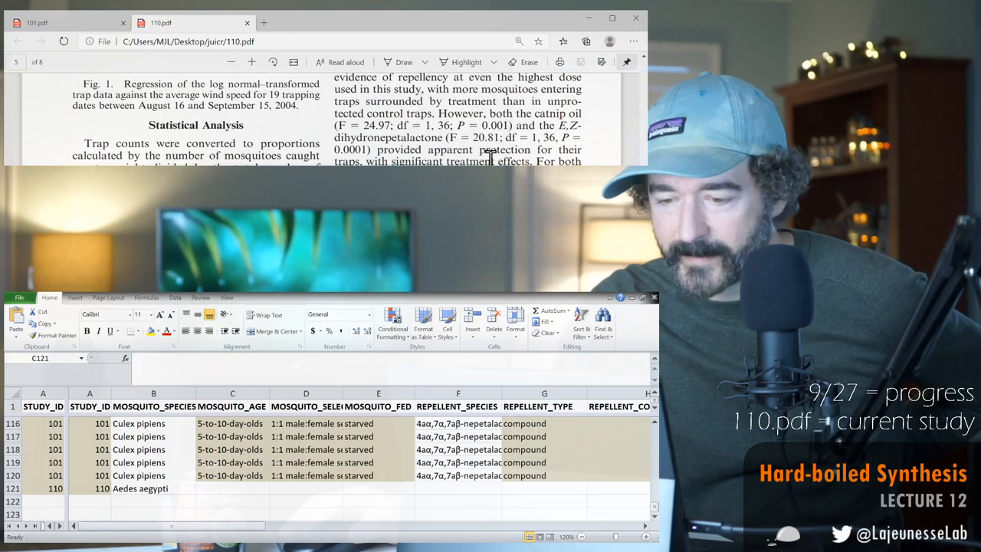
pyautogui.scroll(-3)
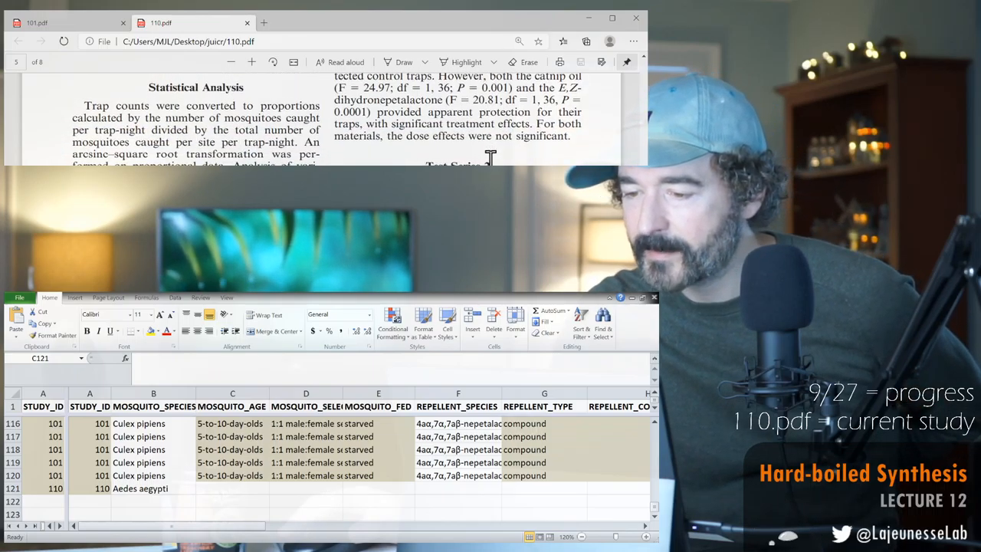
pyautogui.scroll(-3)
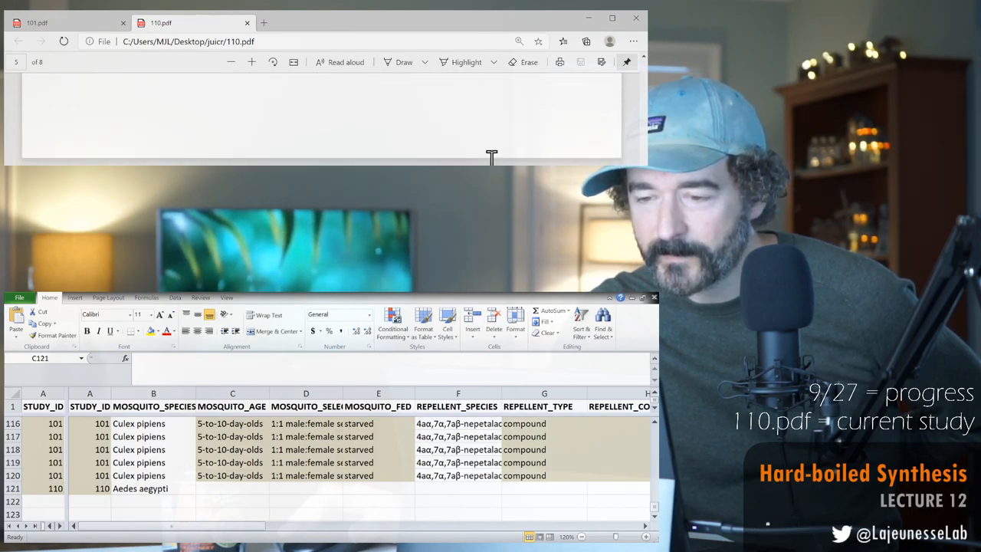
pyautogui.scroll(3)
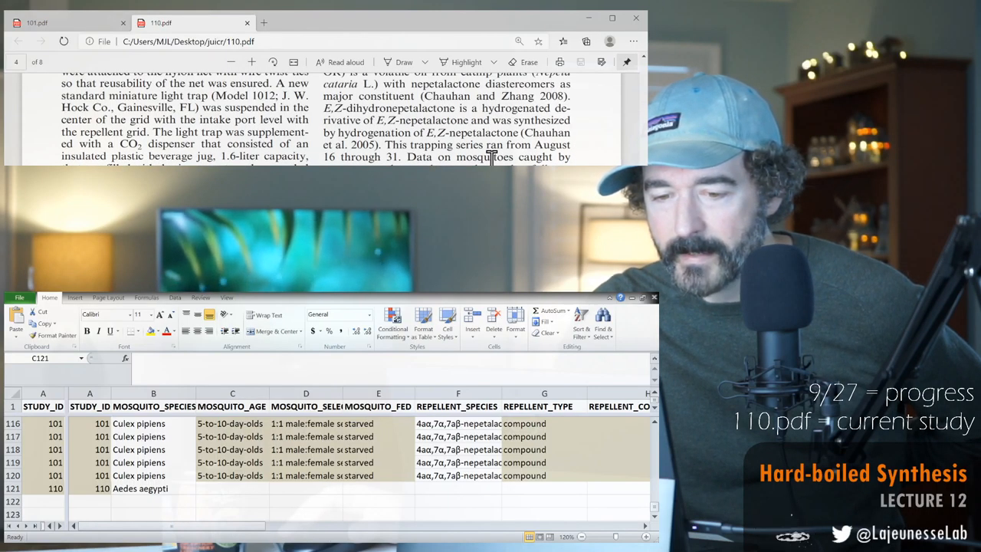
pyautogui.scroll(-3)
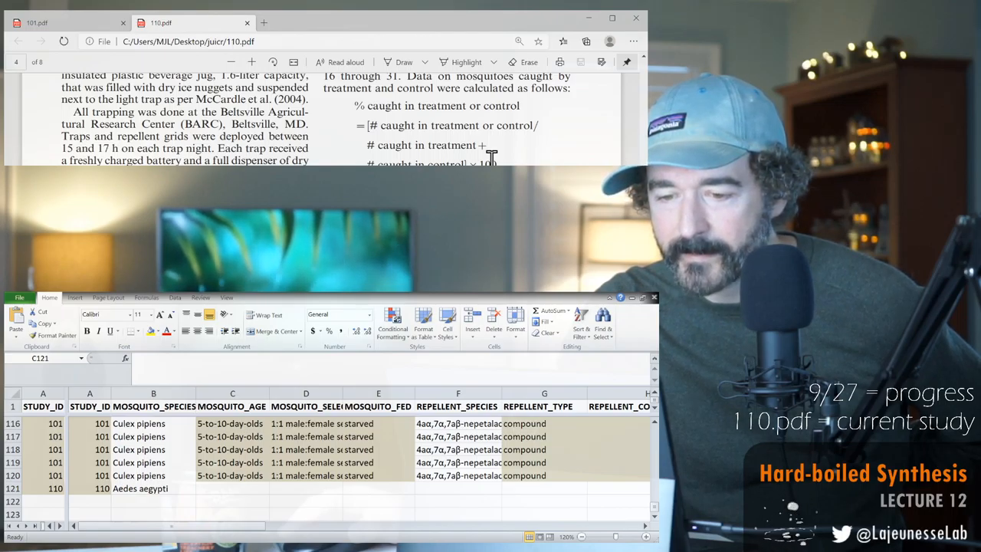
pyautogui.scroll(-3)
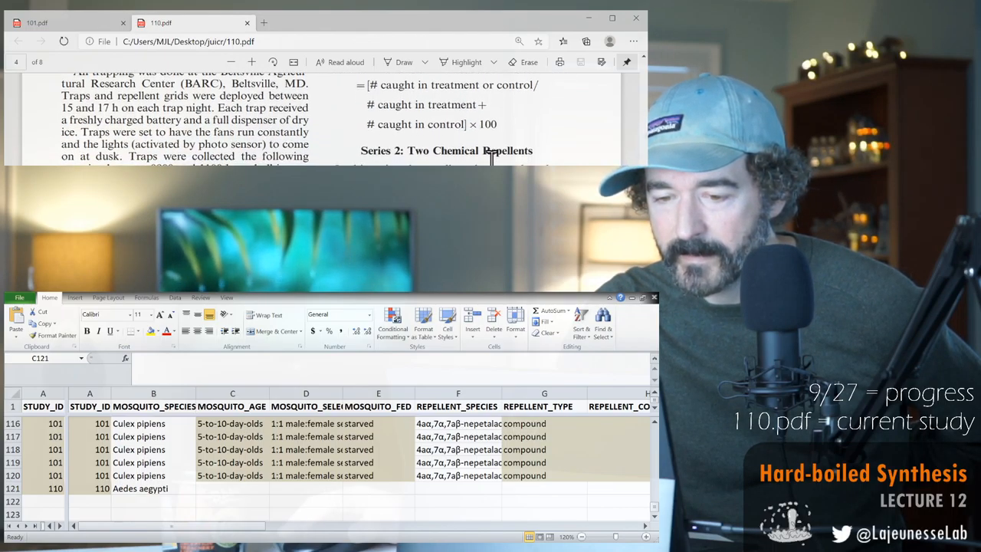
pyautogui.scroll(-3)
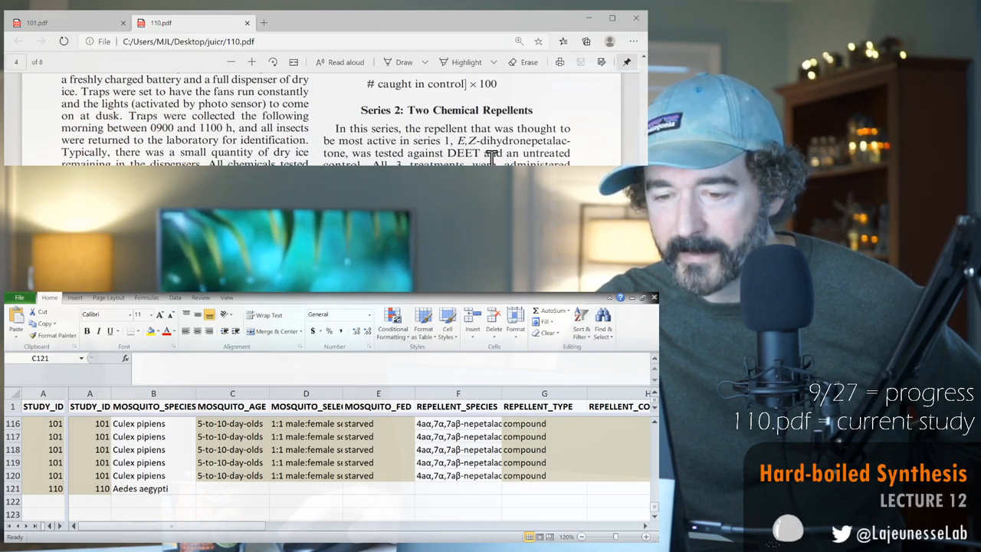
pyautogui.scroll(-3)
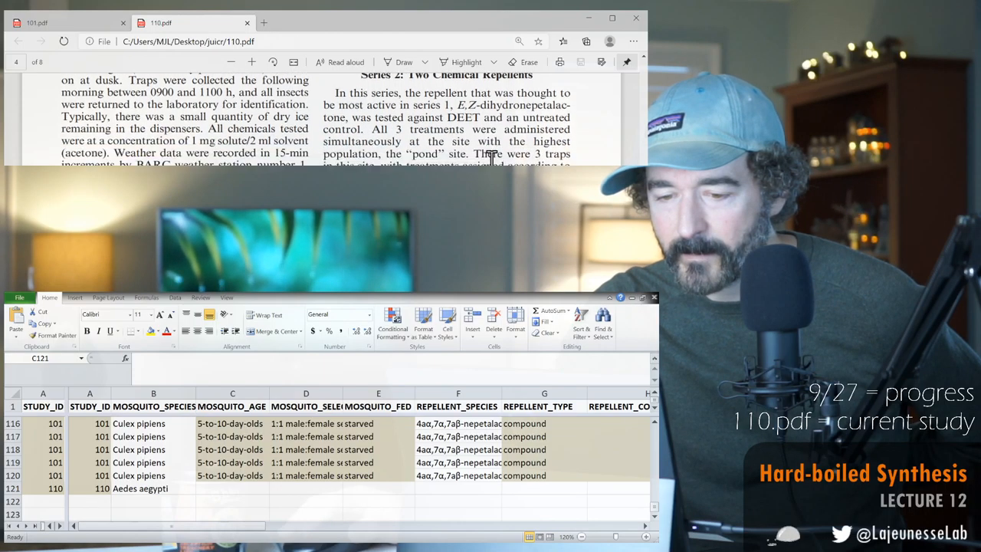
pyautogui.scroll(3)
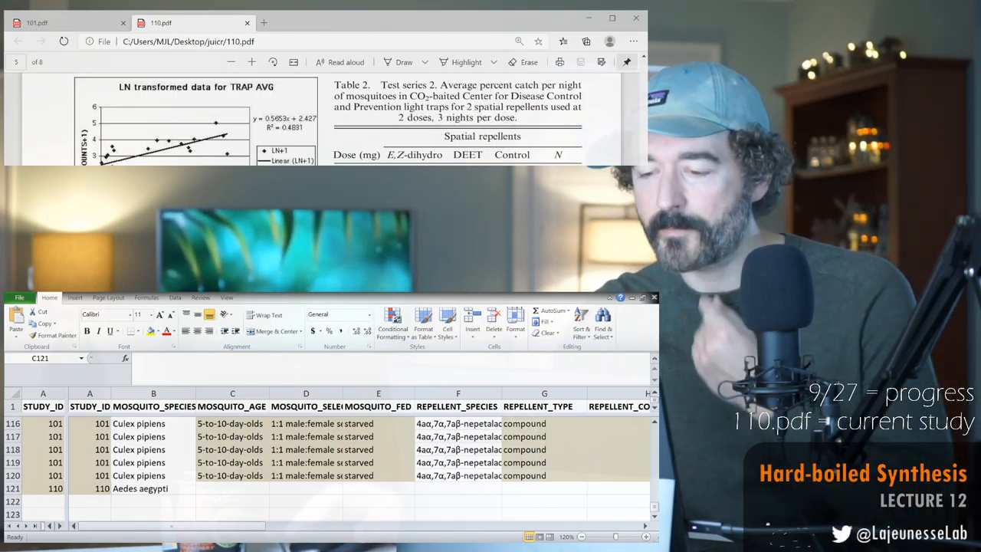
# Scroll 110.pdf past page 5's results to page 6's Species Differences discussion.
pyautogui.scroll(3)
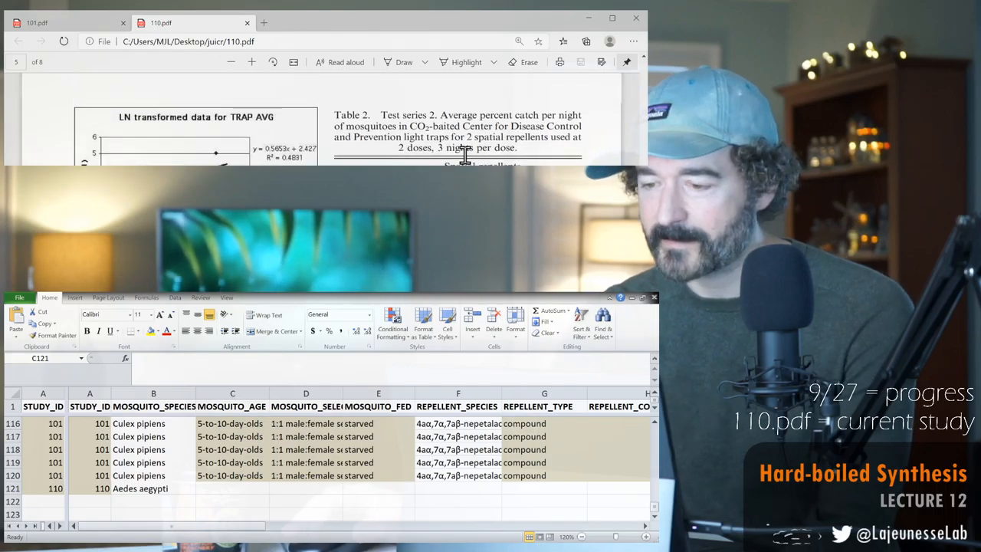
pyautogui.scroll(-3)
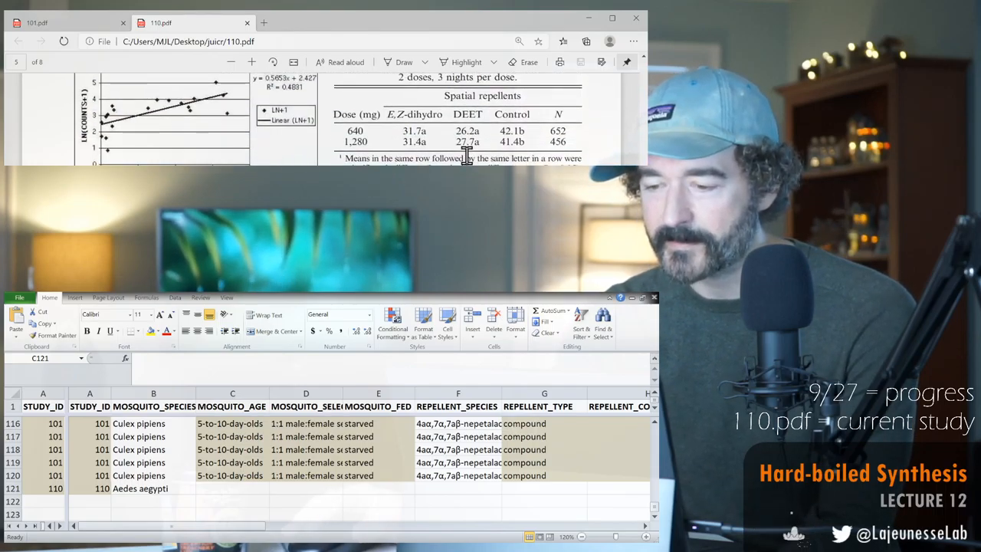
pyautogui.scroll(3)
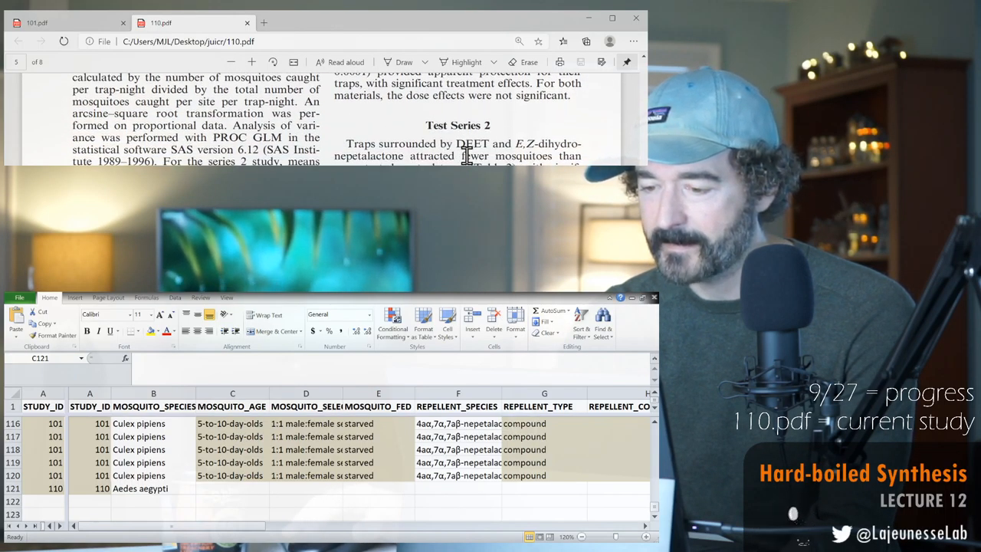
pyautogui.scroll(-3)
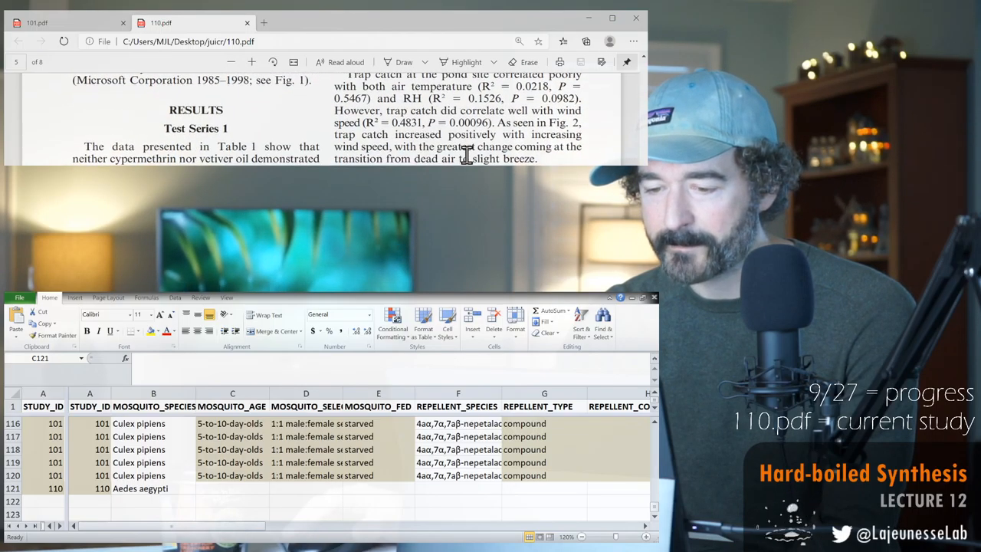
pyautogui.scroll(-3)
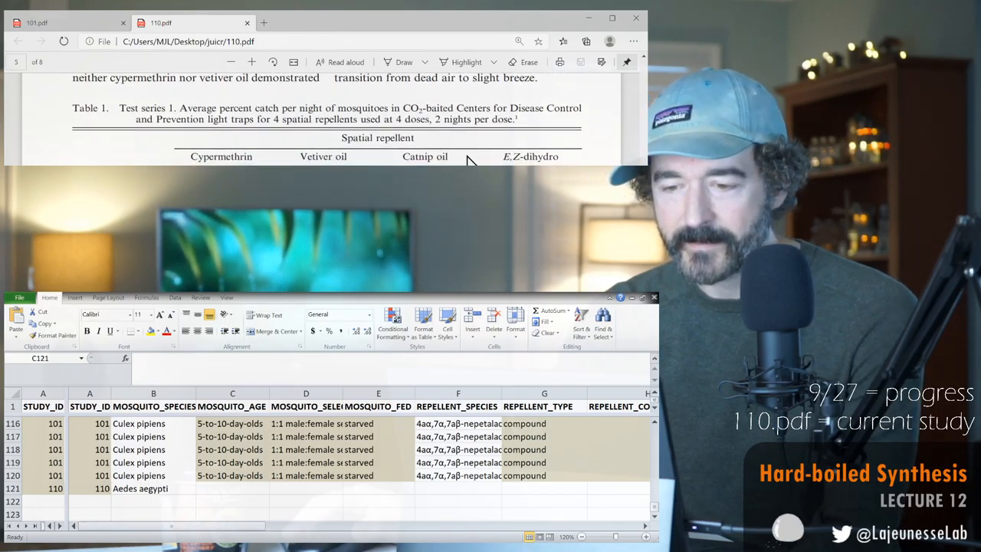
pyautogui.scroll(-3)
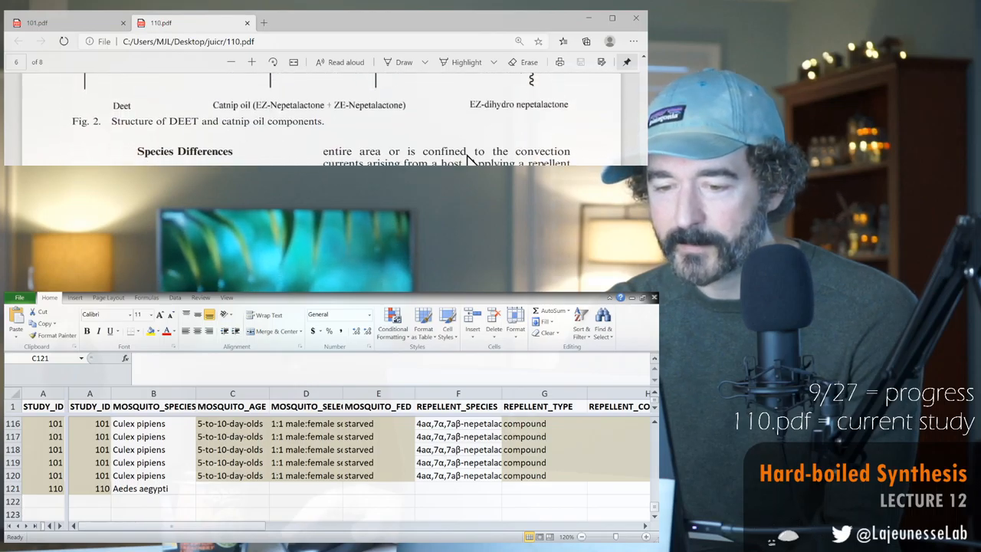
pyautogui.scroll(-3)
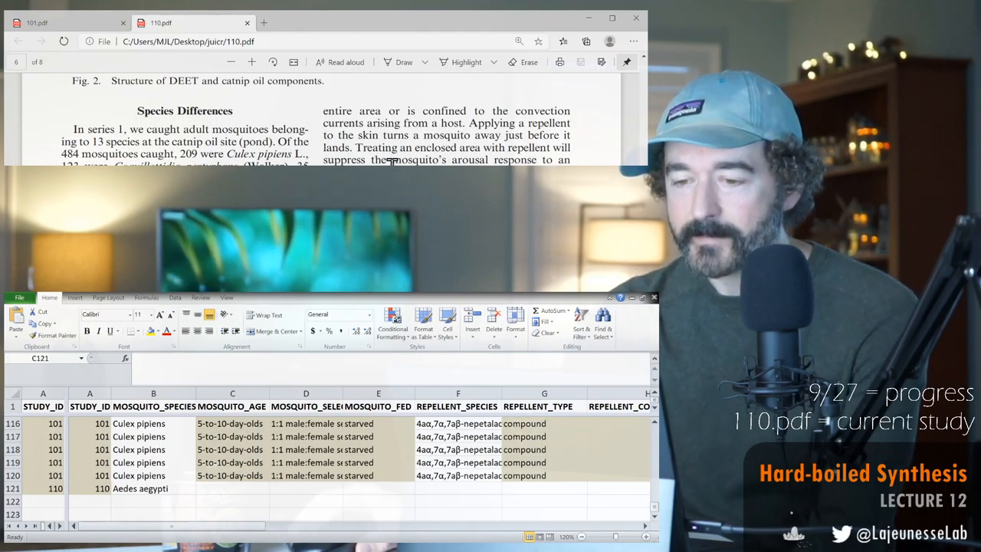
# Skim Species Differences, Discussion and Table 3, then scroll back to page 5's Table 2.
pyautogui.scroll(-3)
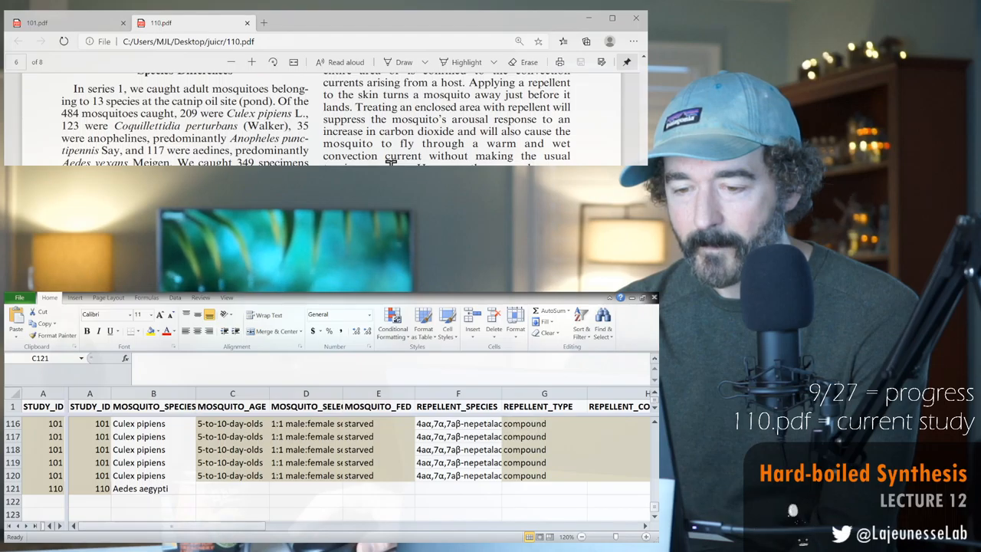
pyautogui.scroll(-3)
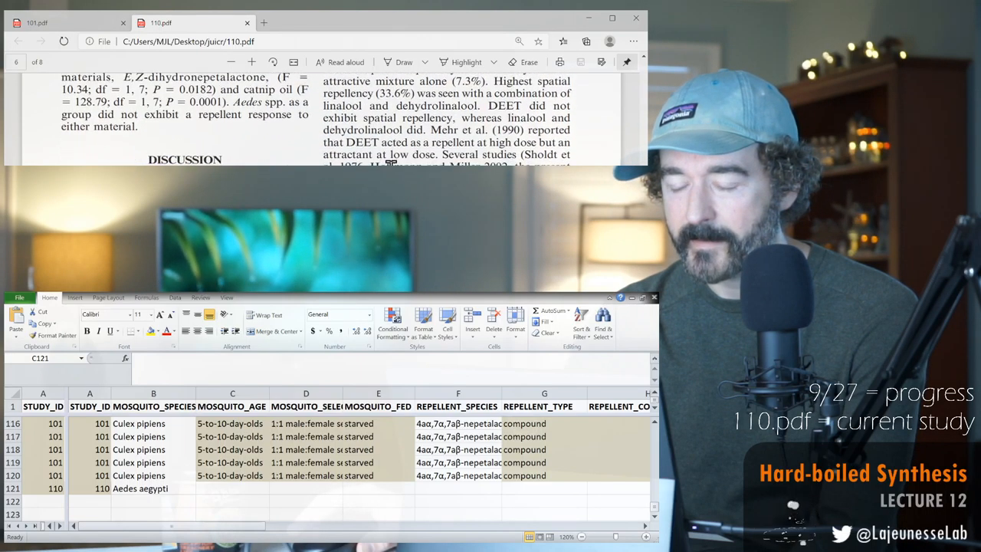
pyautogui.scroll(-3)
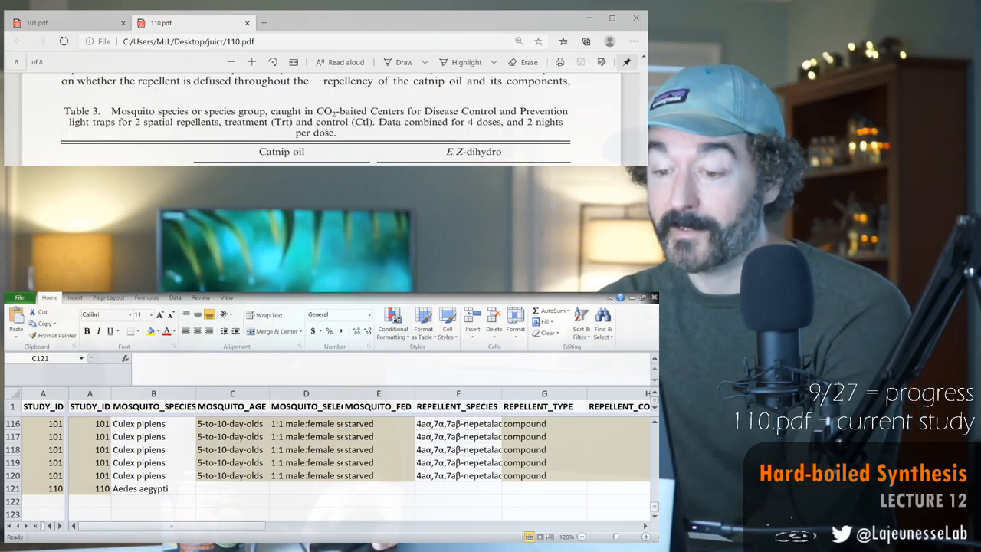
pyautogui.scroll(3)
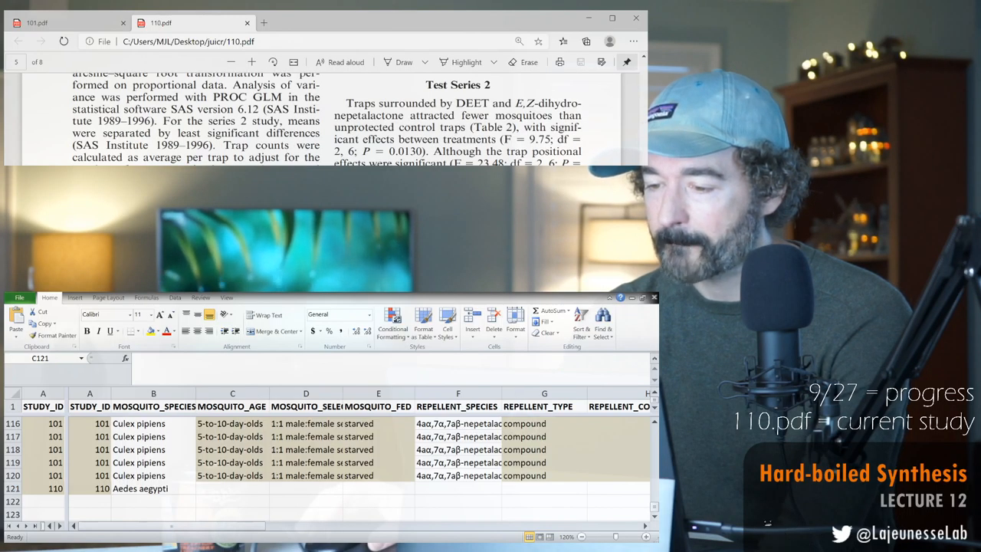
pyautogui.scroll(3)
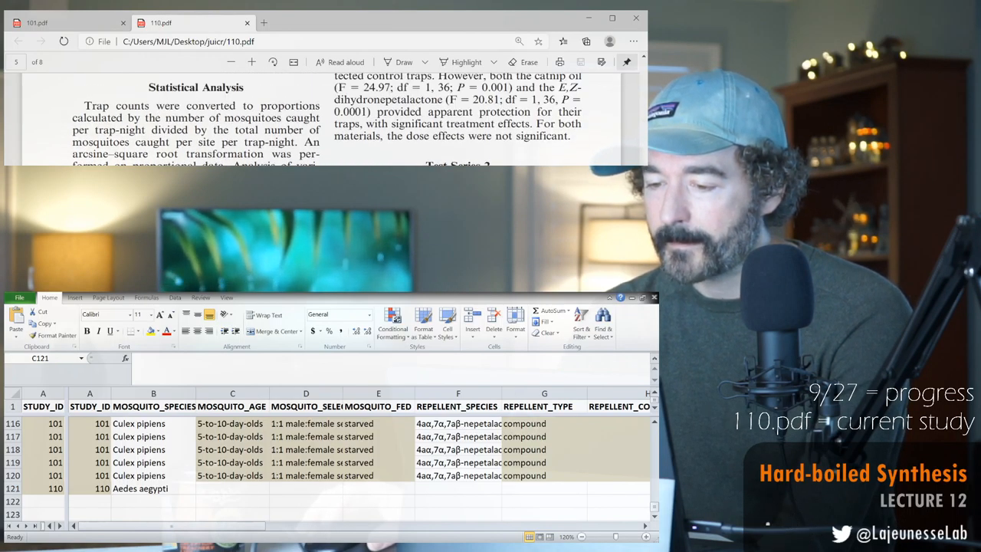
pyautogui.scroll(3)
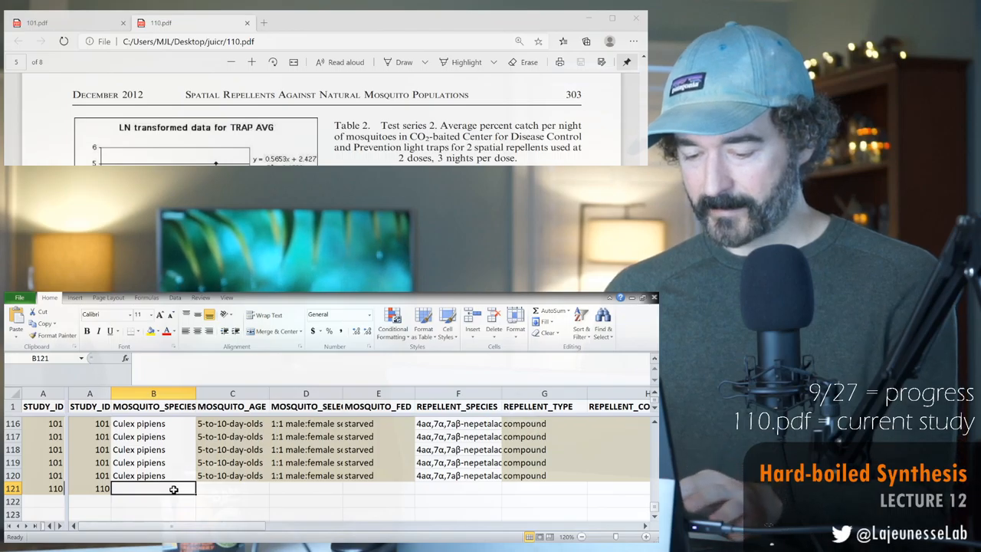
# Enter 'multiple' as species and 'unknown' for age, selection and fed status in row 121.
pyautogui.write('mu')
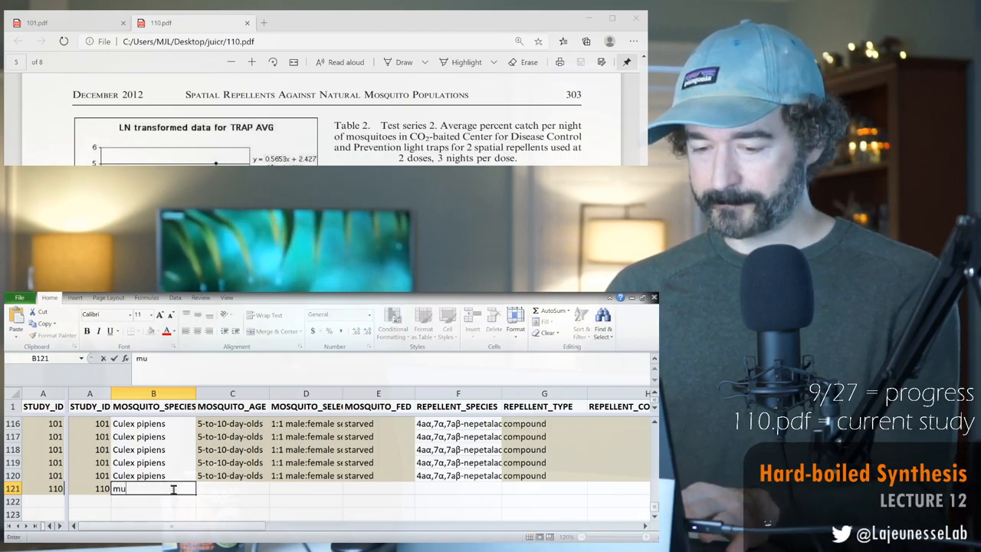
pyautogui.write('ltiple speci')
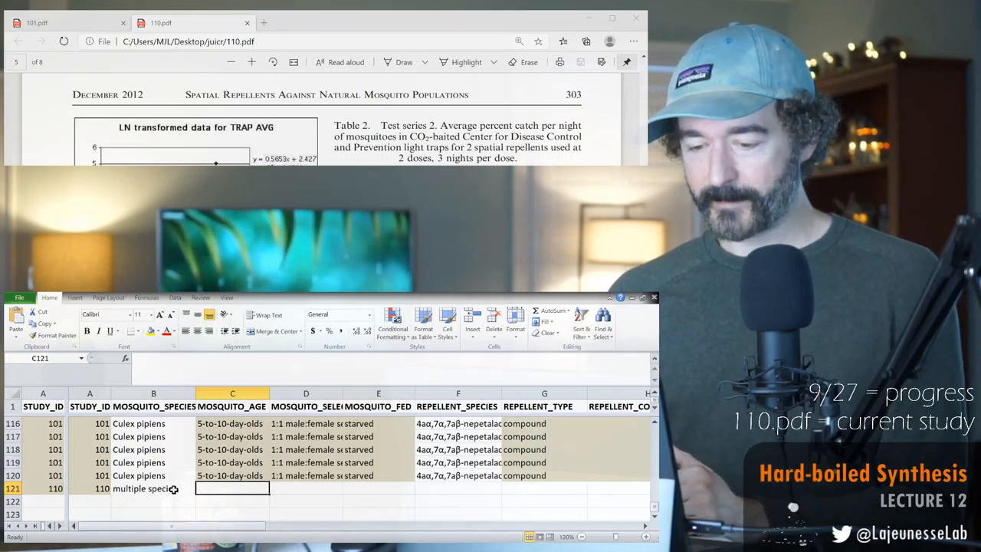
pyautogui.write('un')
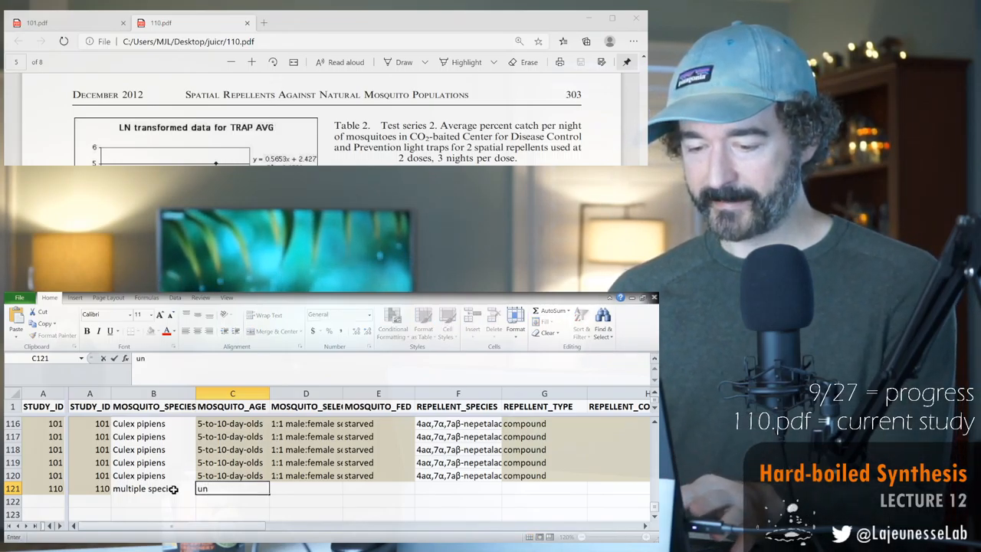
pyautogui.write('known')
pyautogui.click(379, 488)
pyautogui.write('u')
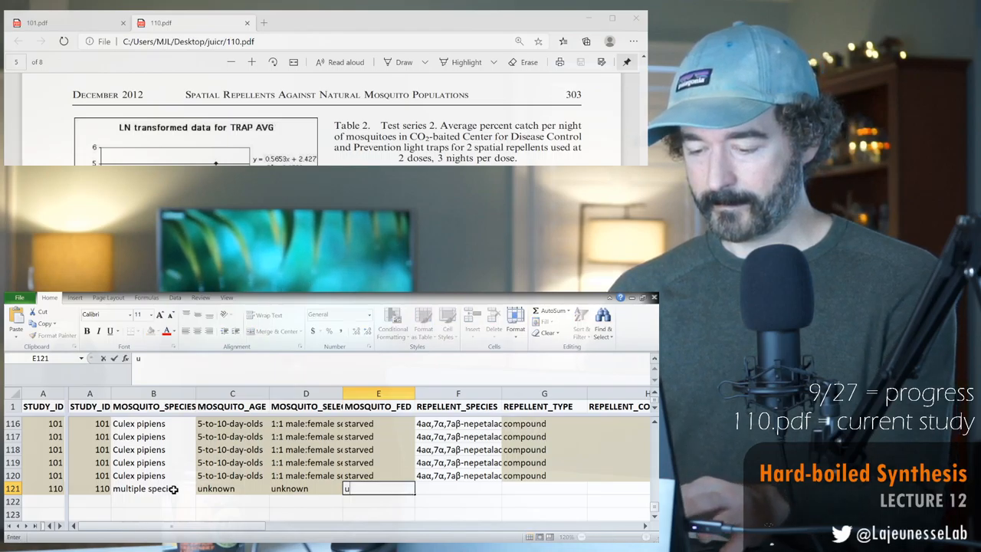
pyautogui.write('nknown')
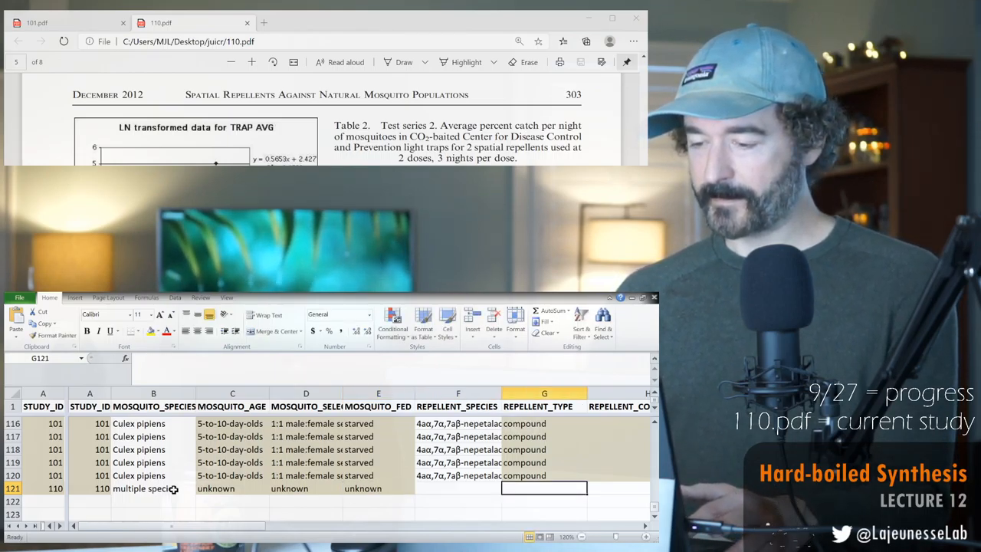
pyautogui.click(457, 488)
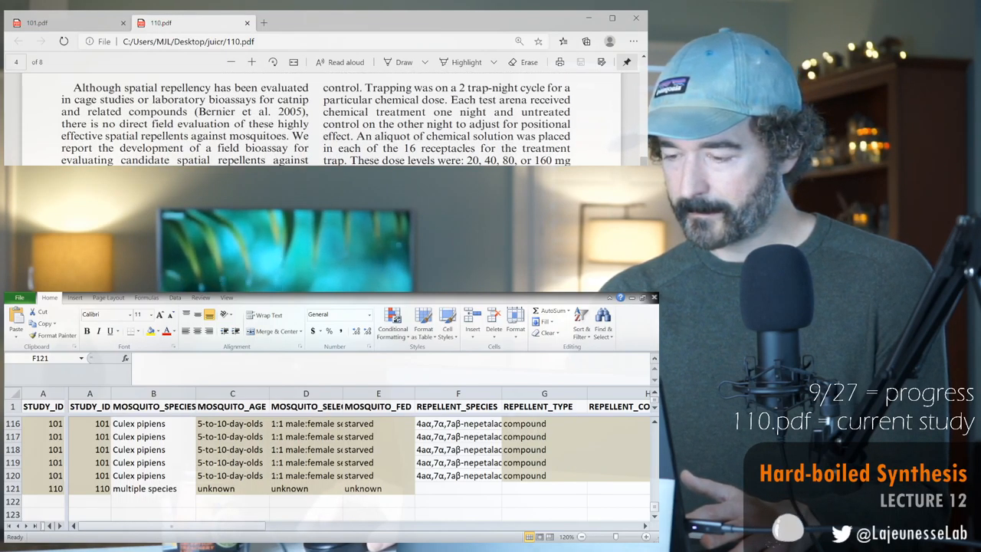
# Scroll 110.pdf to page 4's Materials and Methods and Series 1 text.
pyautogui.scroll(-3)
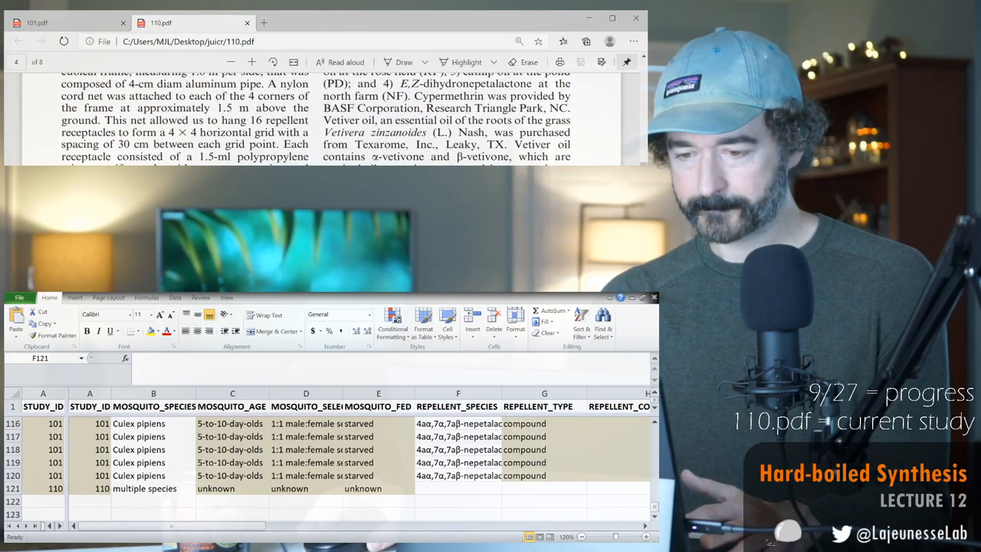
pyautogui.scroll(-3)
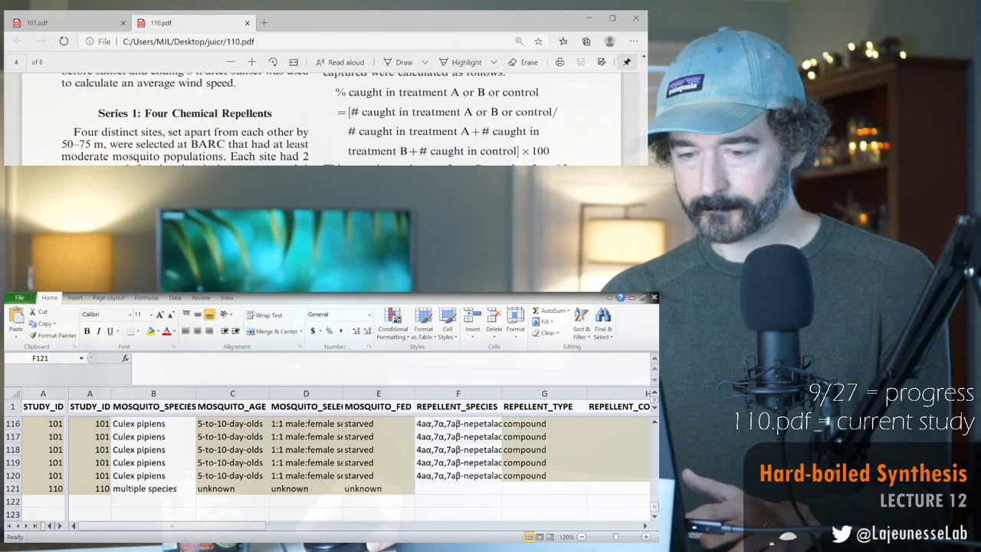
pyautogui.scroll(-3)
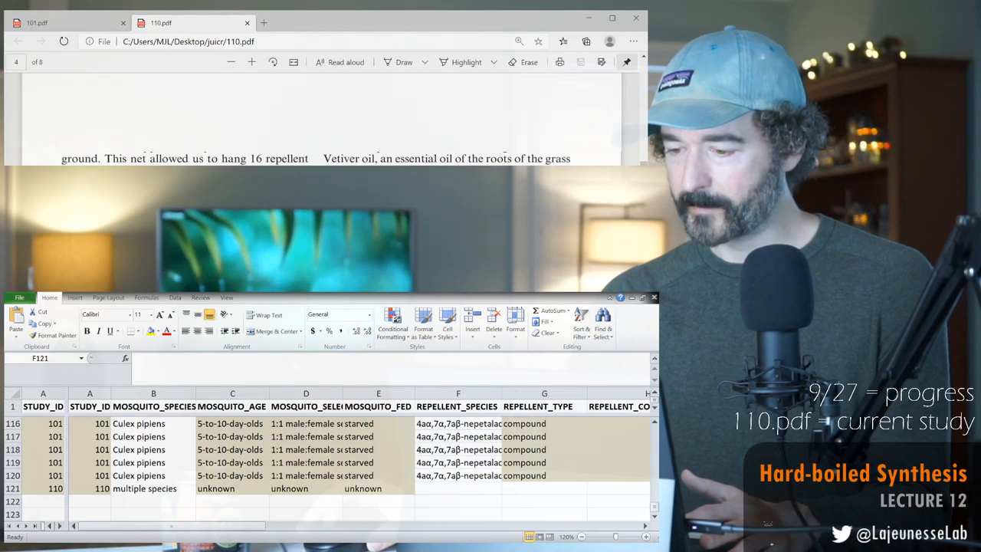
pyautogui.scroll(3)
pyautogui.write('Nepeta cataria')
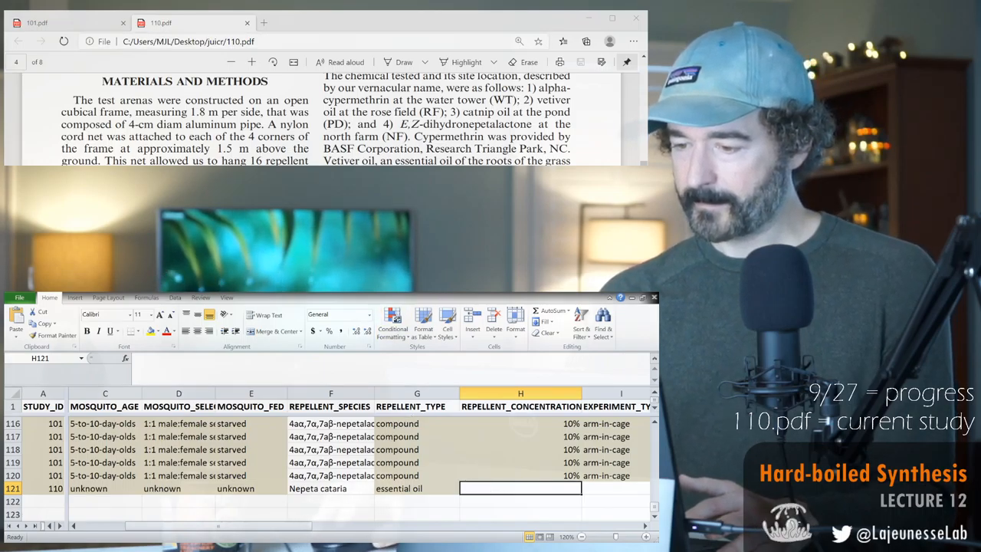
# Scroll 110.pdf down to page 5's Table 2 rows for the 640 and 1,280 mg doses.
pyautogui.scroll(-3)
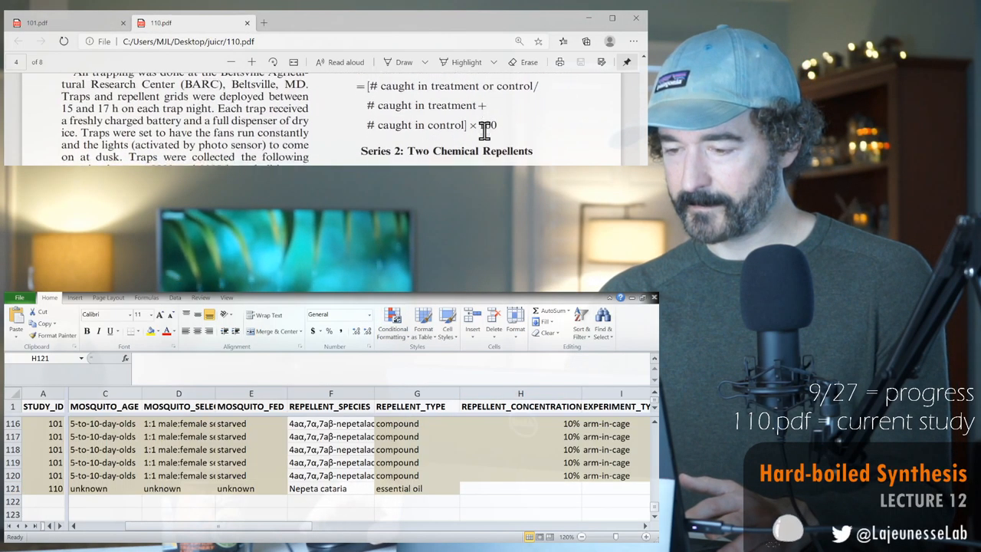
pyautogui.scroll(-3)
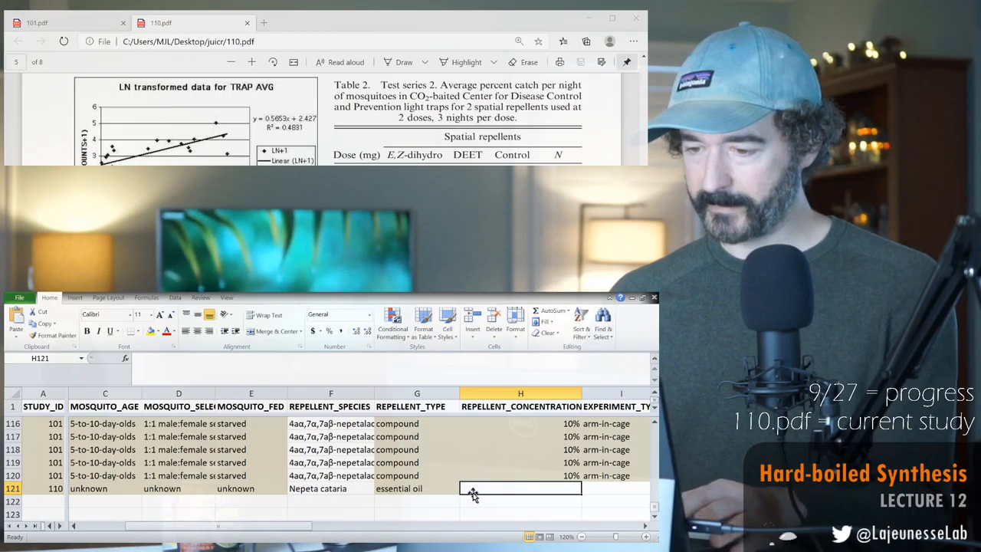
pyautogui.scroll(-3)
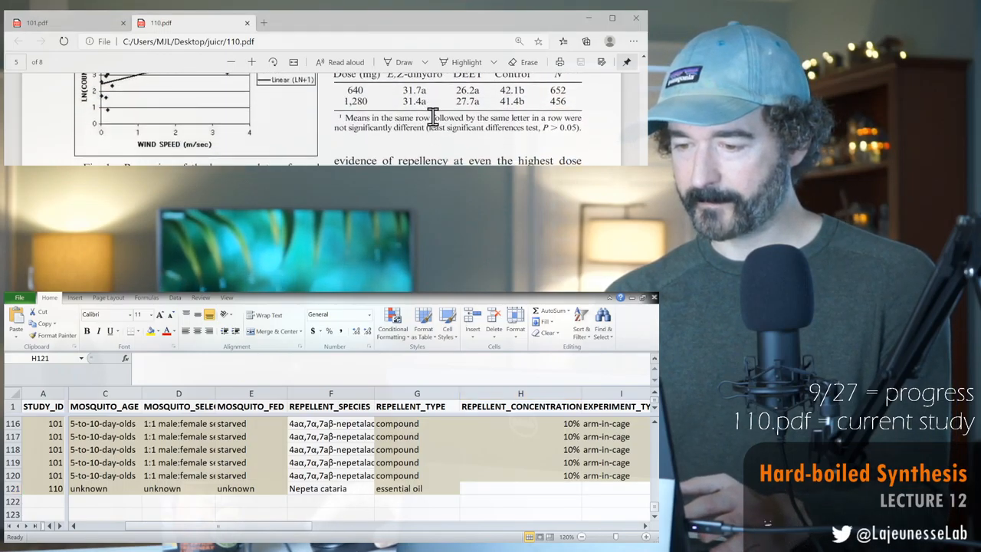
# Enter 640 mg and 1280 mg in H121:H122, with 'field traps' as experiment type.
pyautogui.click(520, 488)
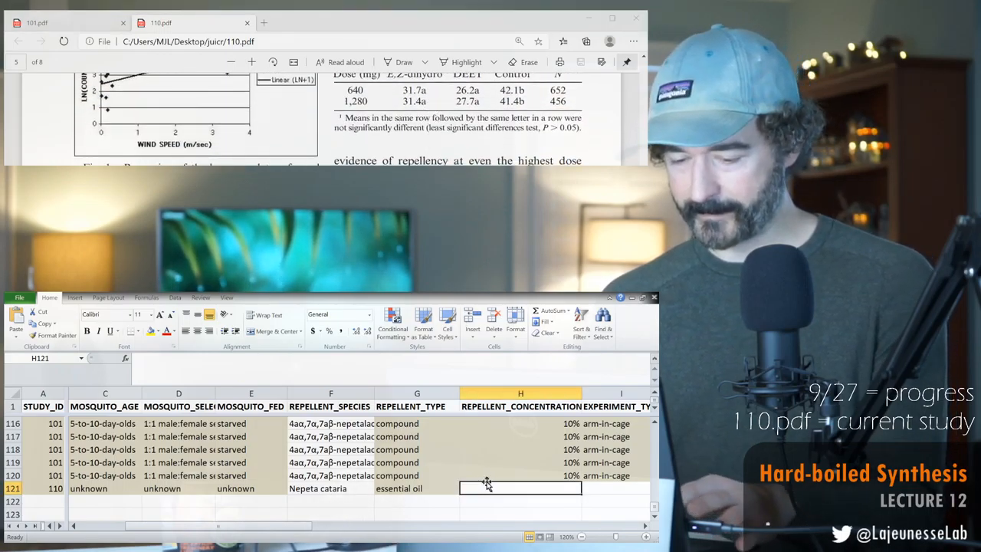
pyautogui.write('64')
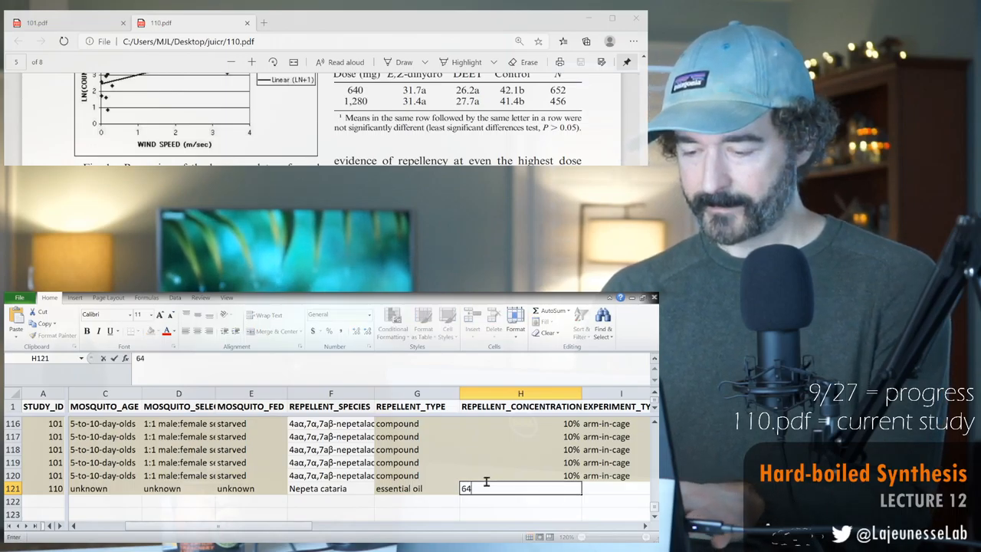
pyautogui.write('0')
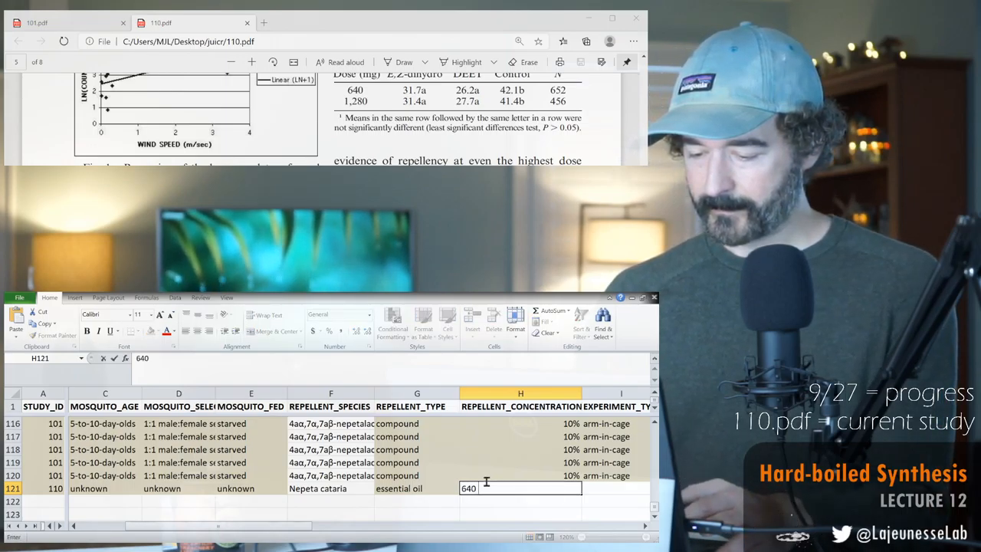
pyautogui.press('Return')
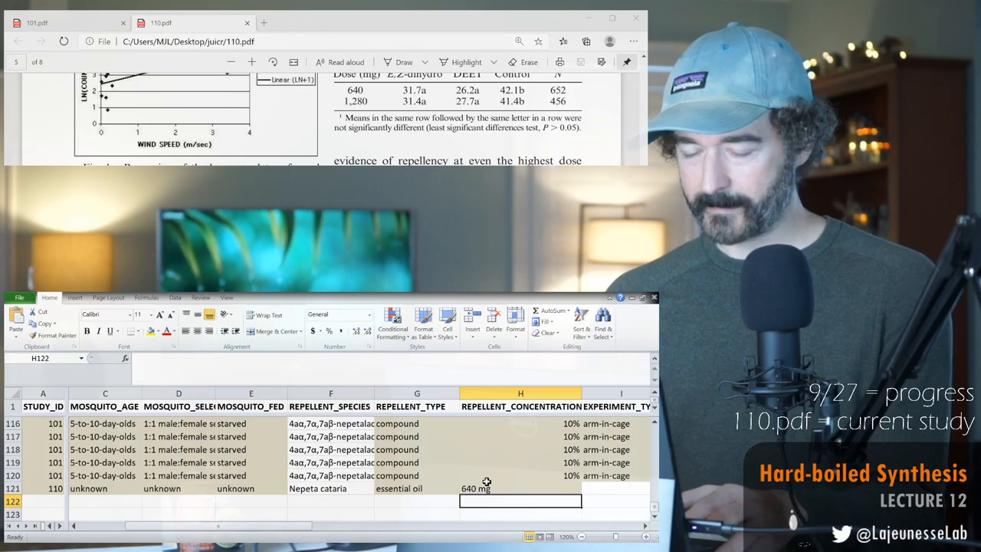
pyautogui.write('1280 mg')
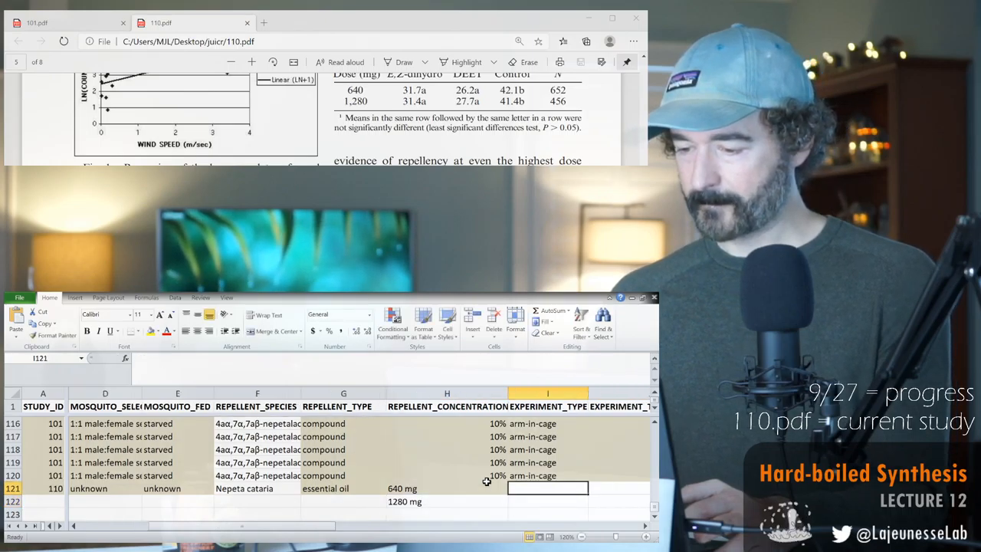
pyautogui.write('field traps')
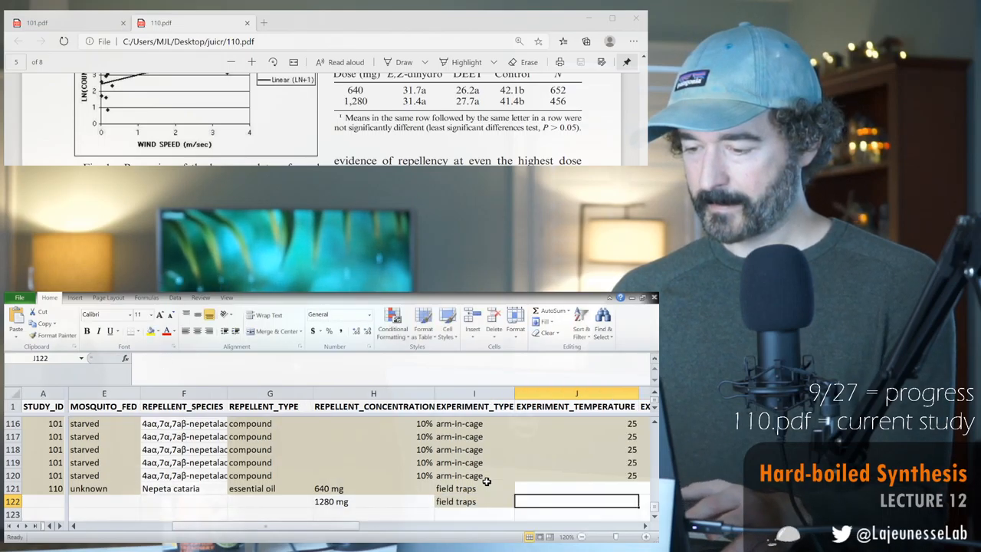
# Scroll 110.pdf back to page 6's Fig. 2 and the Species Differences section.
pyautogui.hscroll(3)
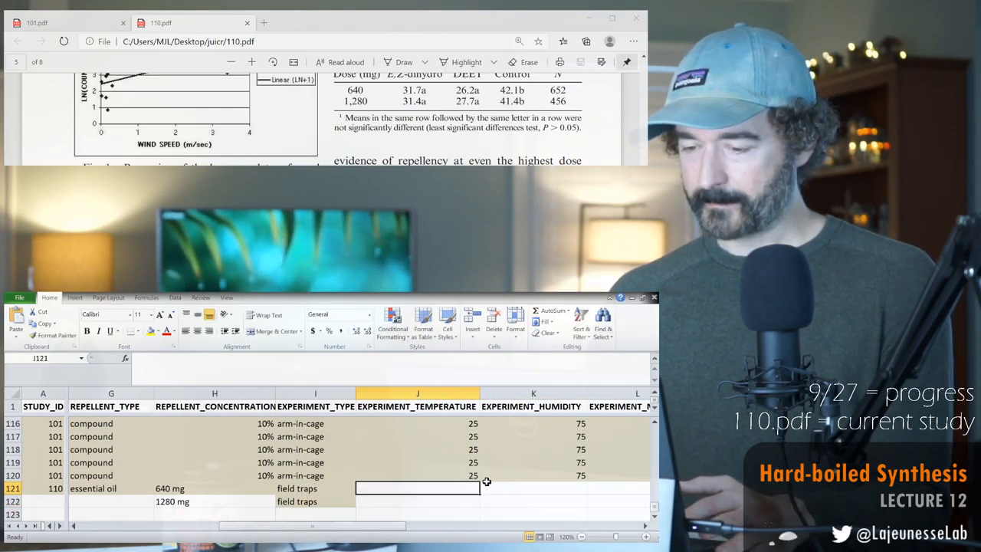
pyautogui.scroll(-3)
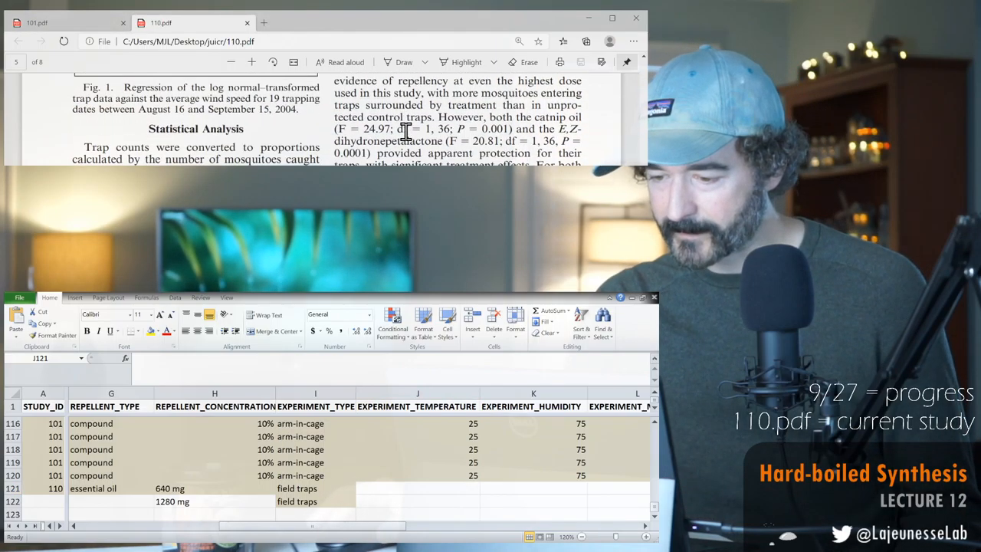
pyautogui.scroll(-3)
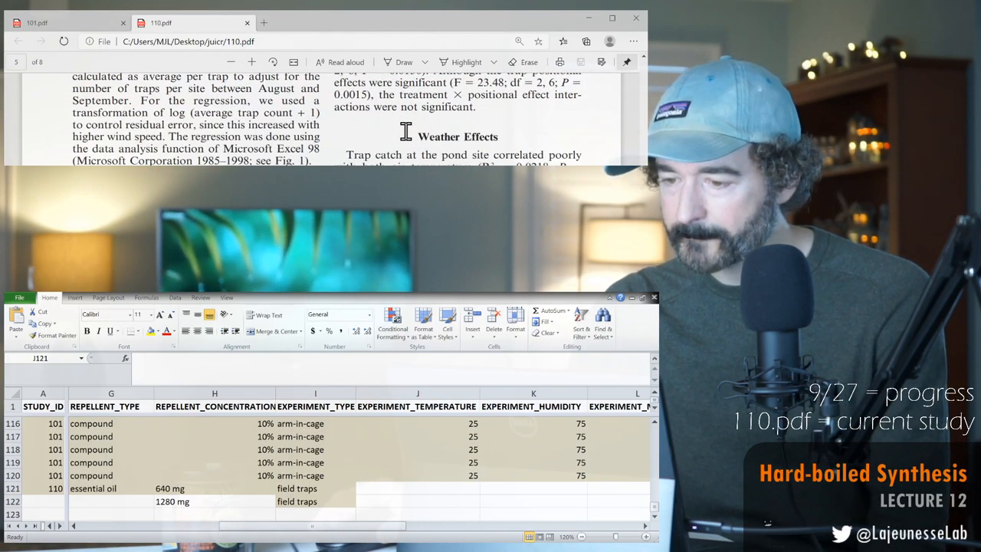
pyautogui.scroll(-3)
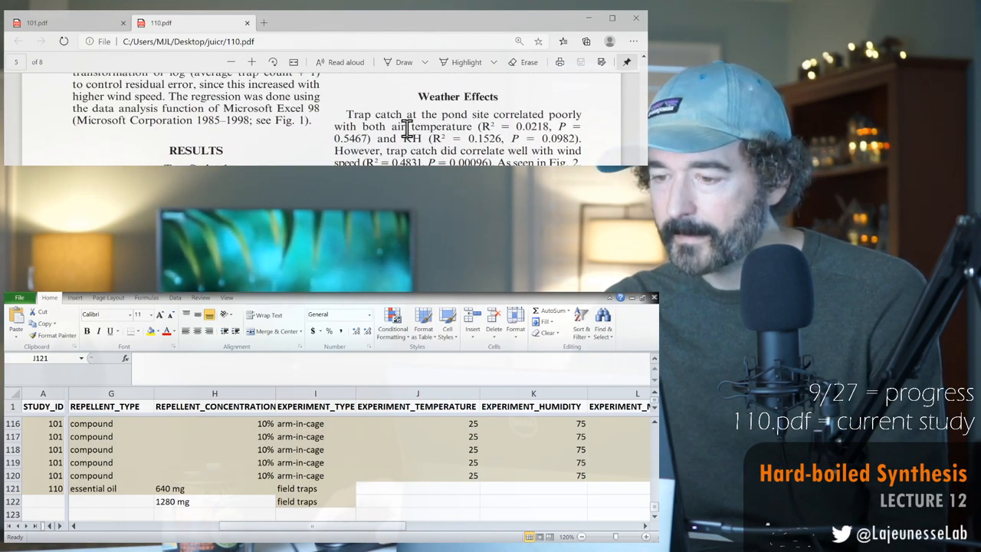
pyautogui.scroll(-3)
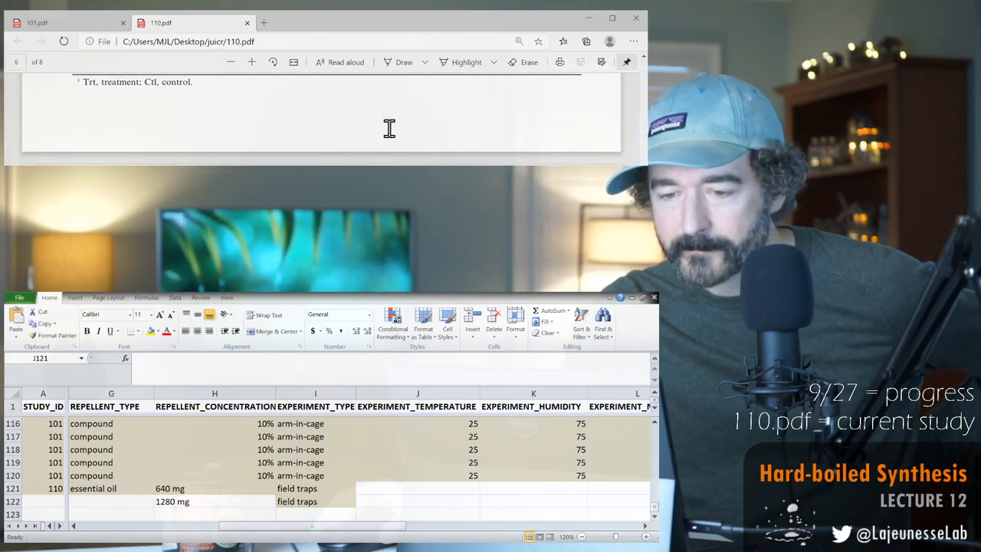
pyautogui.scroll(3)
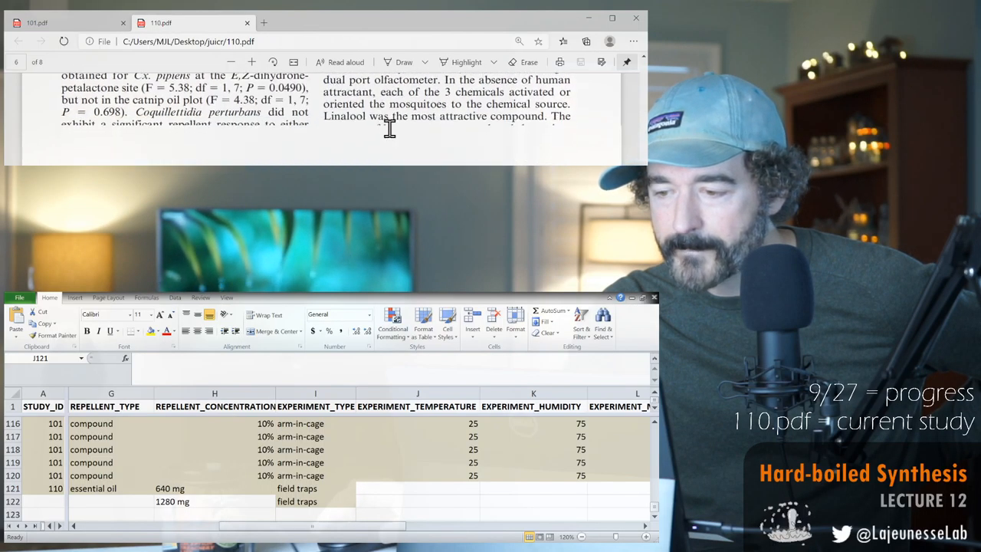
pyautogui.scroll(3)
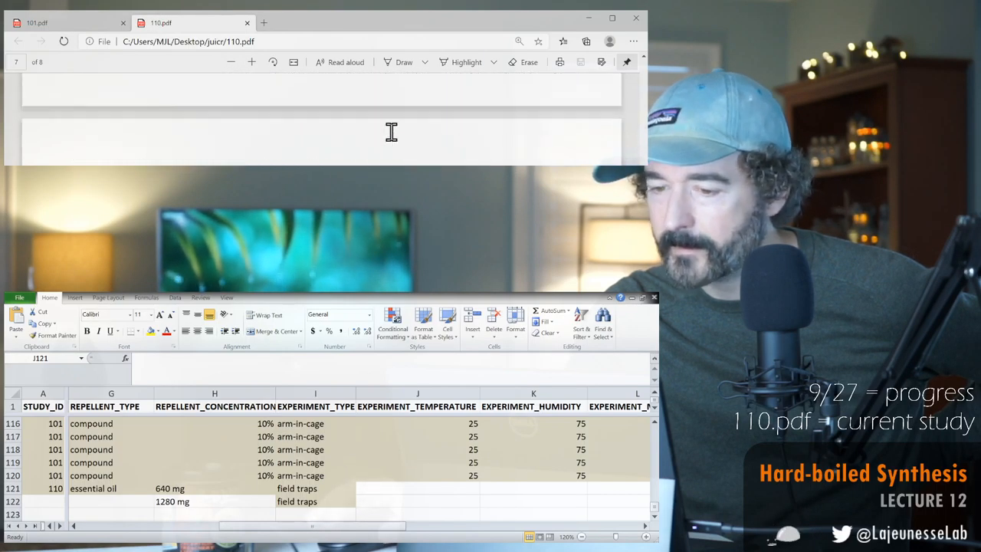
pyautogui.scroll(3)
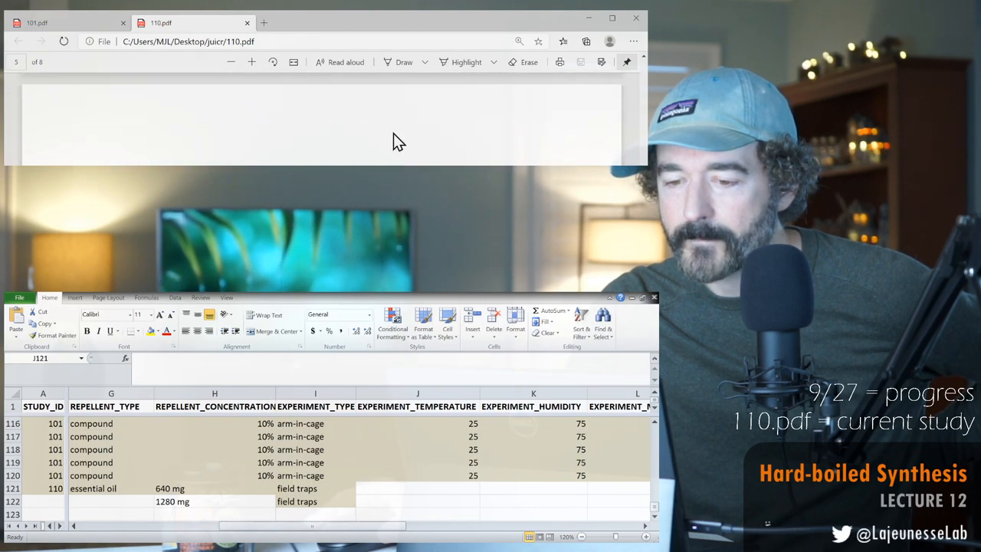
pyautogui.scroll(-3)
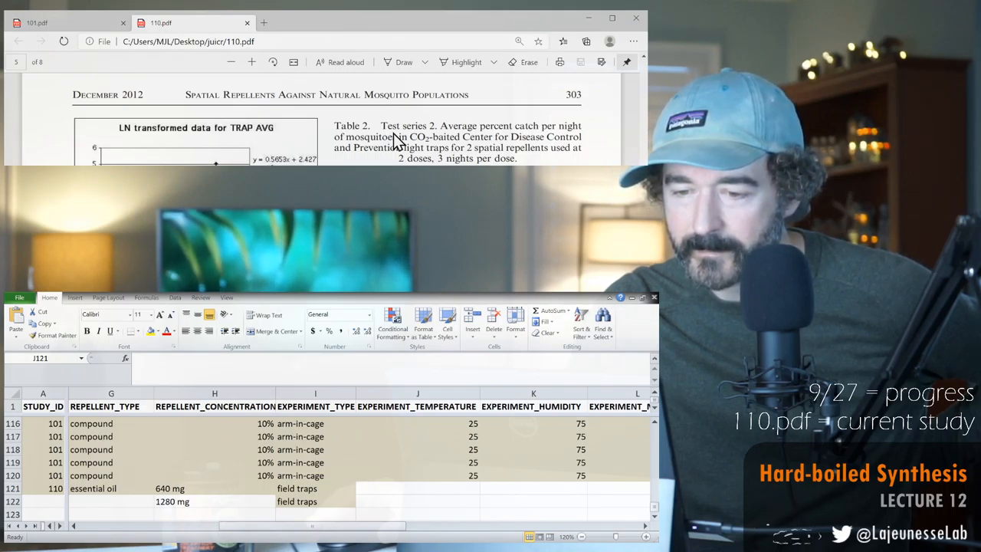
pyautogui.scroll(3)
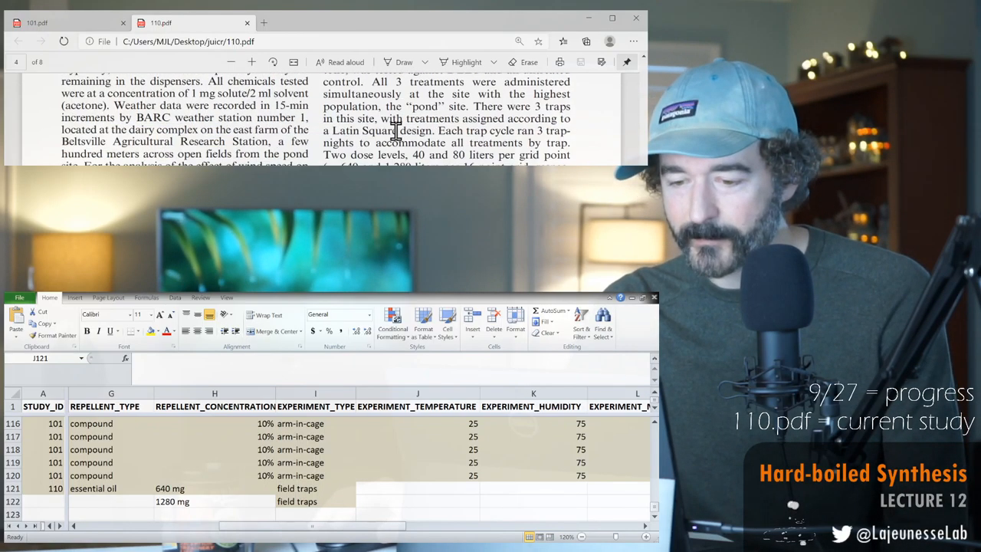
pyautogui.scroll(-3)
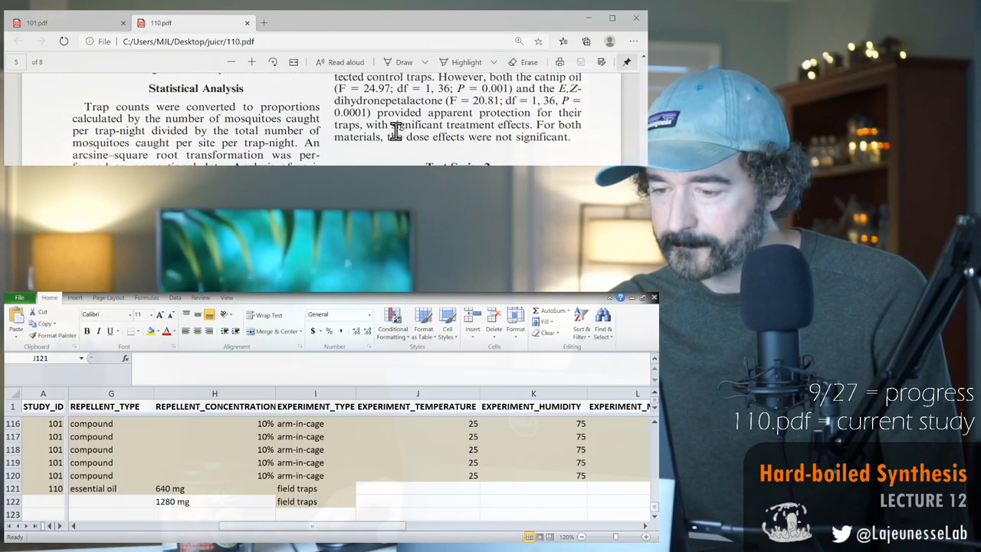
pyautogui.scroll(-3)
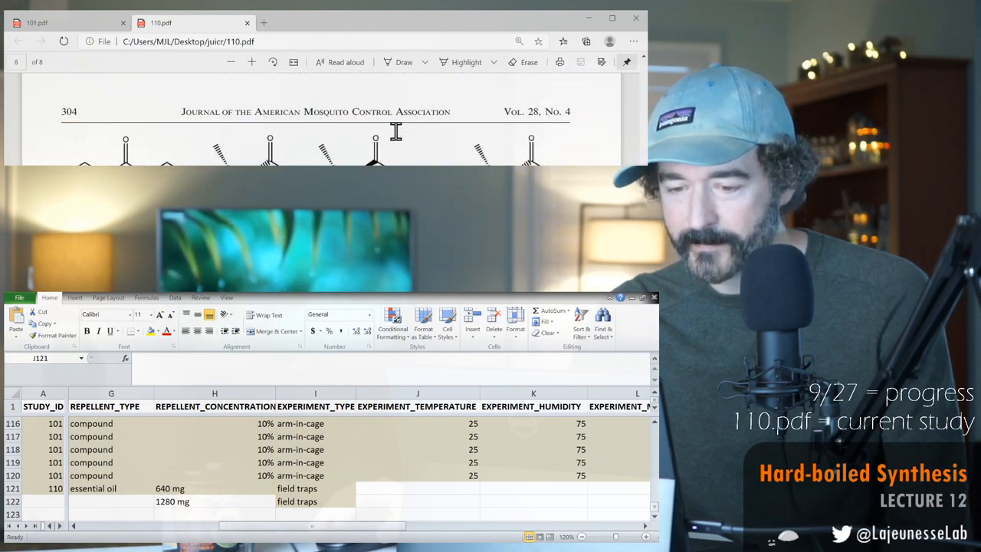
pyautogui.scroll(-3)
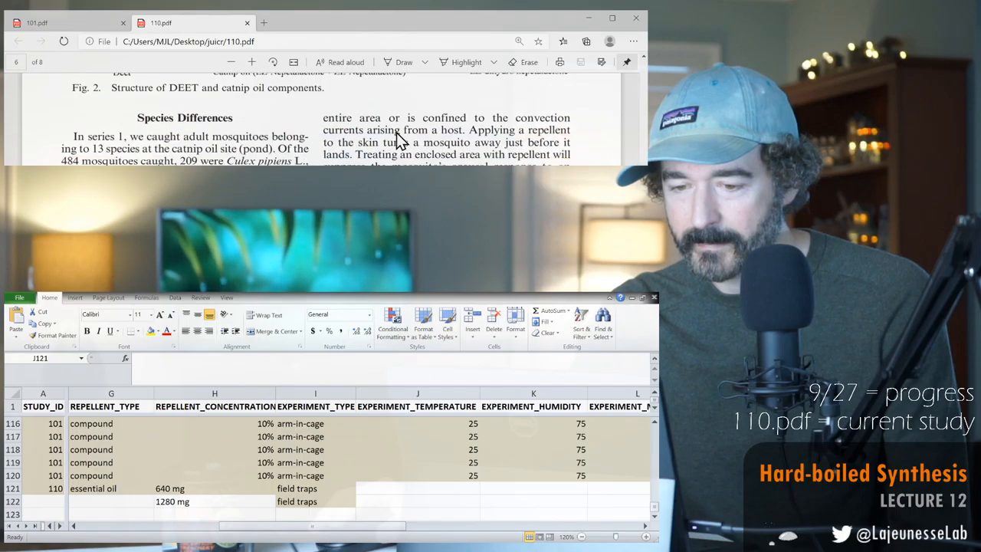
pyautogui.scroll(-3)
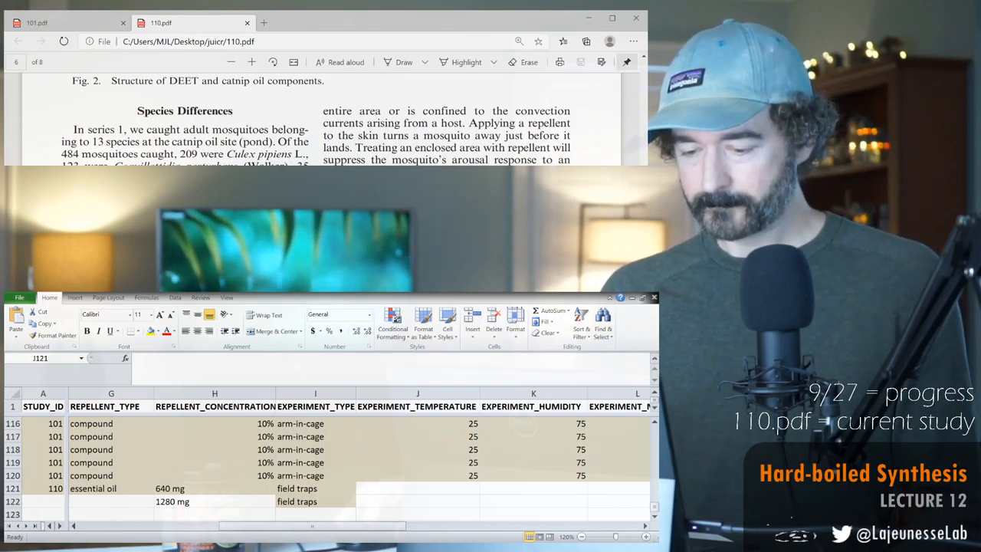
# Fill row 121 from J121 with field, field, NA, positive and DEET.
pyautogui.click(418, 488)
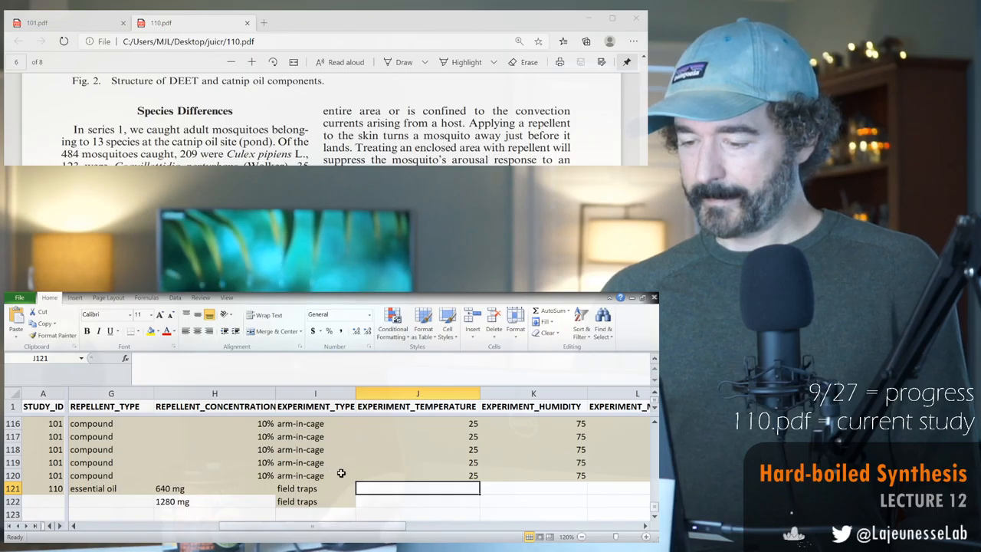
pyautogui.write('field')
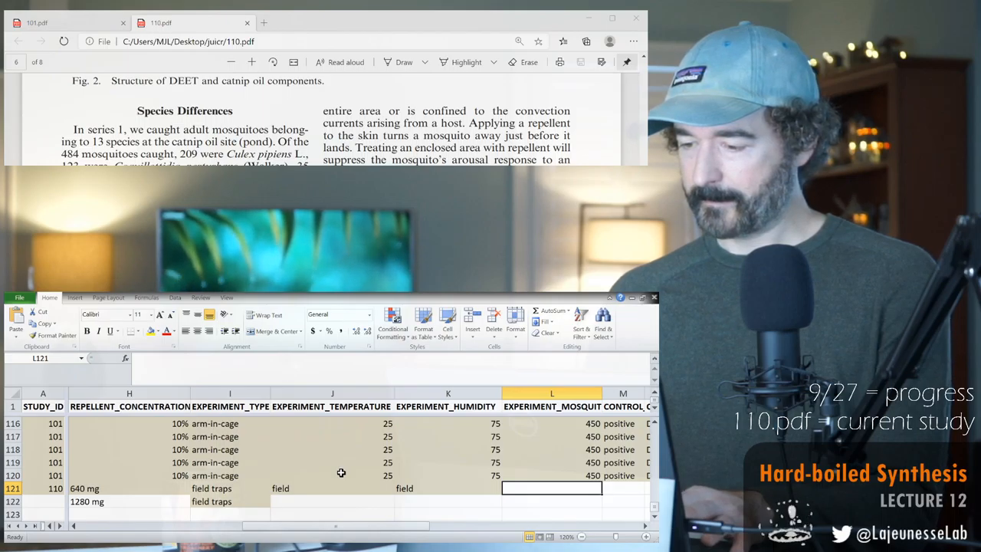
pyautogui.write('NA')
pyautogui.click(623, 488)
pyautogui.write('positive')
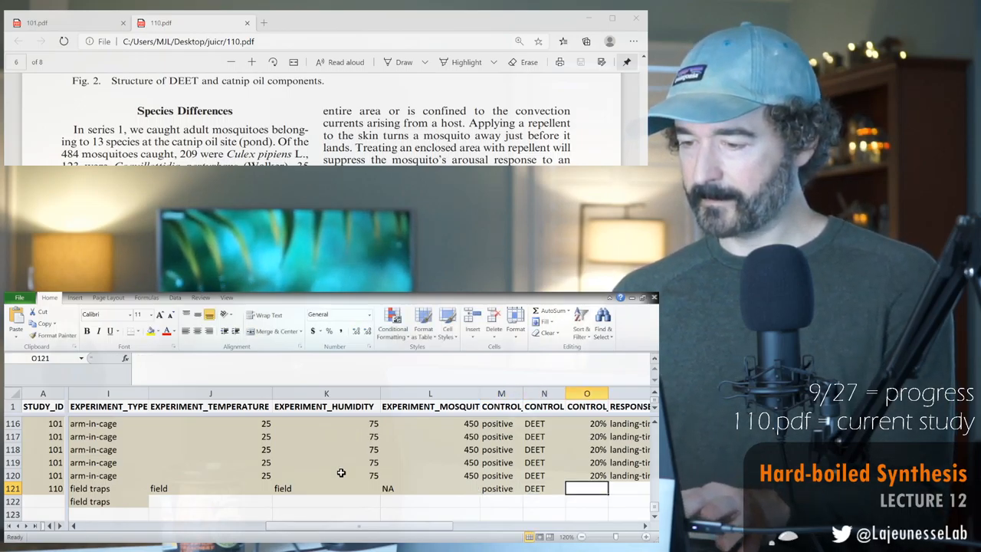
# Scroll through pages 4–5 of 110.pdf to locate Table 2.
pyautogui.scroll(-3)
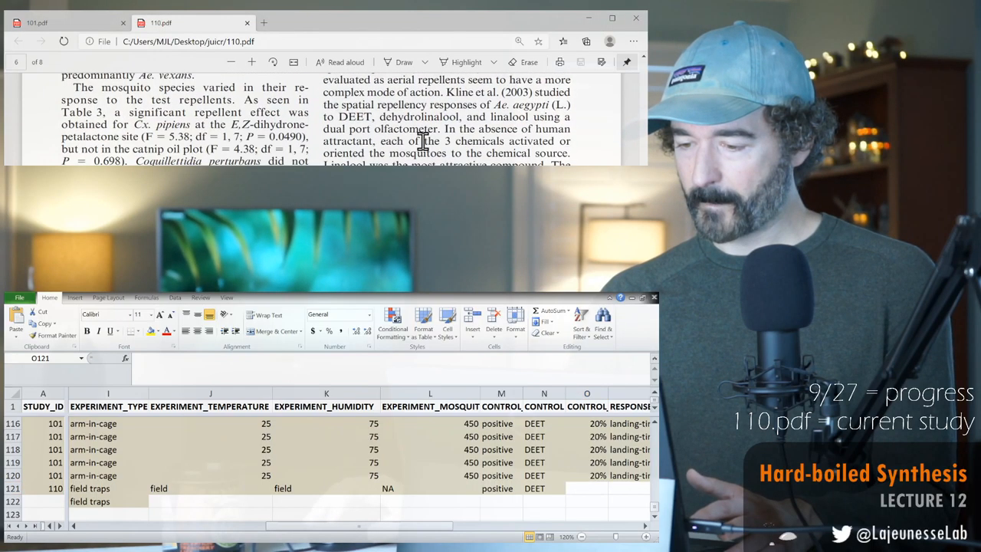
pyautogui.scroll(3)
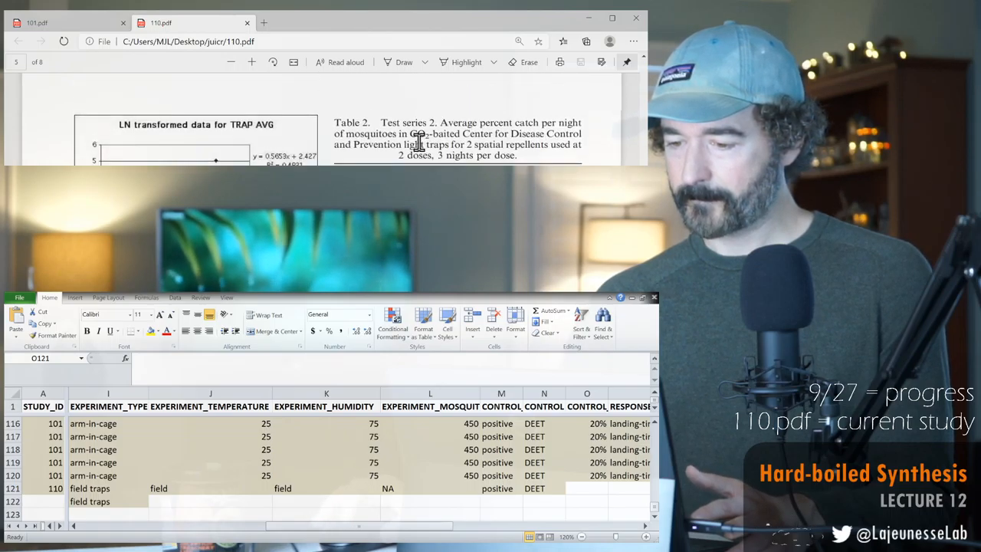
pyautogui.scroll(3)
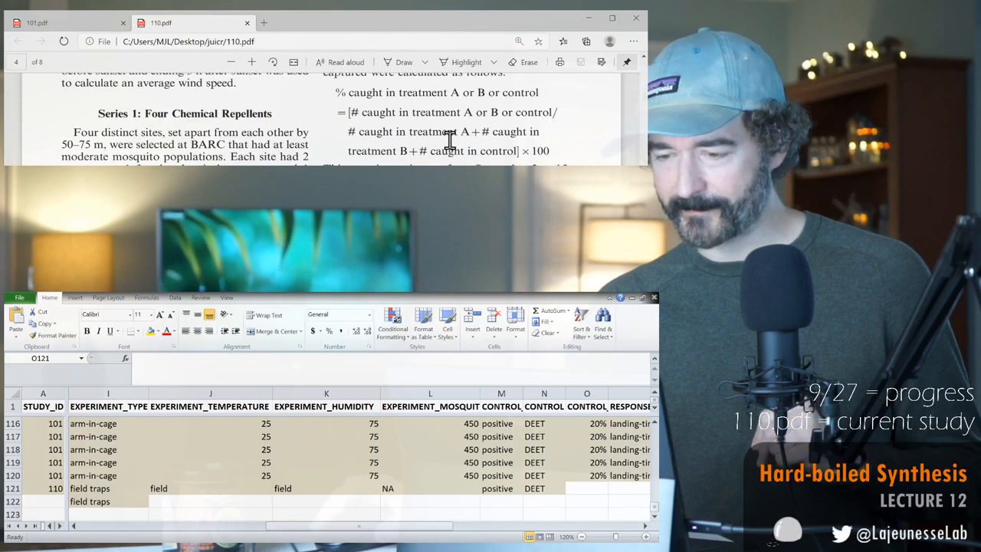
pyautogui.scroll(3)
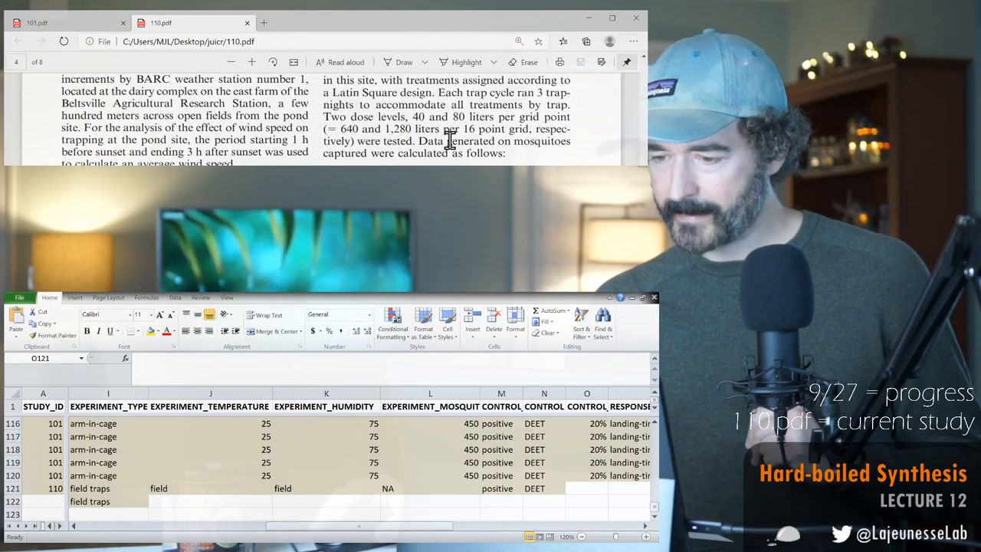
pyautogui.scroll(3)
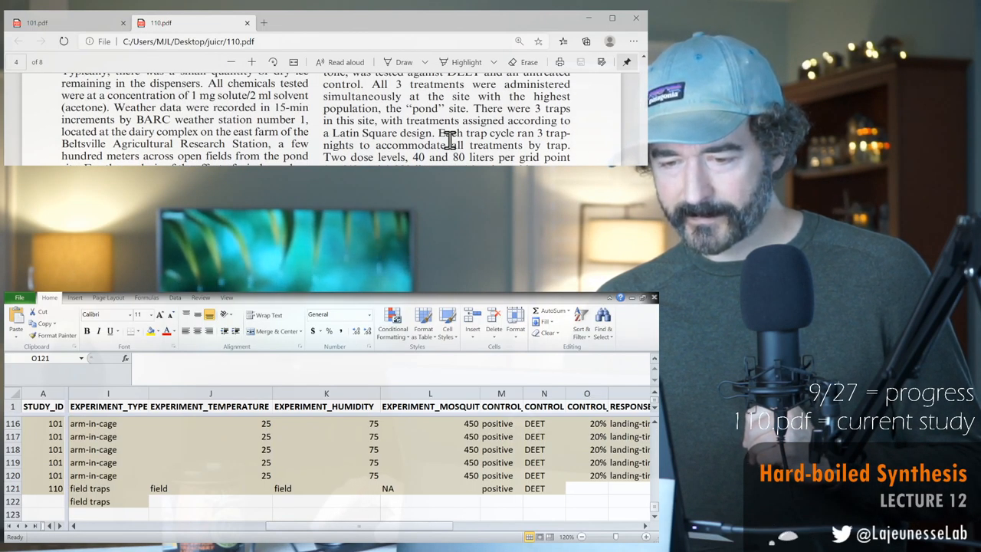
pyautogui.scroll(3)
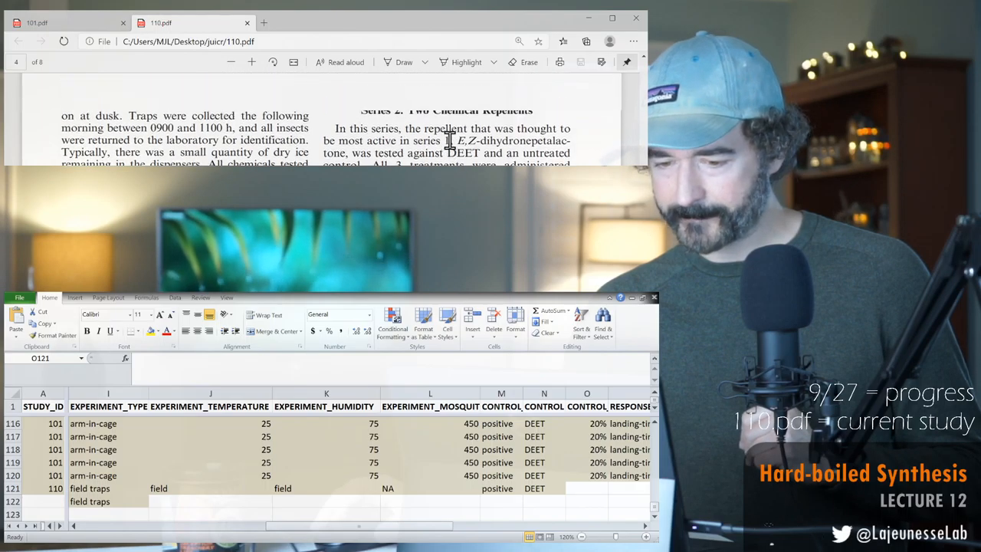
pyautogui.scroll(3)
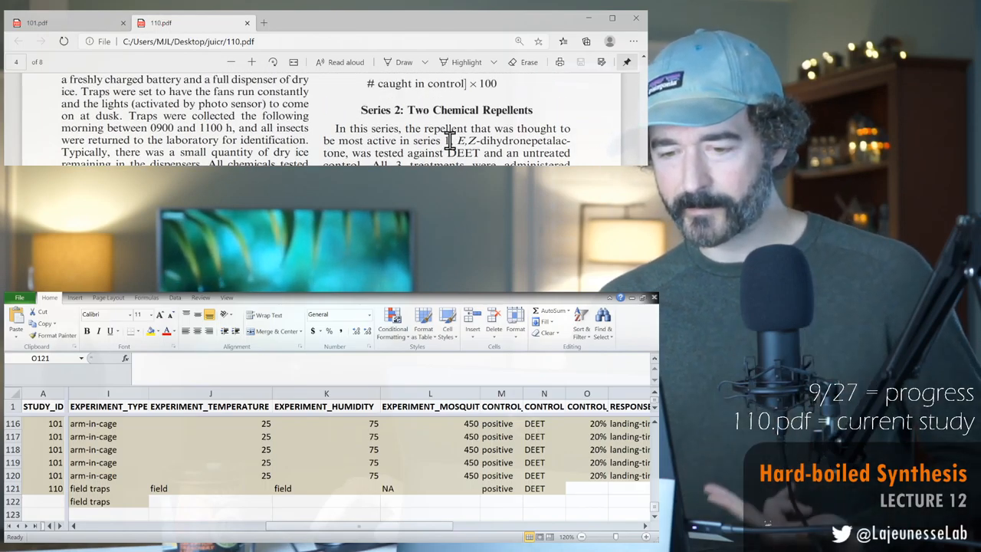
pyautogui.scroll(3)
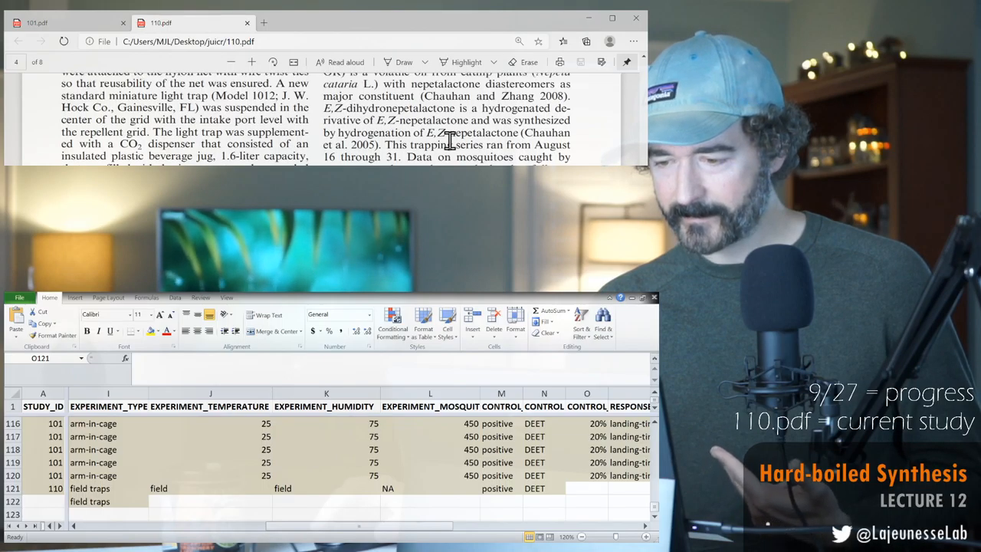
pyautogui.scroll(-3)
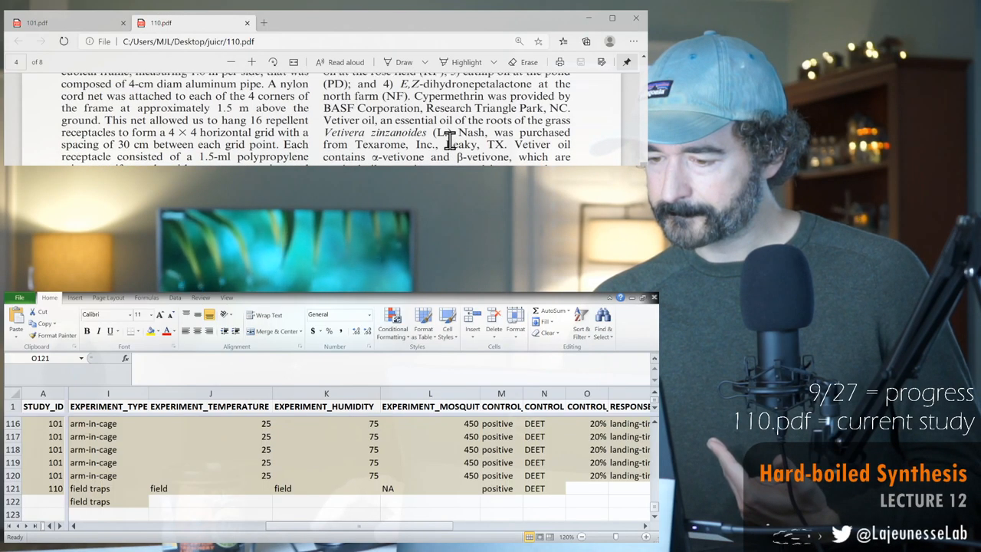
pyautogui.scroll(3)
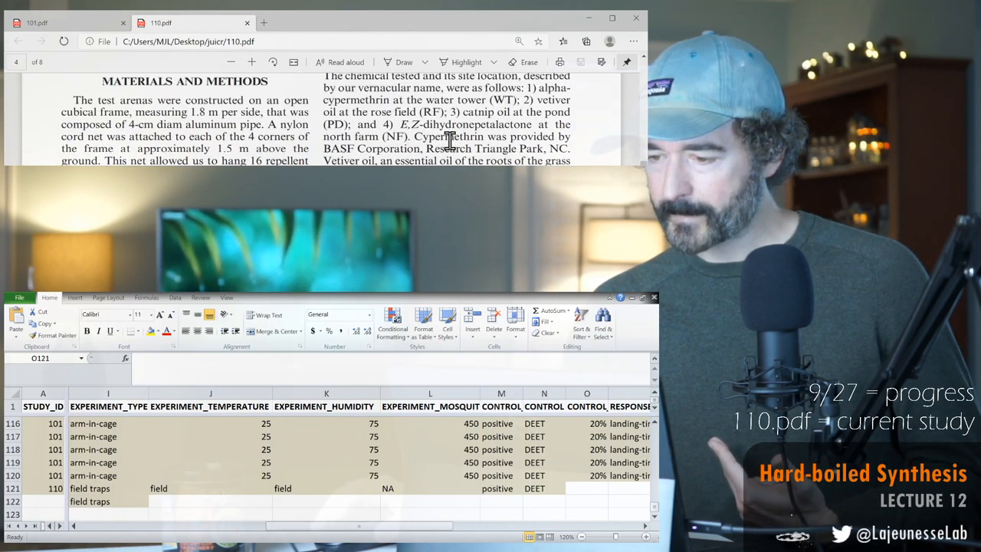
pyautogui.scroll(-3)
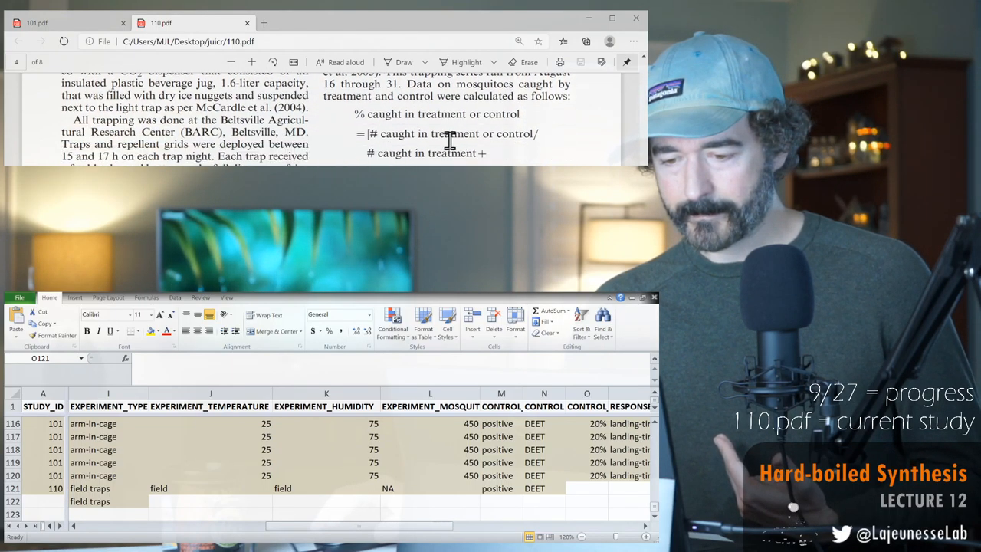
pyautogui.scroll(-3)
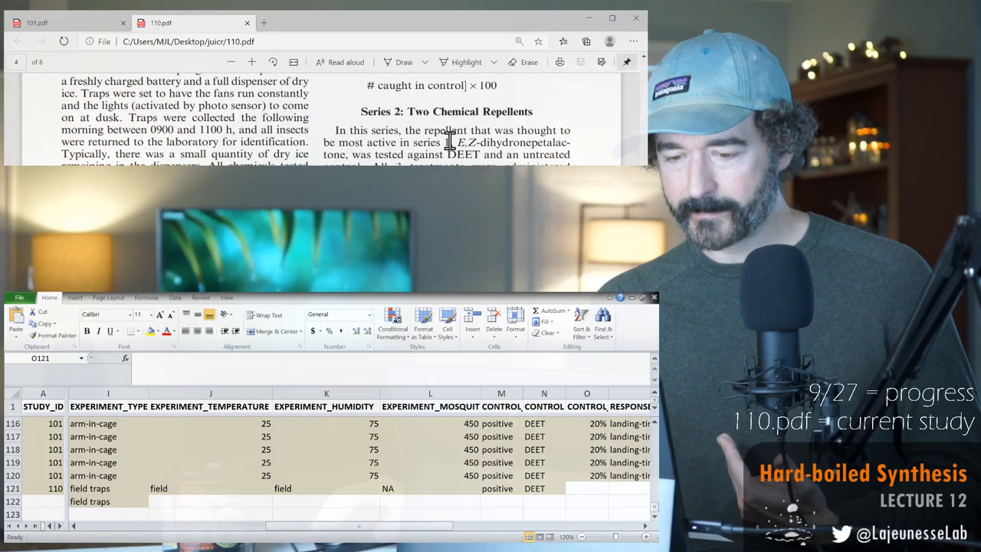
pyautogui.scroll(3)
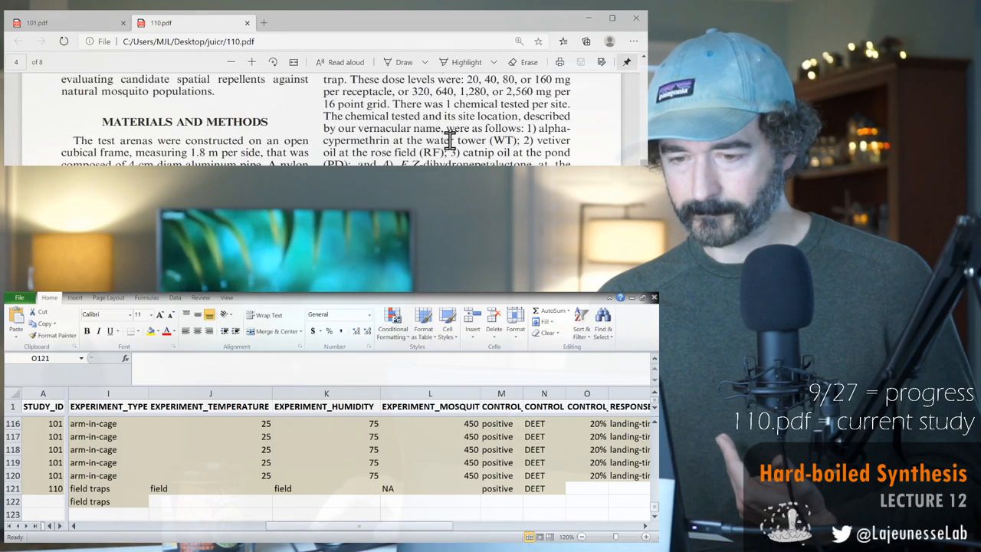
pyautogui.scroll(3)
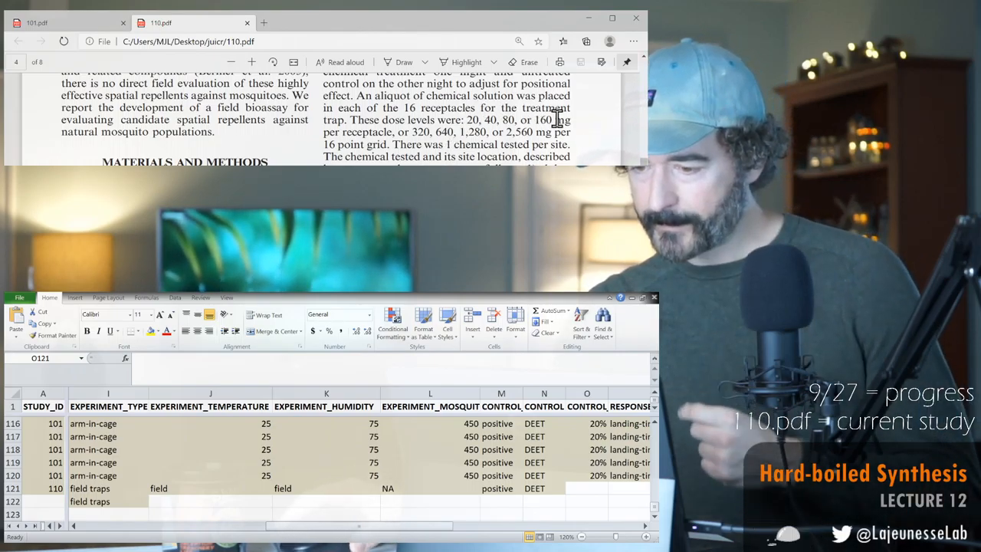
pyautogui.scroll(-3)
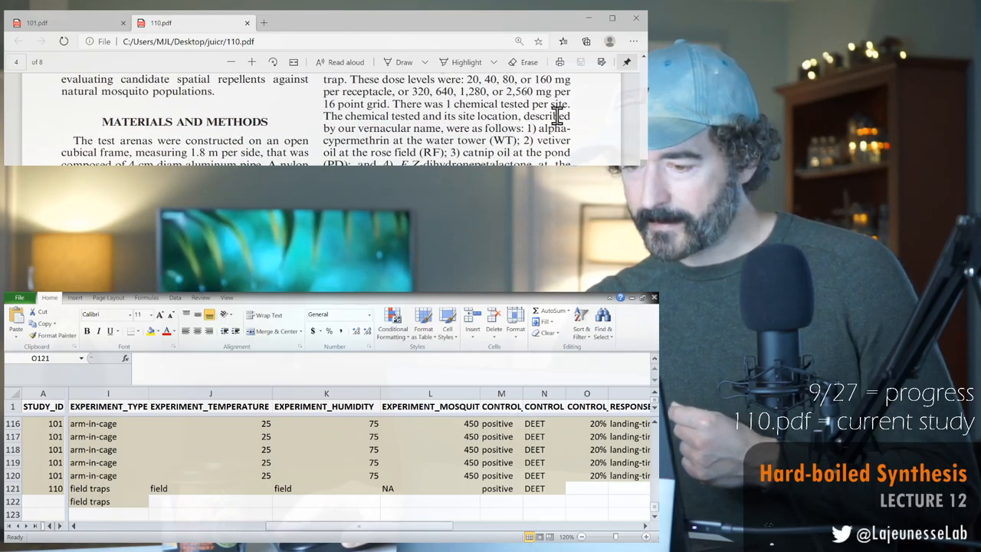
pyautogui.scroll(-3)
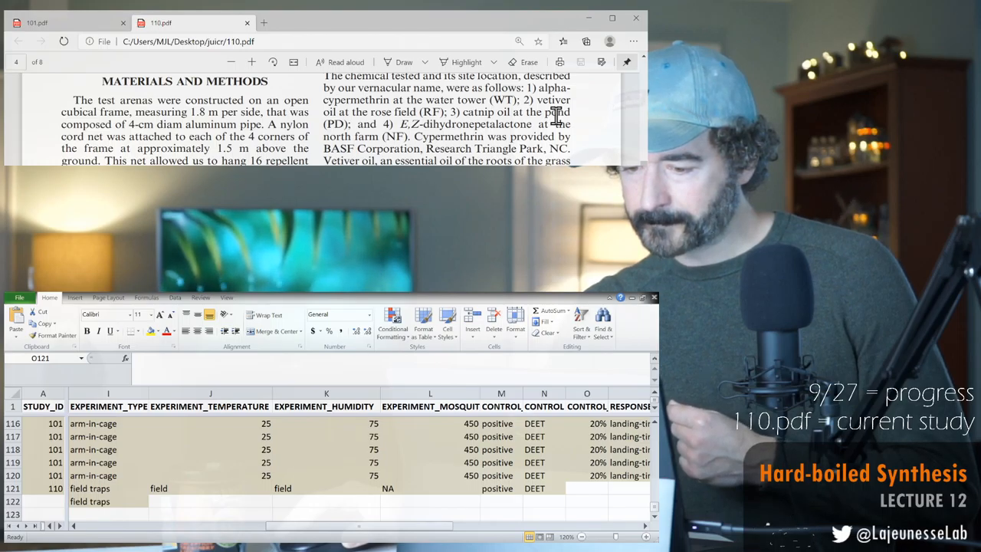
pyautogui.scroll(-3)
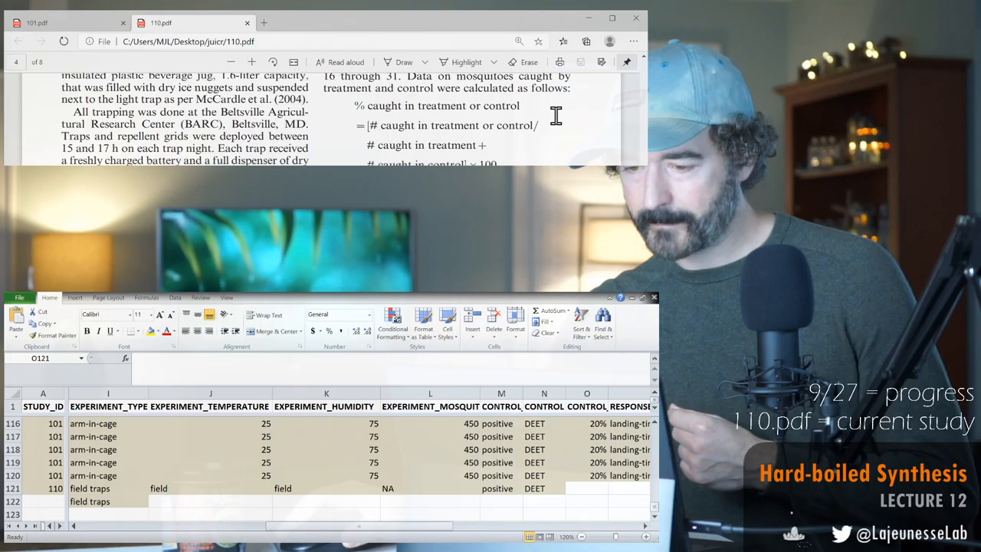
pyautogui.scroll(-3)
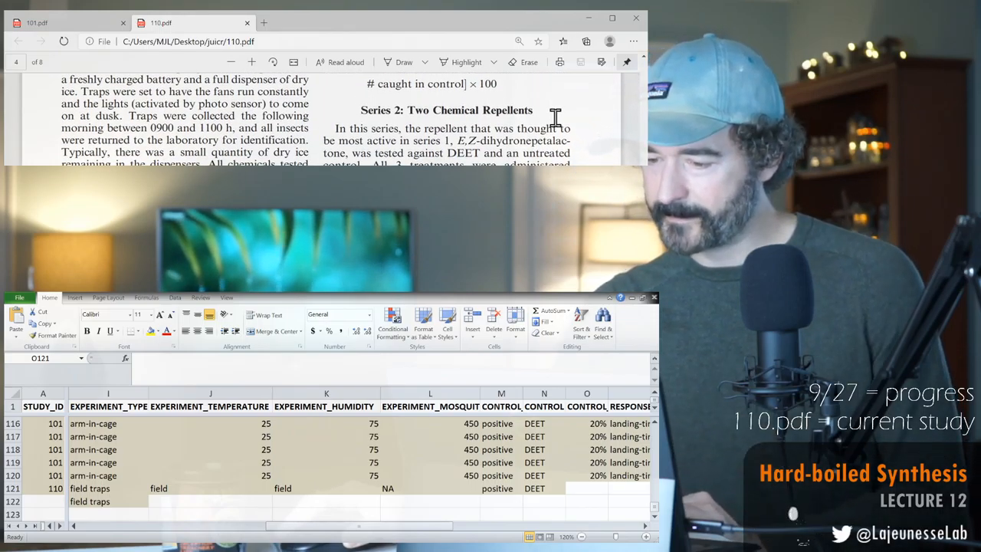
pyautogui.scroll(3)
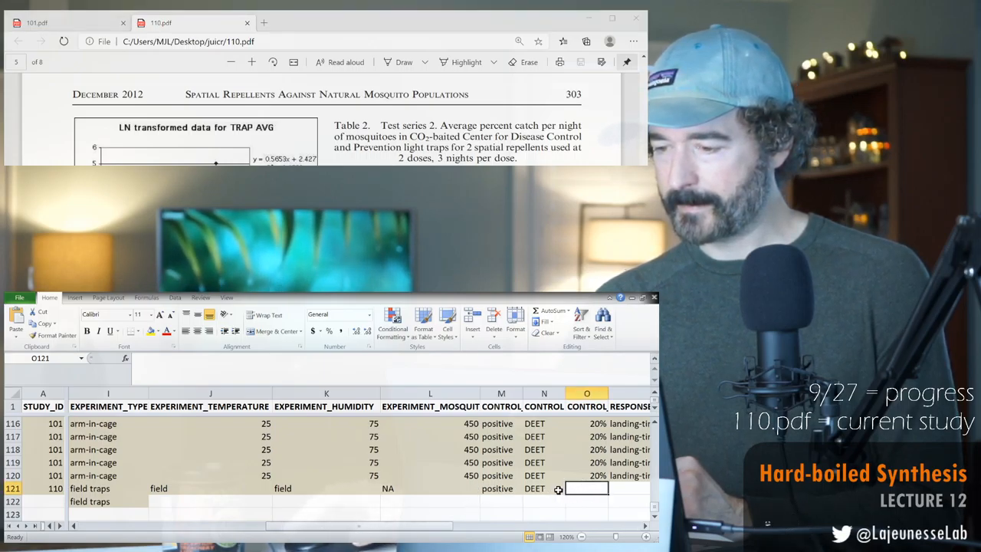
# Enter control concentration NA and response type N catches in row 121.
pyautogui.write('NA')
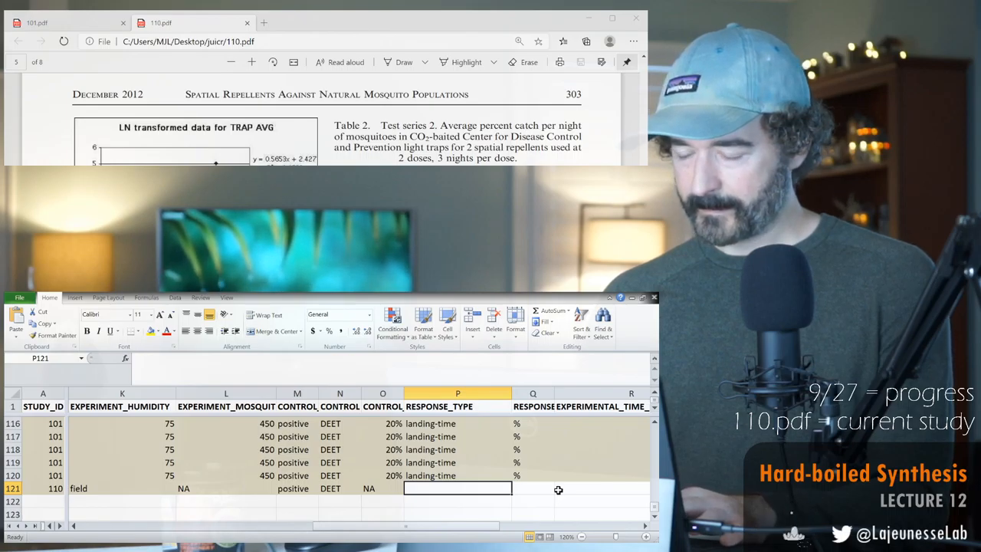
pyautogui.write('catch')
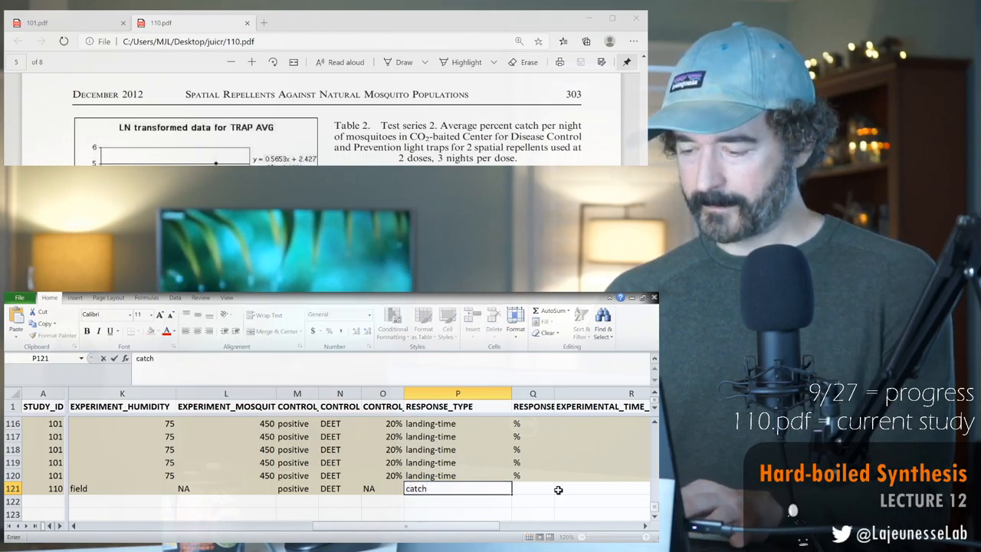
pyautogui.write('N c')
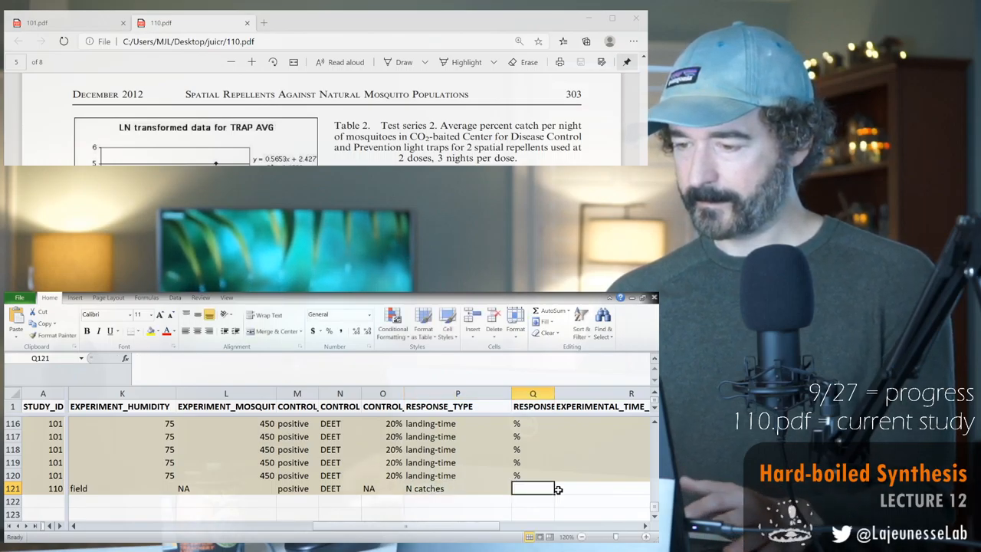
pyautogui.scroll(-3)
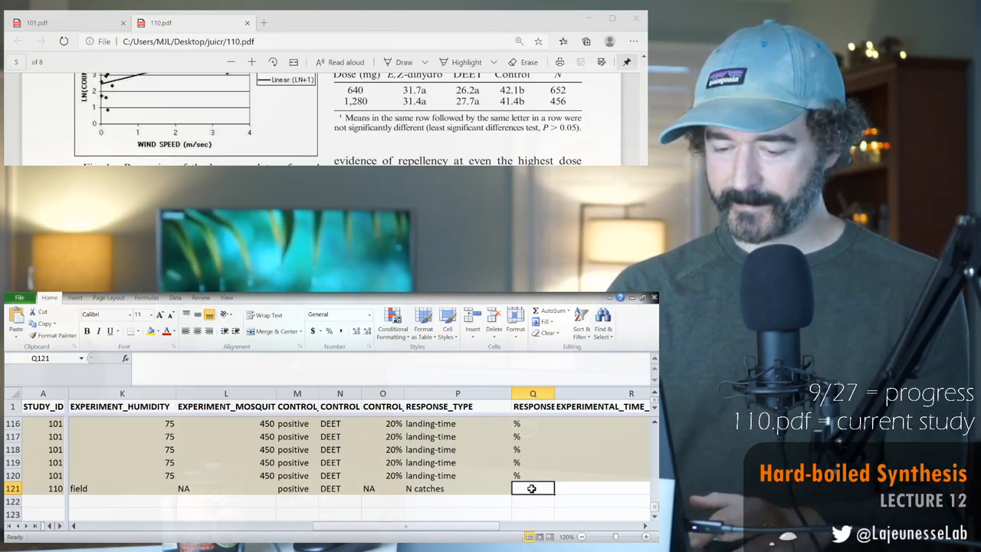
pyautogui.hscroll(3)
pyautogui.write('%')
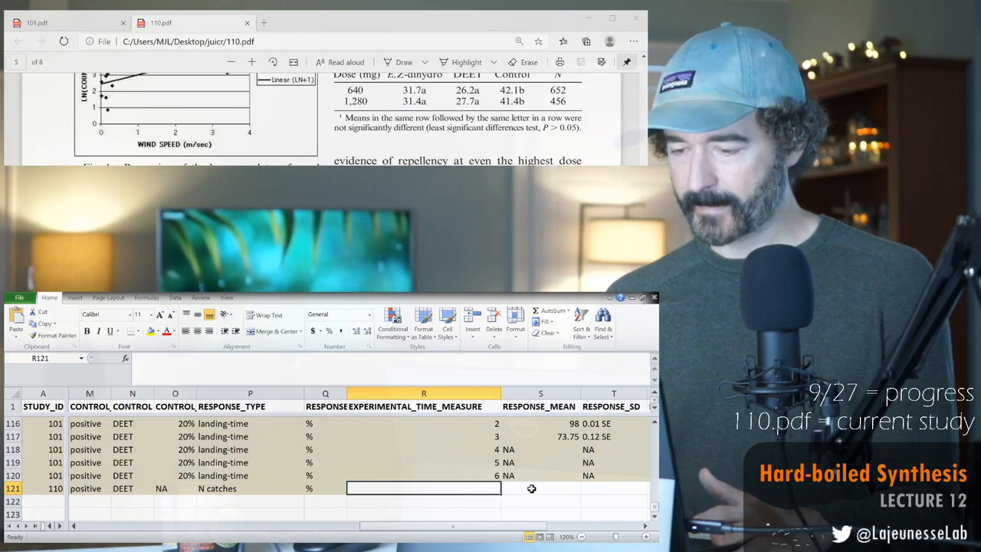
# Enter response unit N and a tentative time measure of 12 hours in row 121.
pyautogui.write('N')
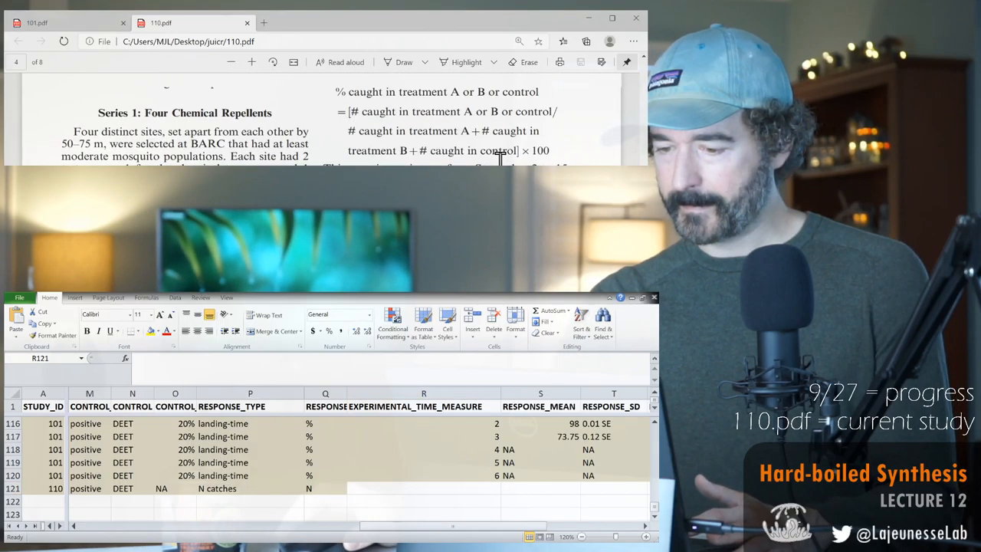
pyautogui.scroll(-3)
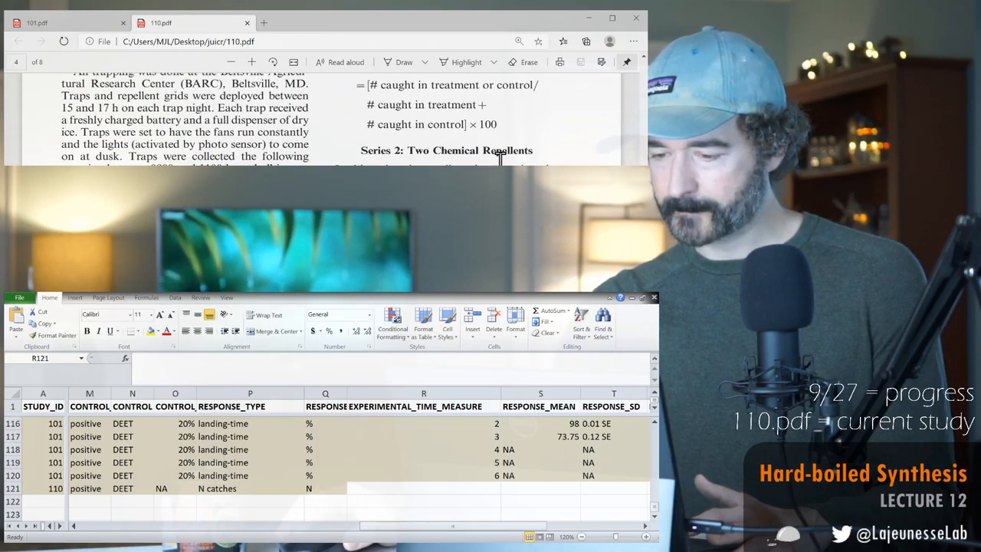
pyautogui.scroll(-3)
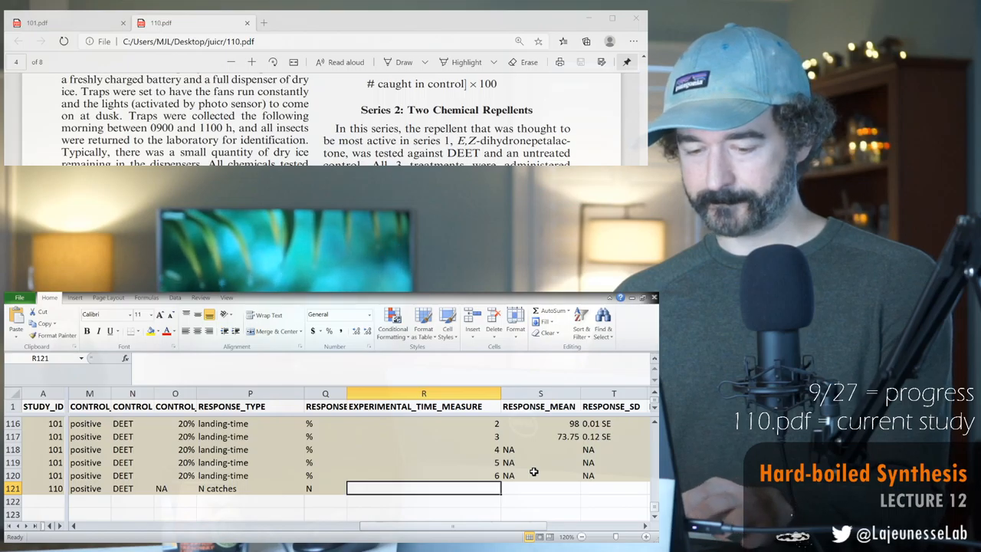
pyautogui.write('12 hours?')
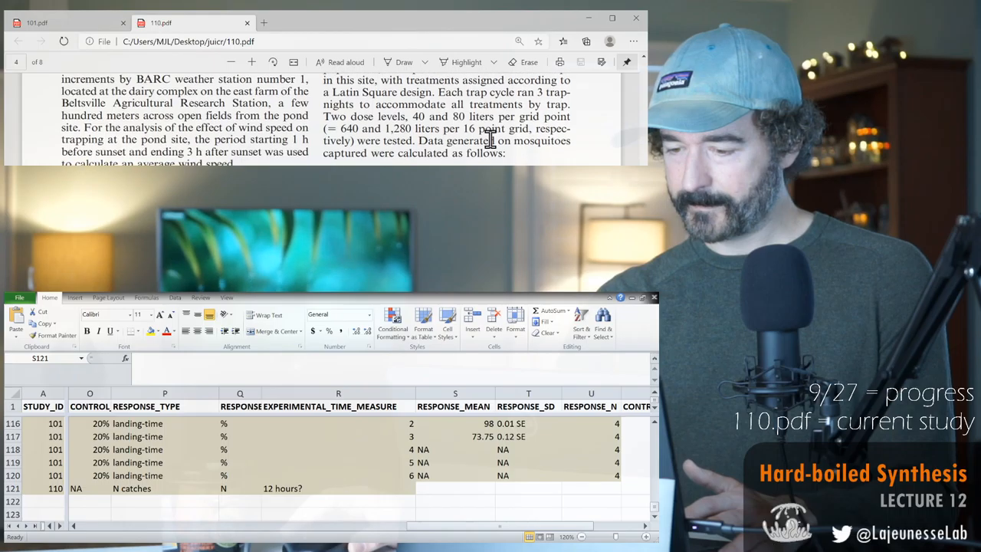
pyautogui.scroll(-3)
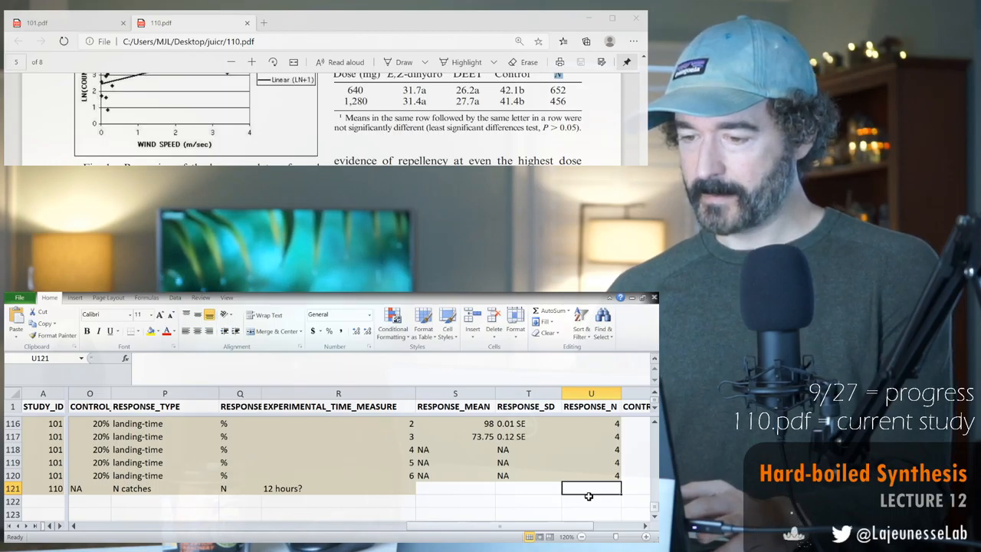
# Enter the response values for rows 121–122, including means 31.7 and 31.4.
pyautogui.write('6')
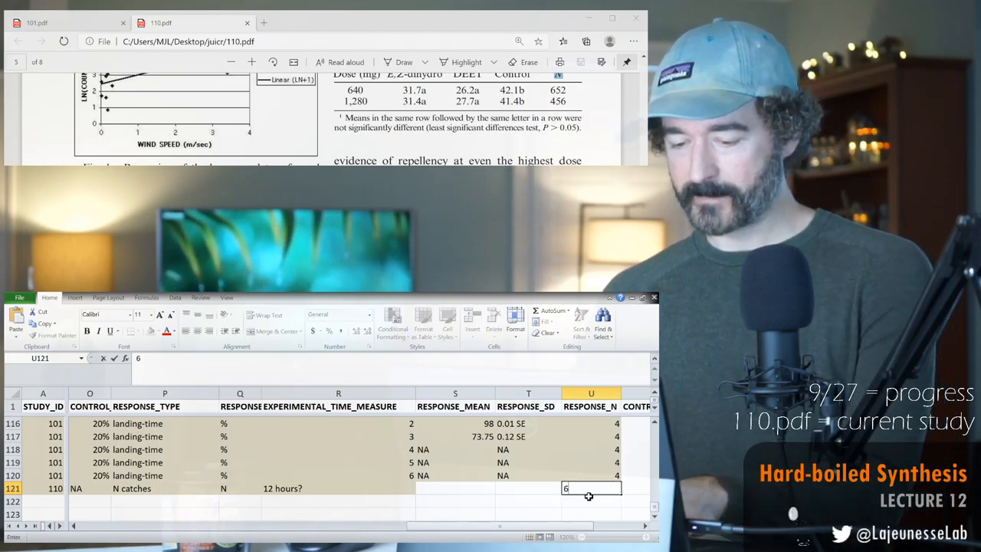
pyautogui.write('52')
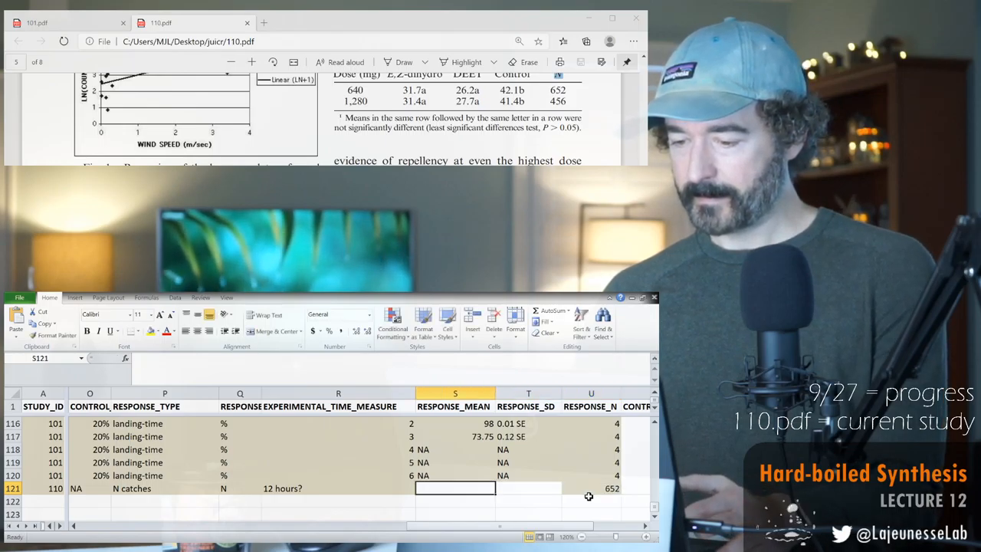
pyautogui.write('31.7')
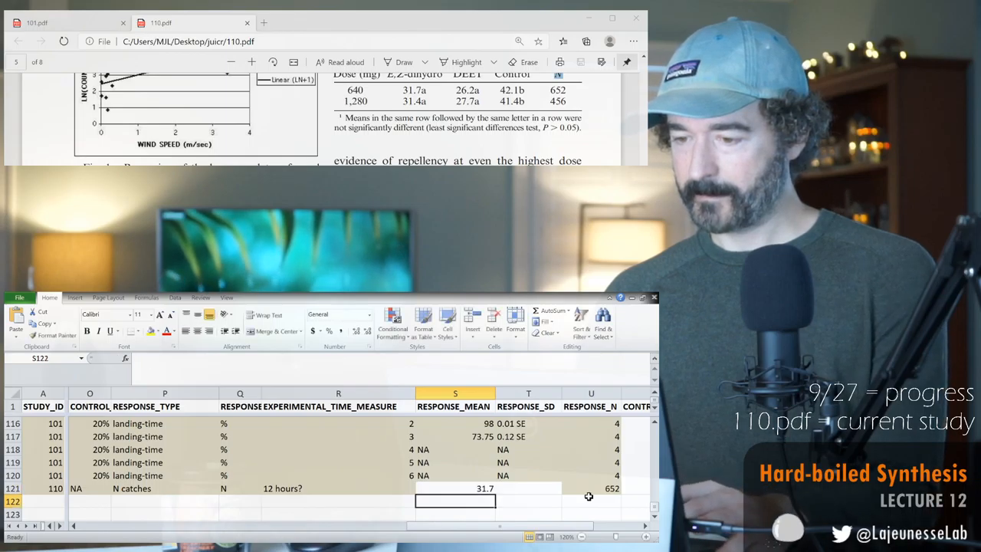
pyautogui.write('31.')
pyautogui.click(529, 488)
pyautogui.write('NA')
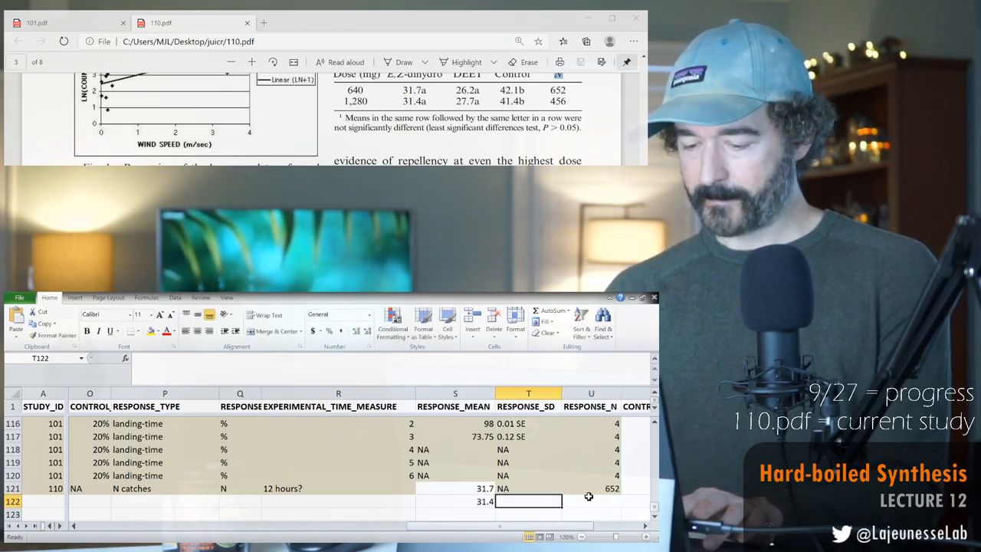
pyautogui.write('456')
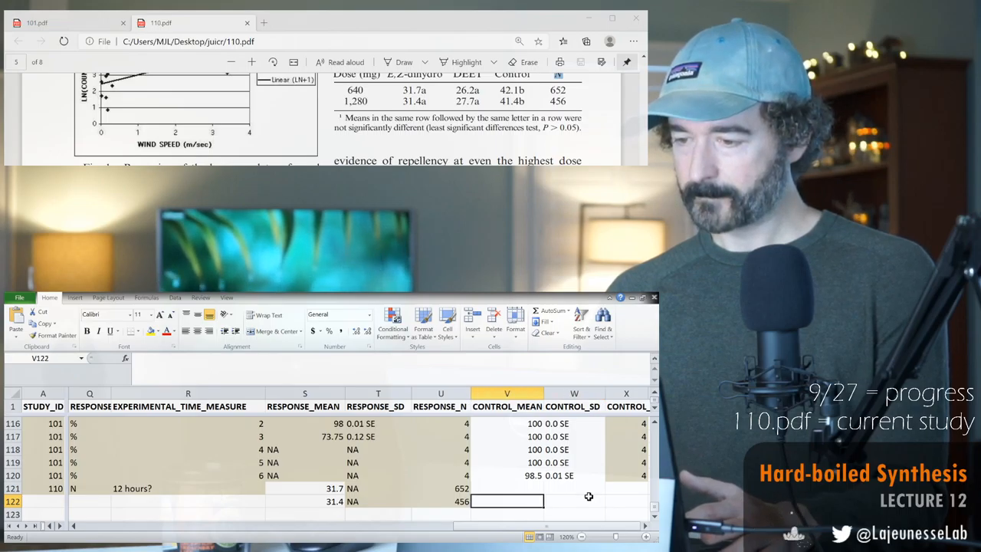
# Enter DEET control means 26.2 and 27.7, NA, and counts 652 and 456.
pyautogui.click(506, 488)
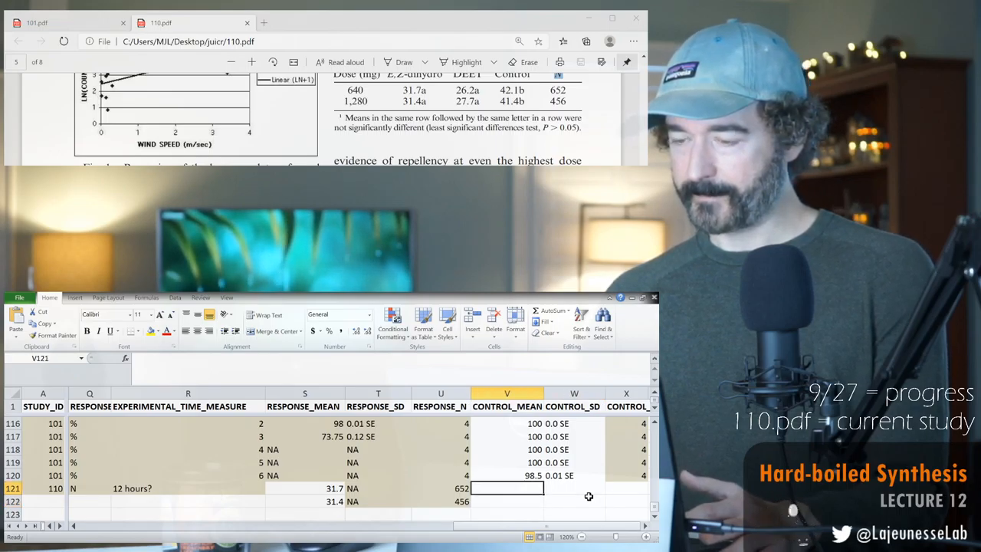
pyautogui.write('2')
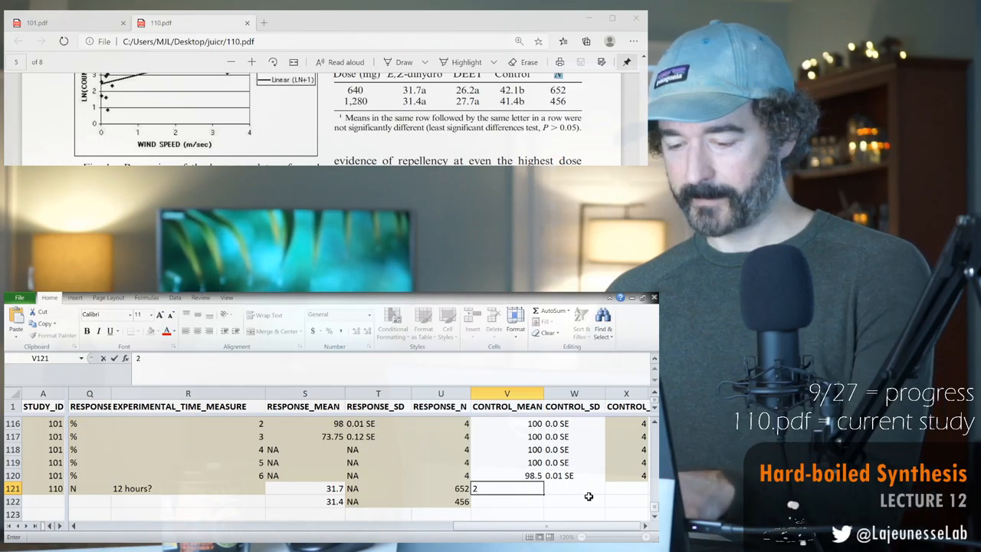
pyautogui.press('Return')
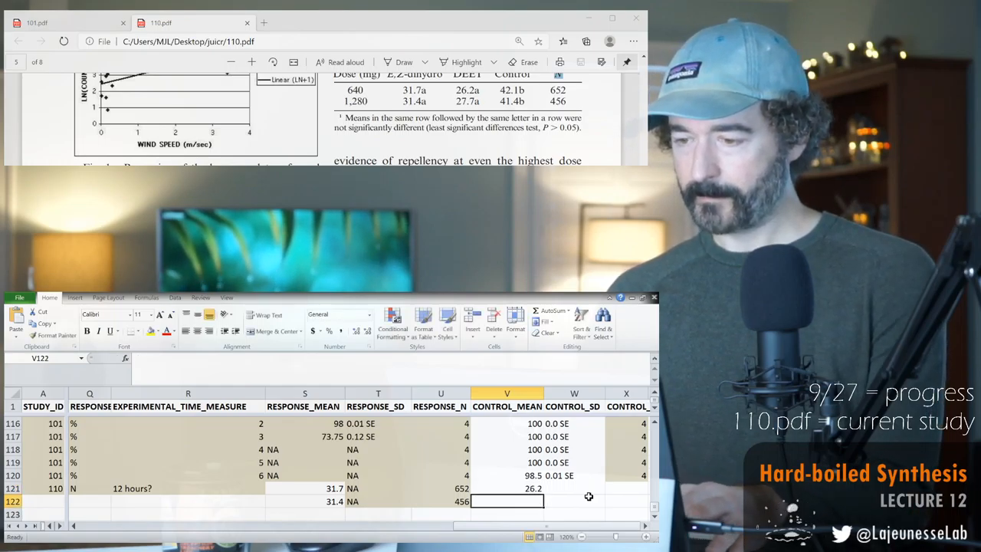
pyautogui.write('27.7')
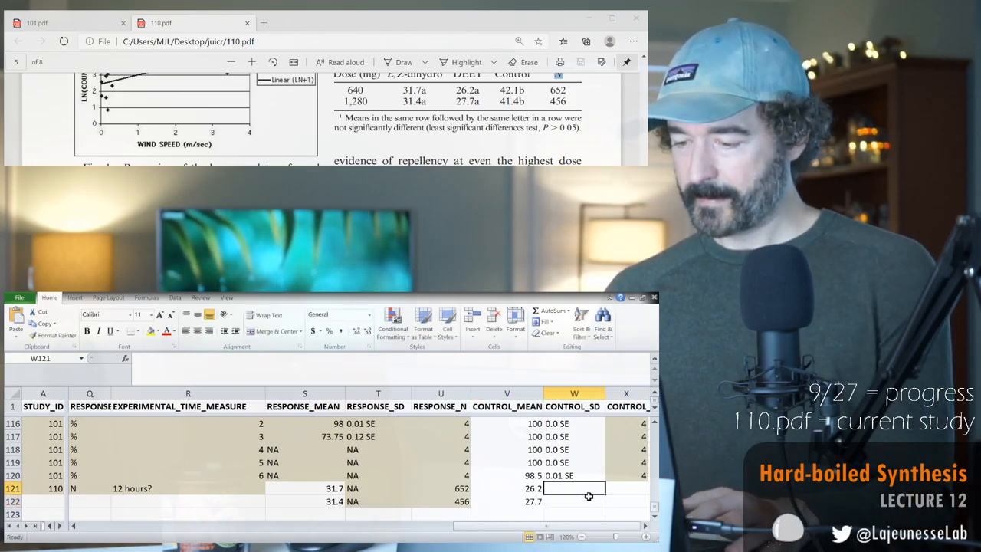
pyautogui.write('NA')
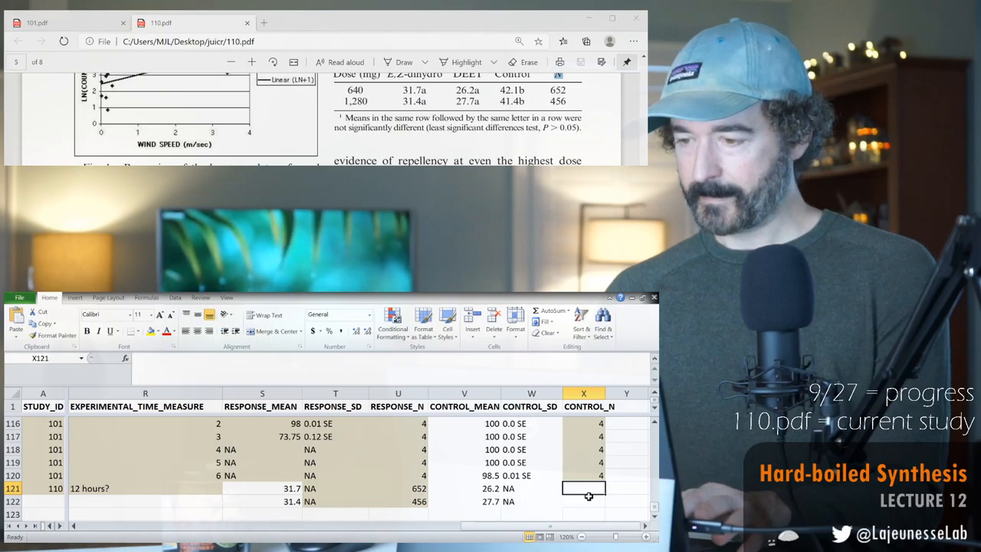
pyautogui.write('65')
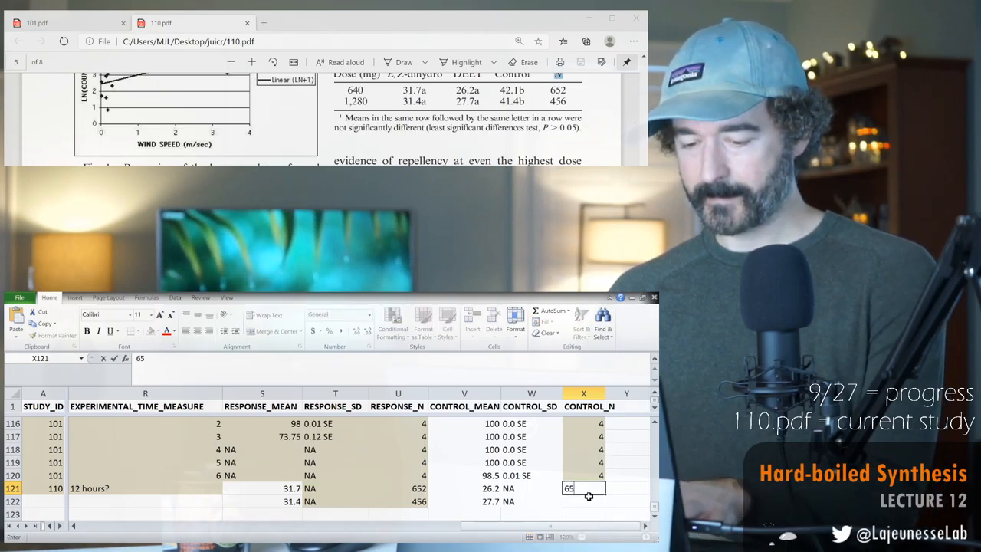
pyautogui.press('Return')
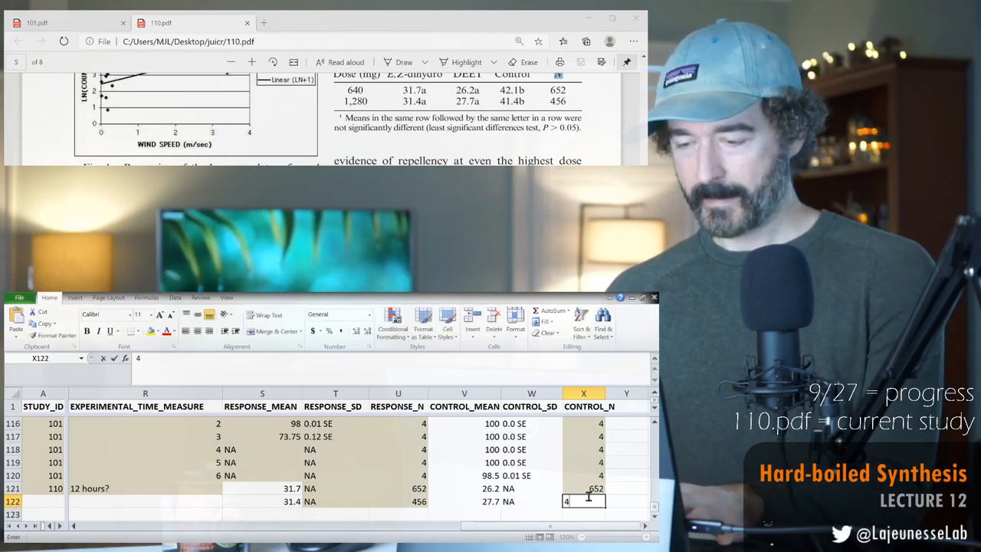
pyautogui.write('56')
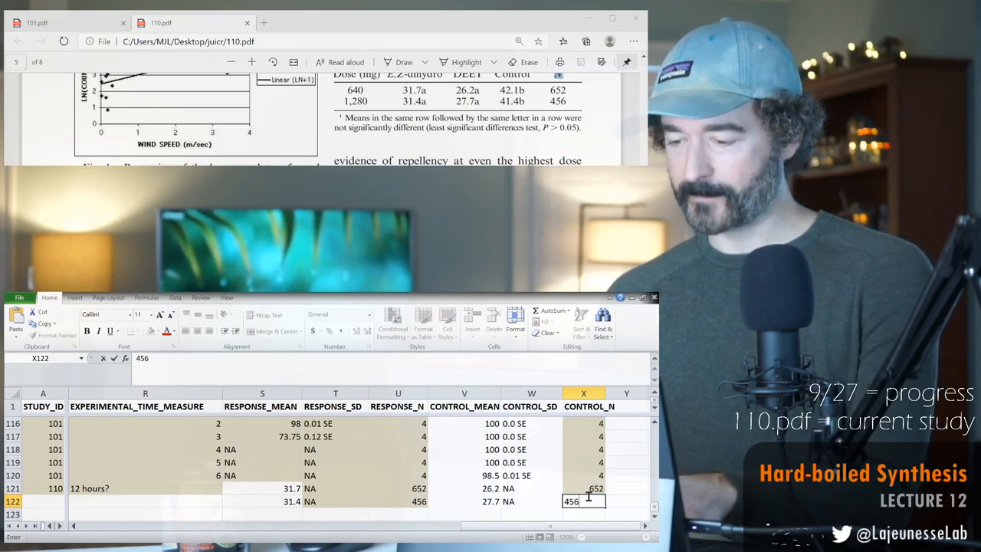
pyautogui.click(262, 501)
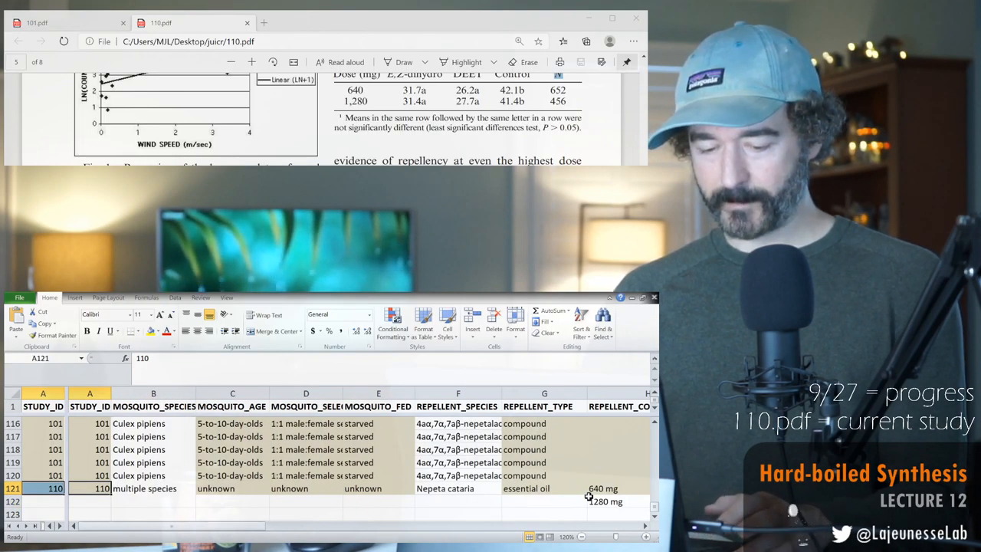
# Scroll right along rows 122–124 to review study 110's copied details.
pyautogui.hscroll(3)
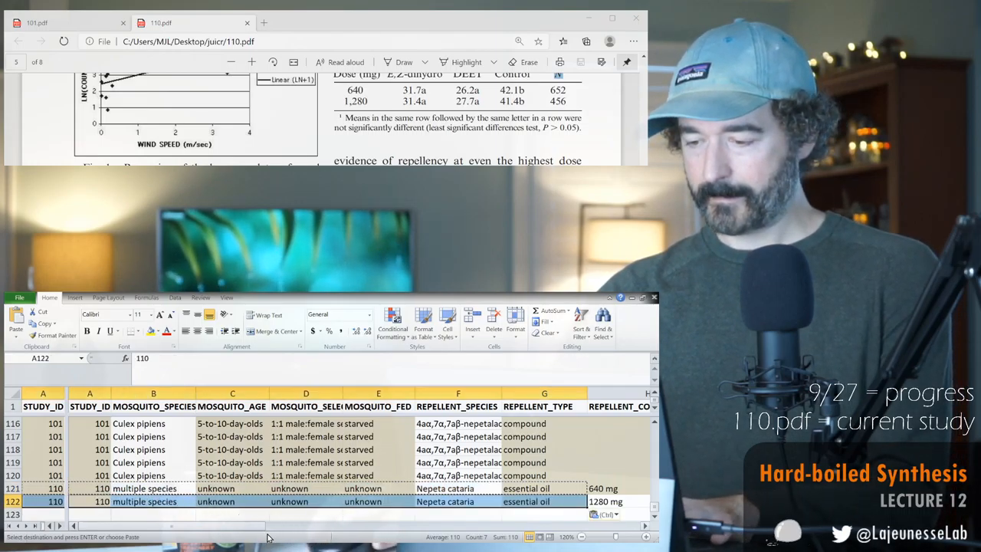
pyautogui.hscroll(3)
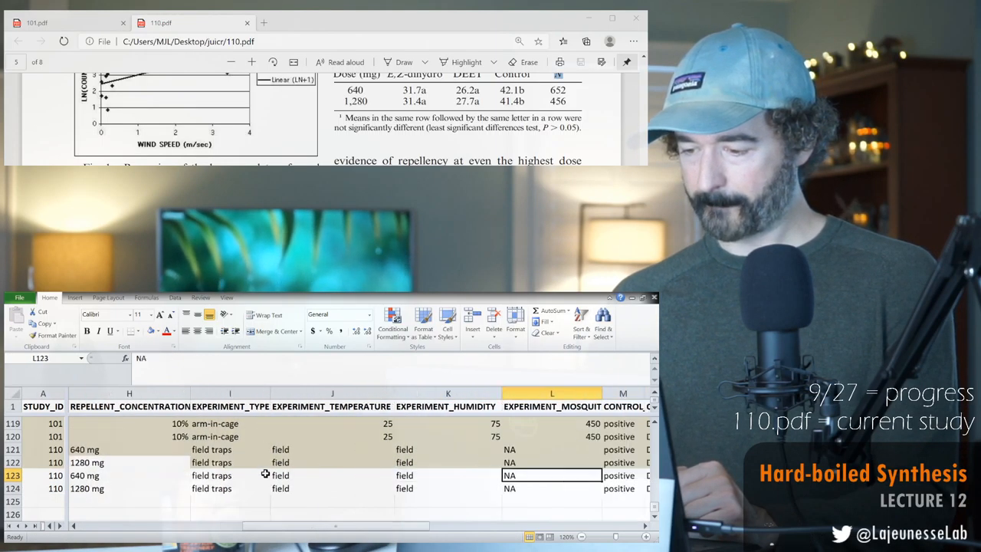
# Enter negative as the control type in M123 and M124.
pyautogui.write('negative')
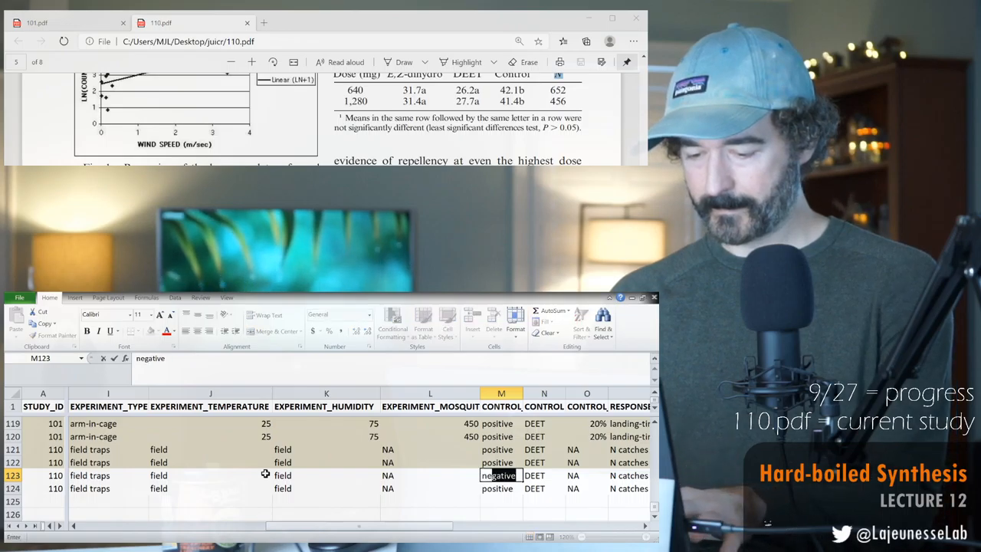
pyautogui.press('Return')
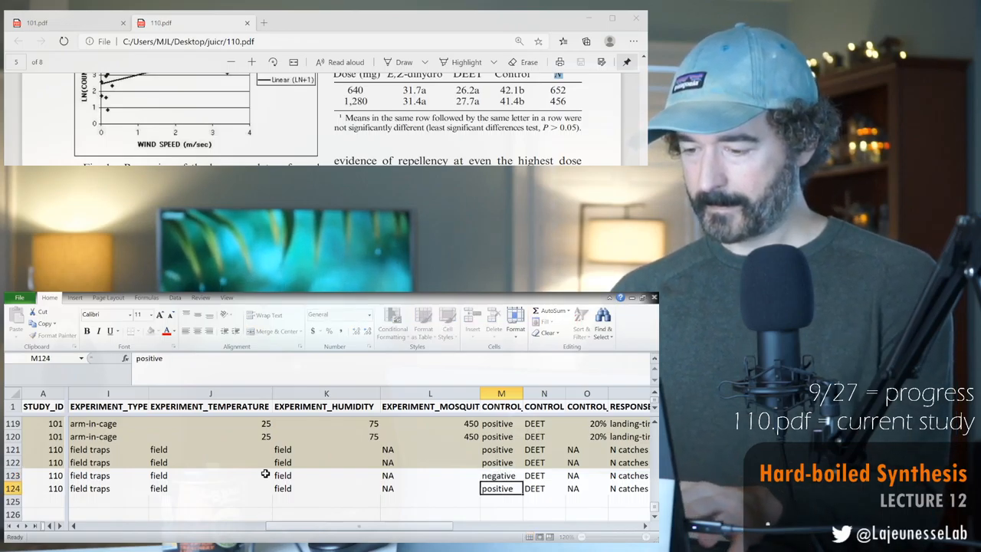
pyautogui.write('negative')
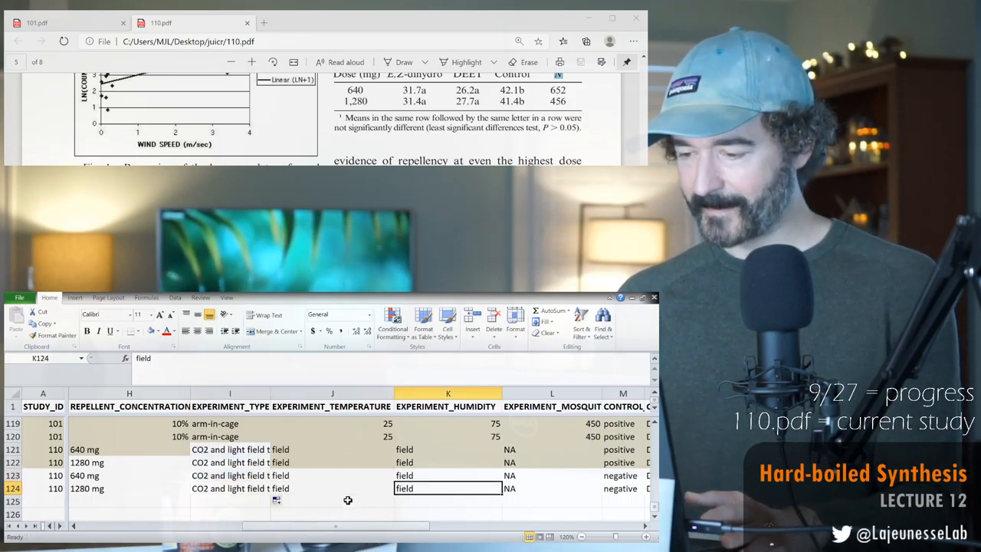
pyautogui.hscroll(3)
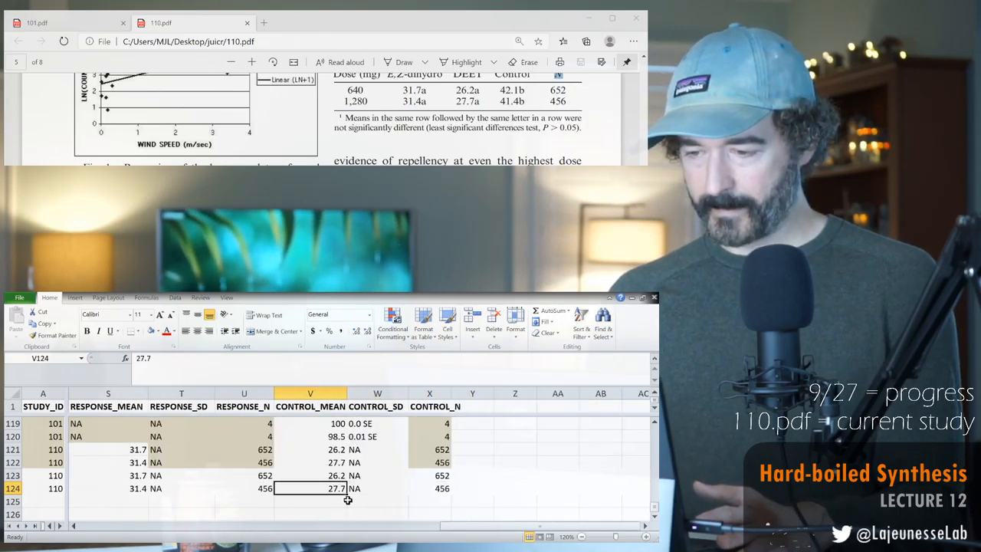
# Check row 123's count and mean, then change its control mean to 42.1.
pyautogui.click(244, 475)
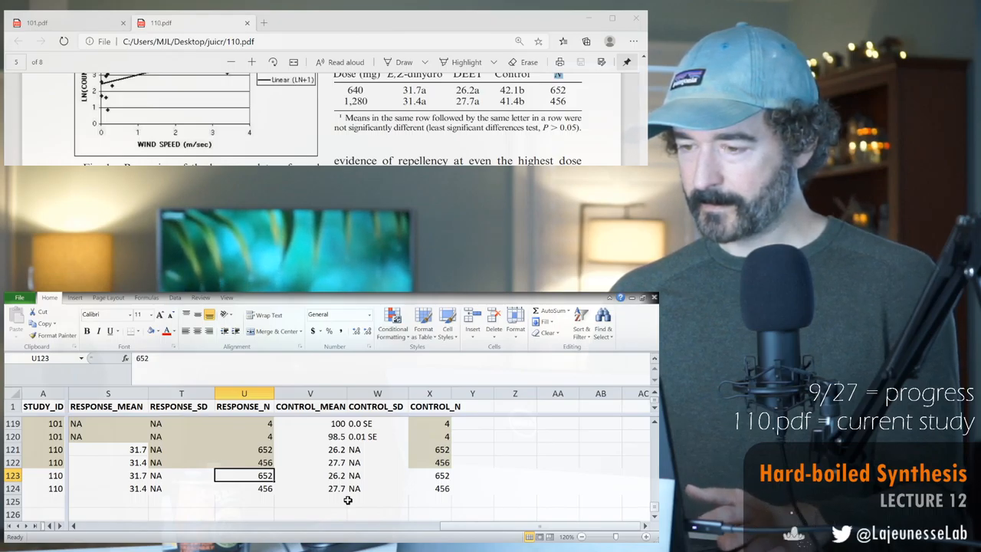
pyautogui.click(107, 475)
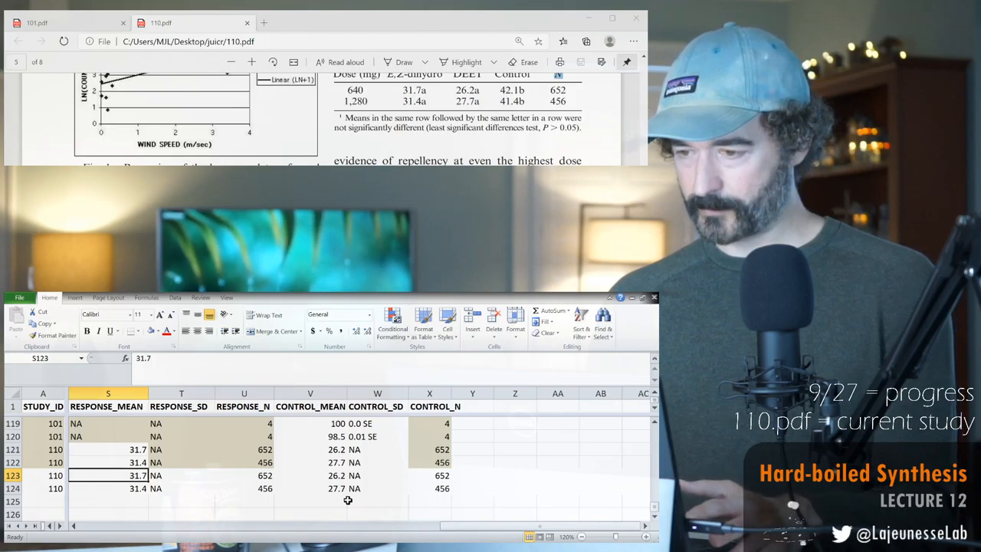
pyautogui.click(310, 475)
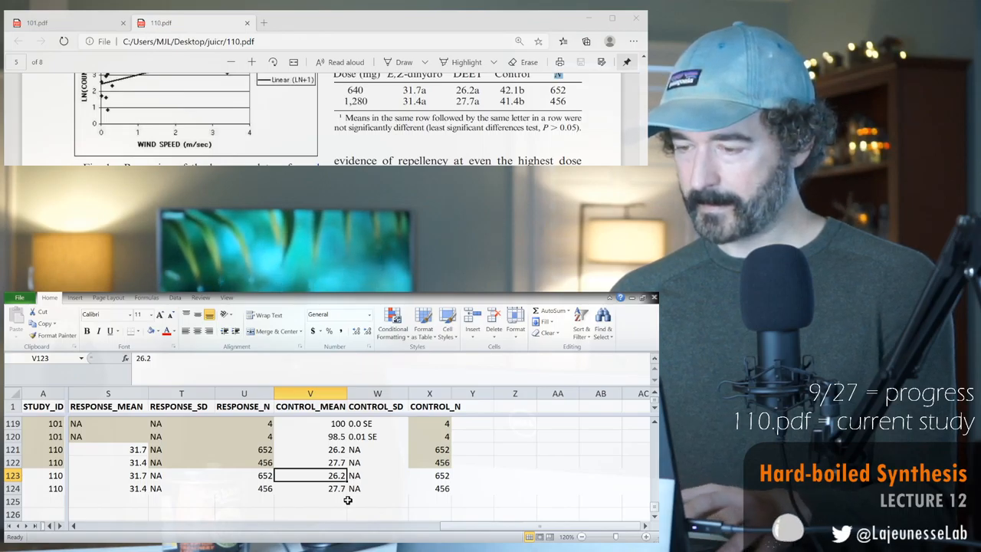
pyautogui.write('42.')
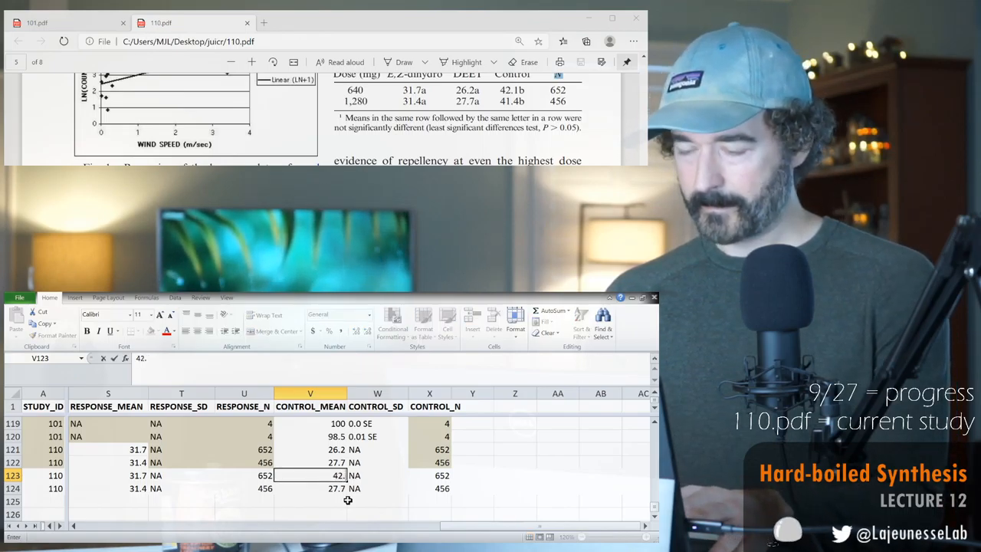
pyautogui.press('Return')
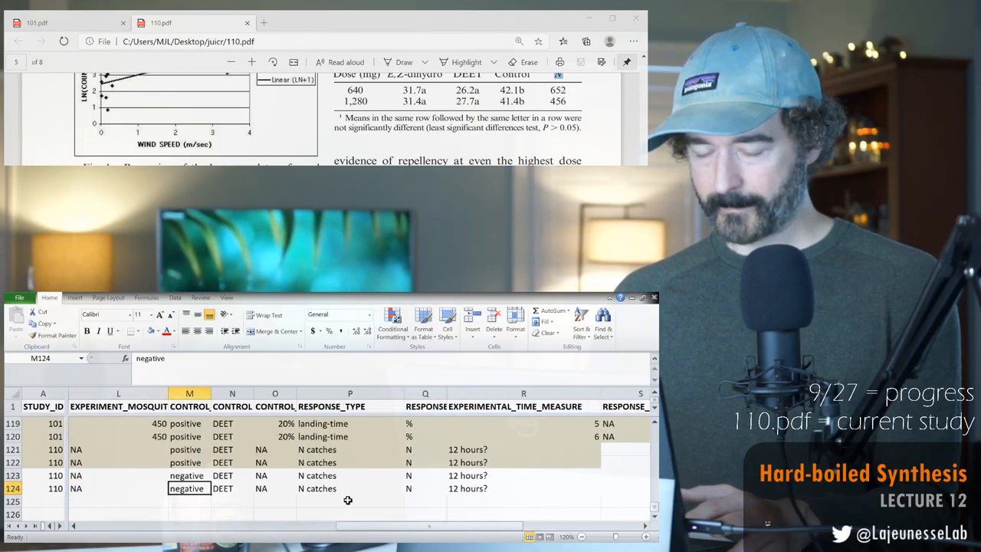
# Set N123's control substance to NOTHING and copy the cell.
pyautogui.click(232, 475)
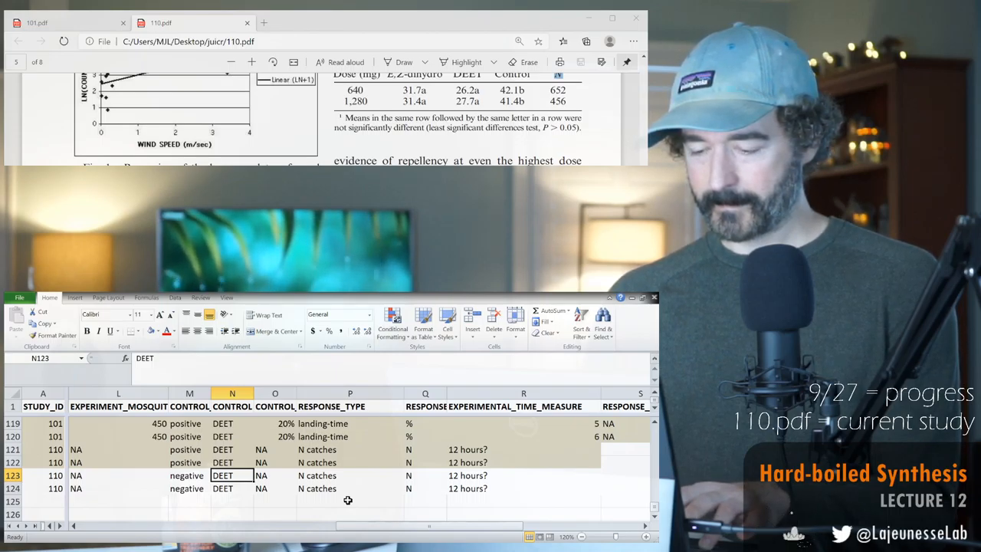
pyautogui.write('NOTHING')
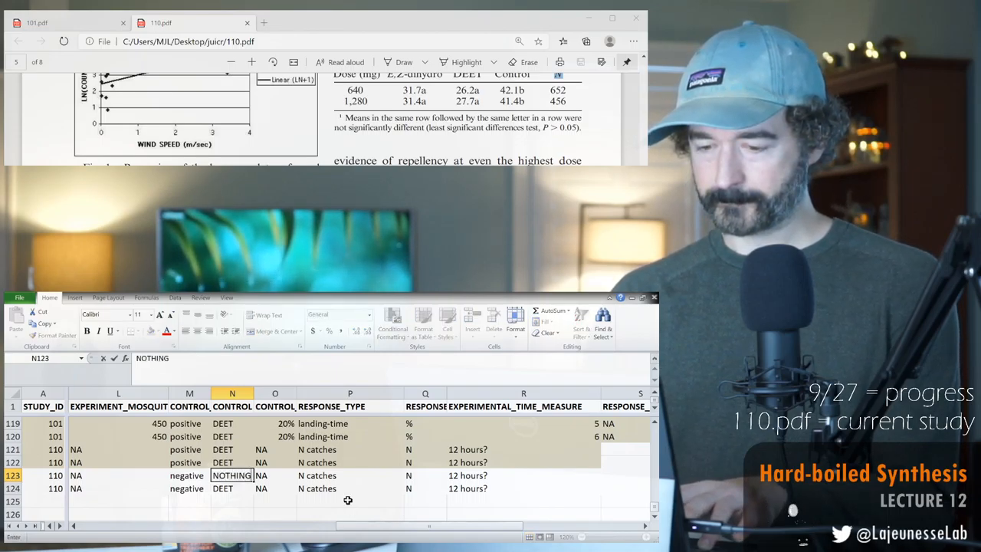
pyautogui.press('ctrl+c')
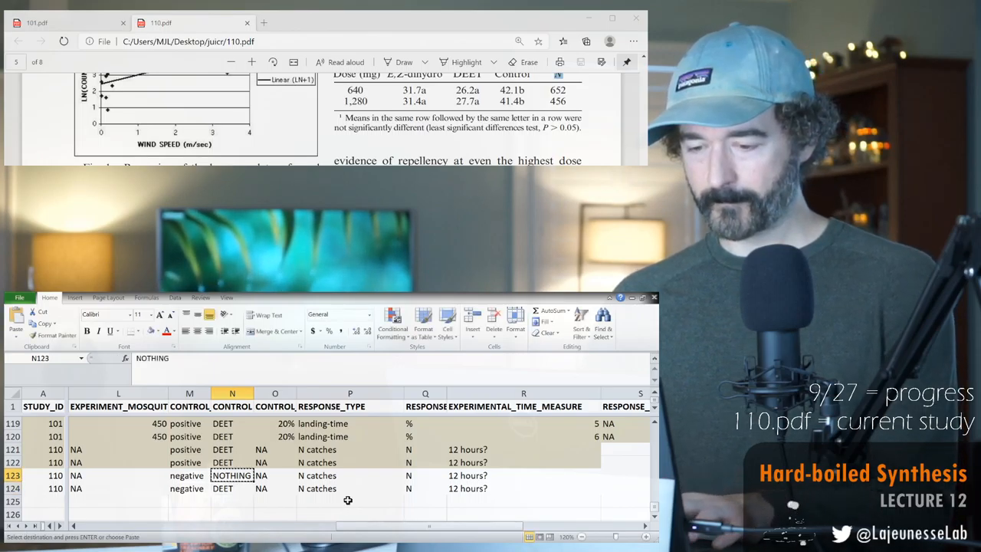